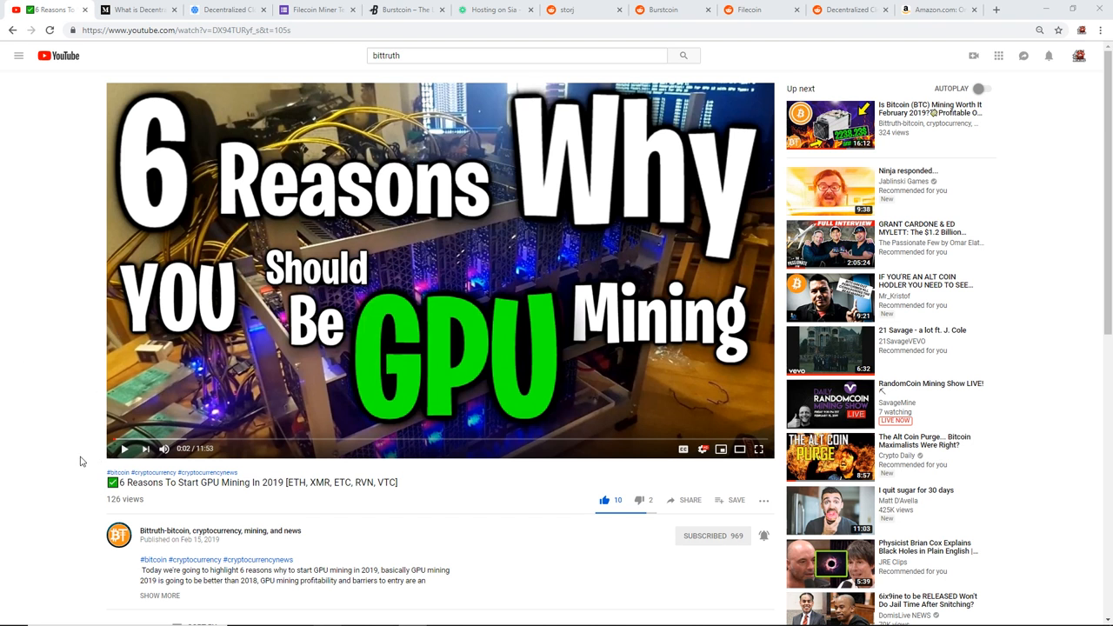
pyautogui.moveTo(121, 497)
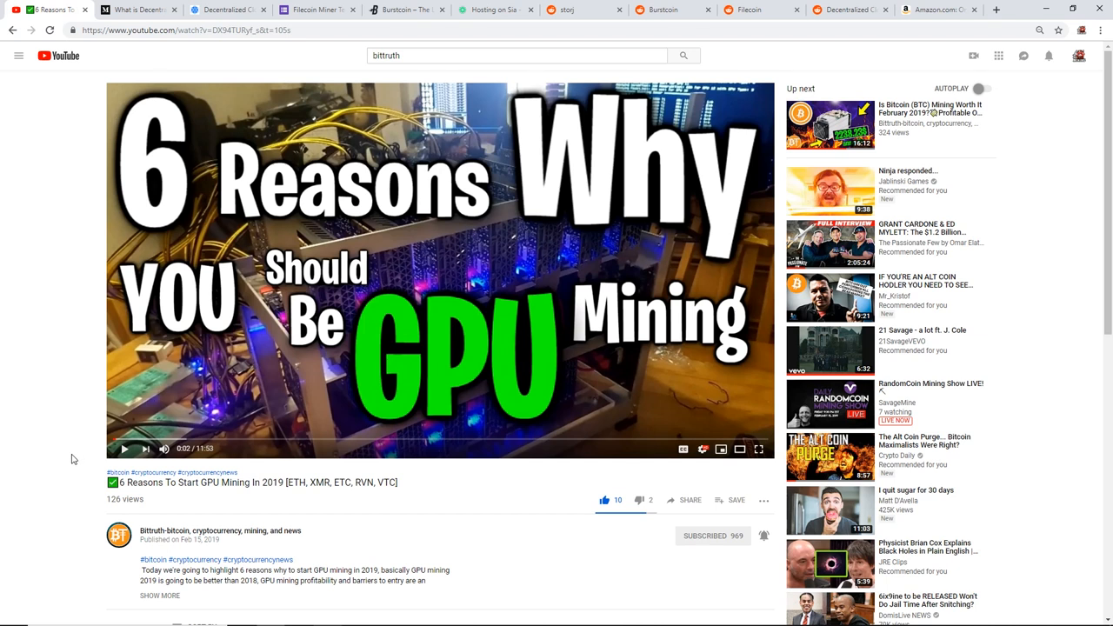
pyautogui.moveTo(72, 415)
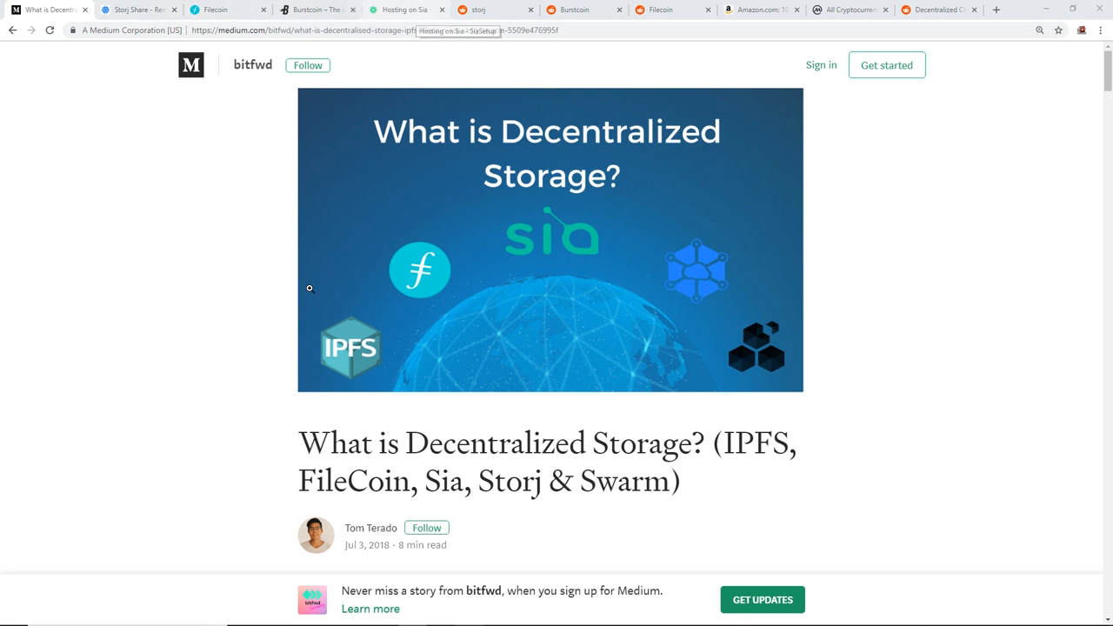
# Scroll down the current page, then switch to the Storj Share page about earning by sharing drive space
pyautogui.scroll(-3)
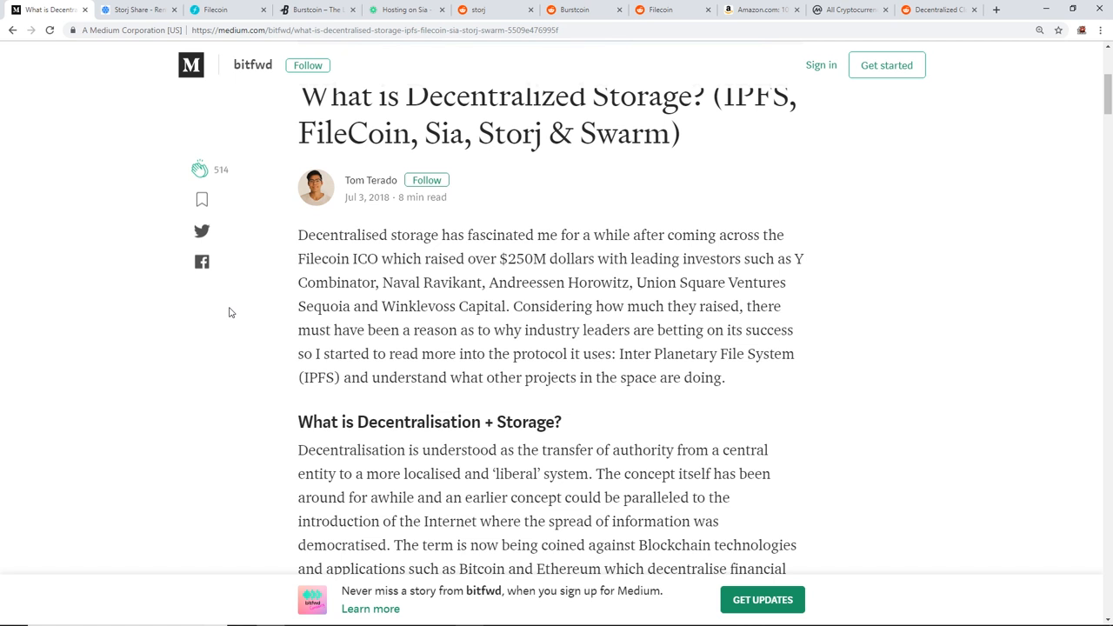
pyautogui.moveTo(226, 316)
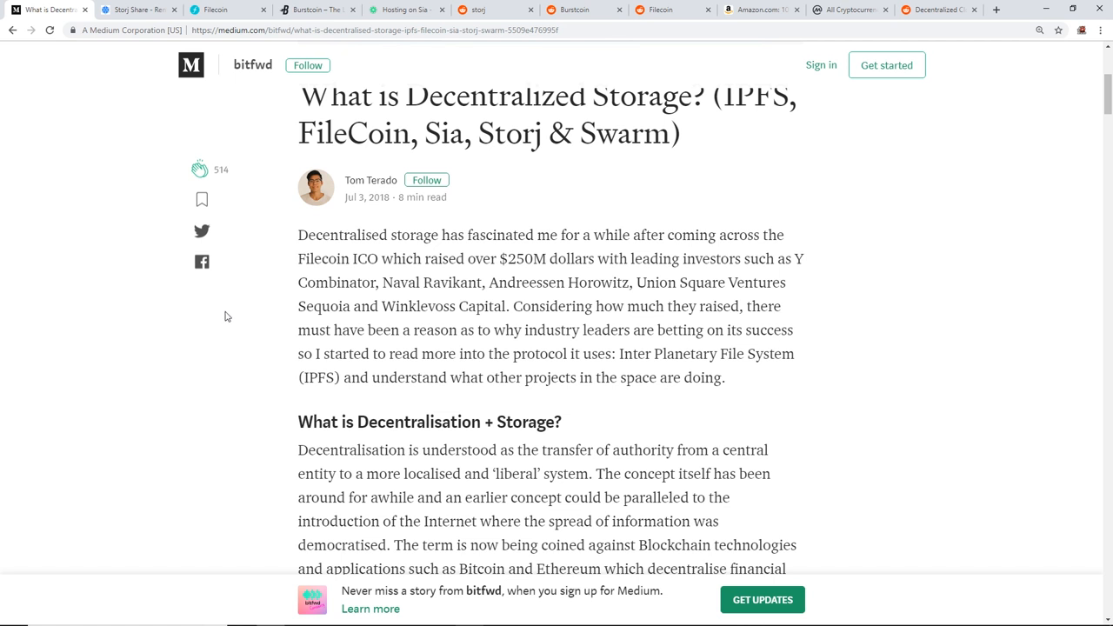
pyautogui.moveTo(226, 358)
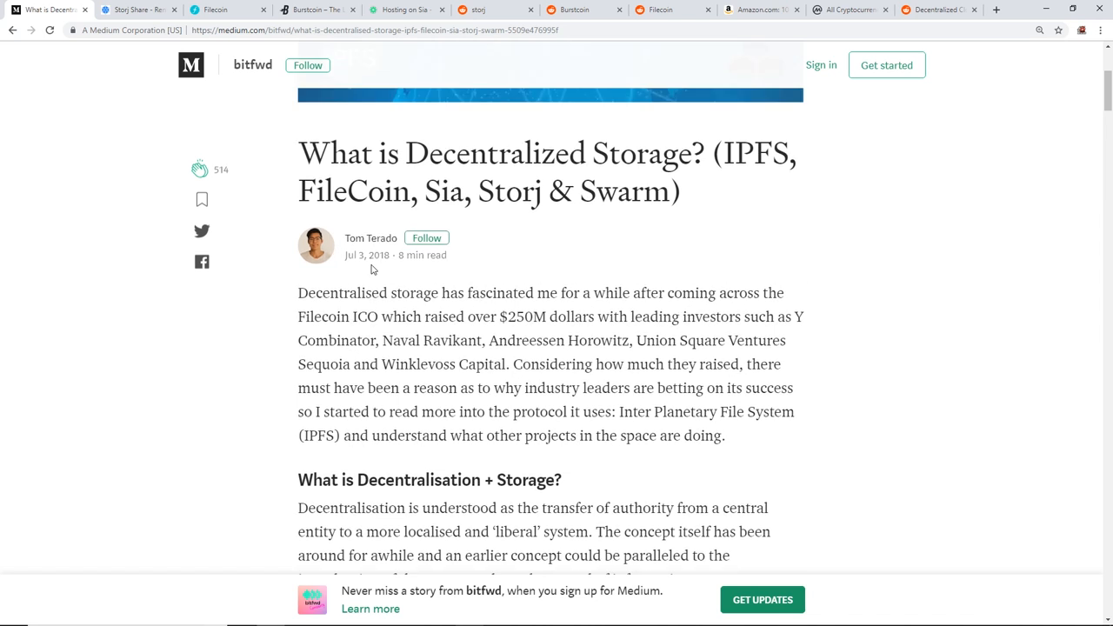
pyautogui.moveTo(406, 292)
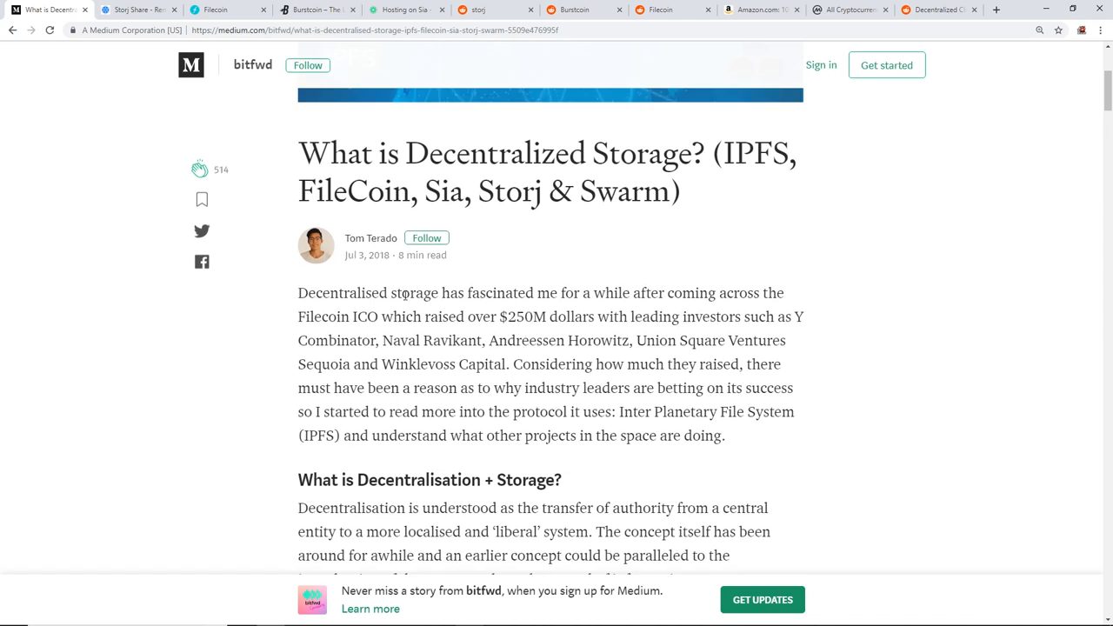
pyautogui.scroll(-3)
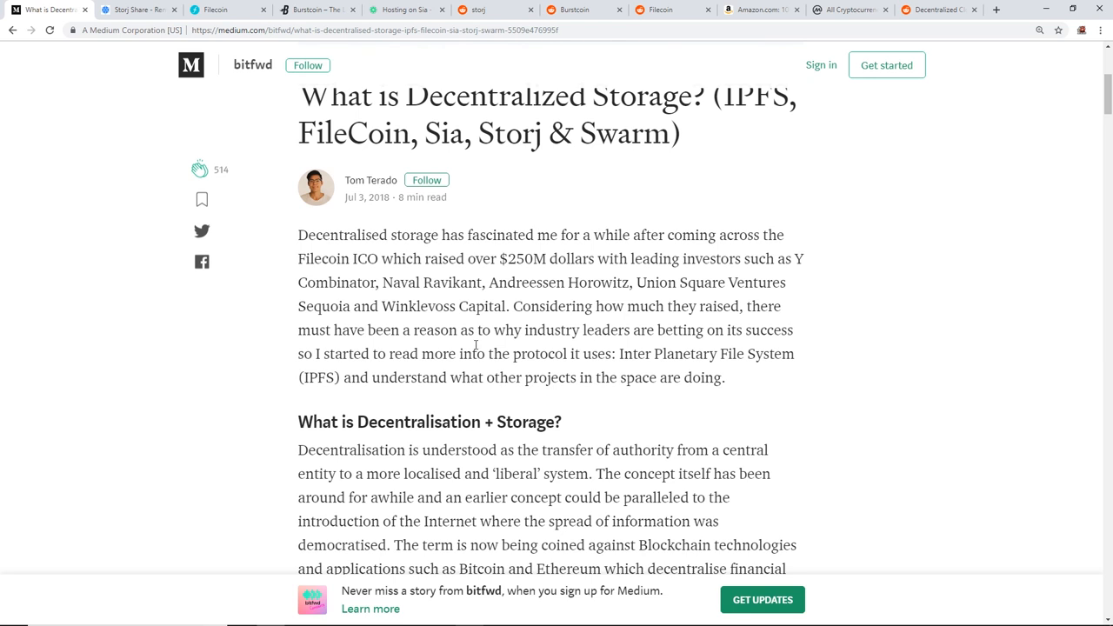
pyautogui.scroll(-3)
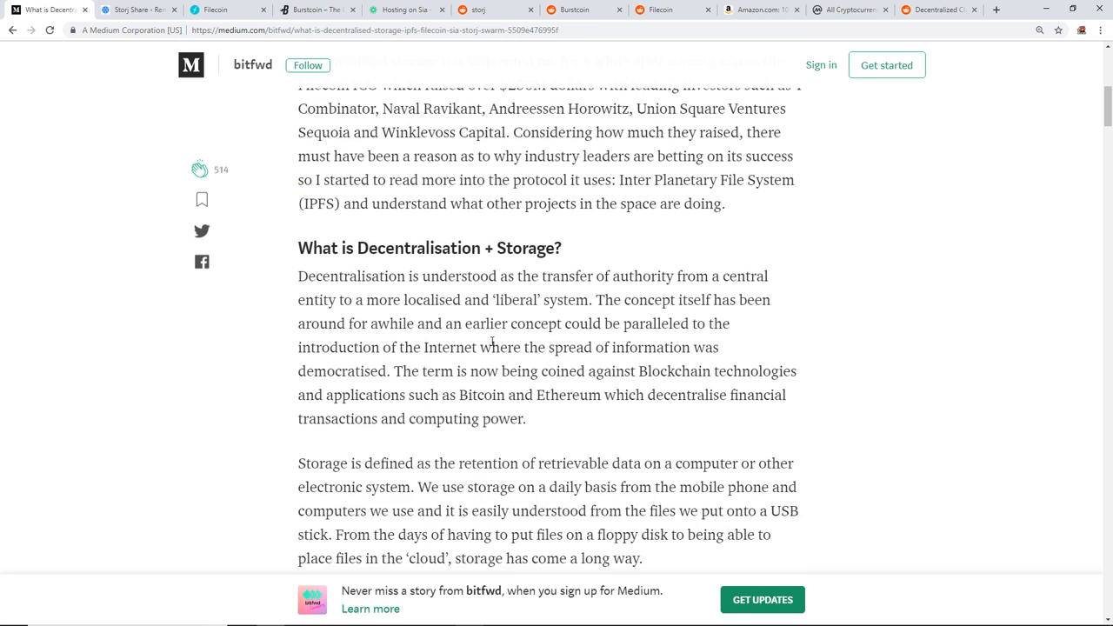
pyautogui.scroll(-3)
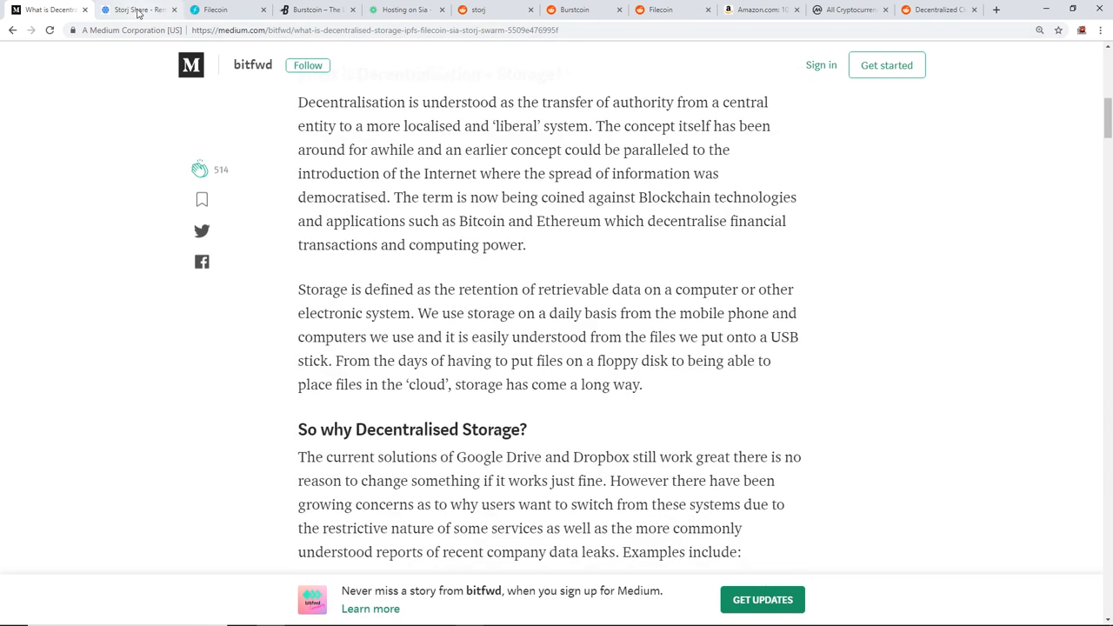
pyautogui.moveTo(137, 10)
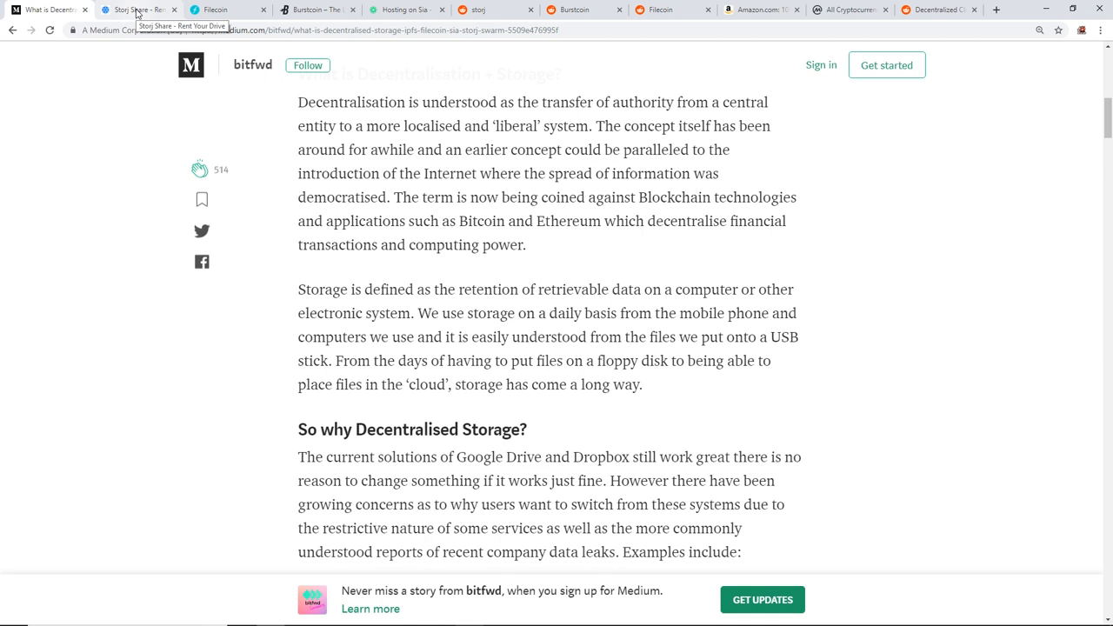
pyautogui.click(136, 11)
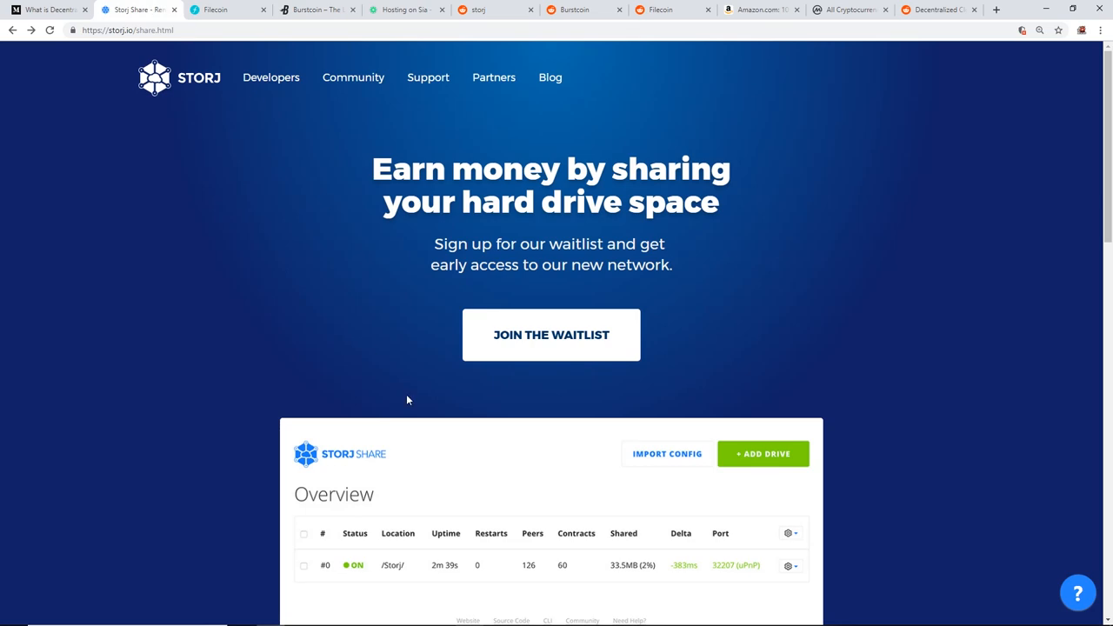
pyautogui.moveTo(421, 229)
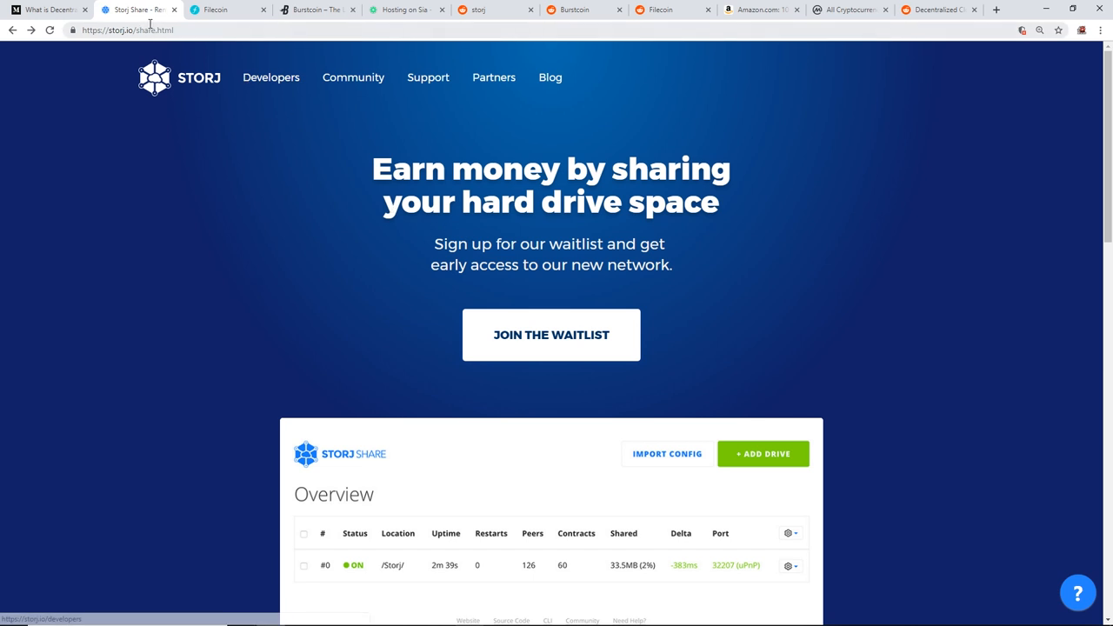
pyautogui.moveTo(193, 80)
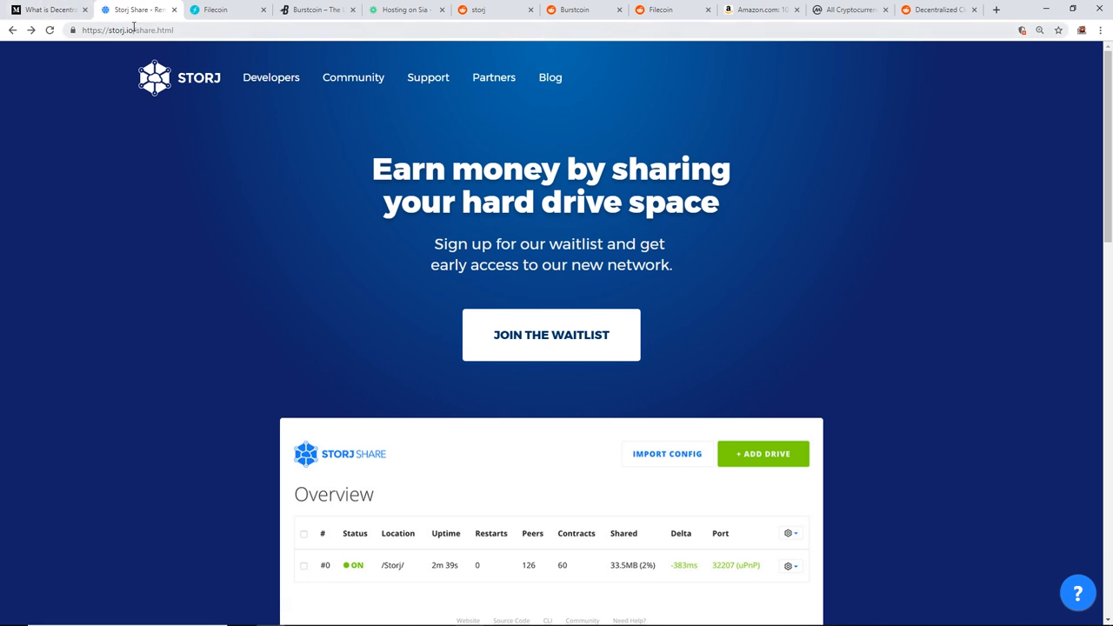
pyautogui.moveTo(125, 29)
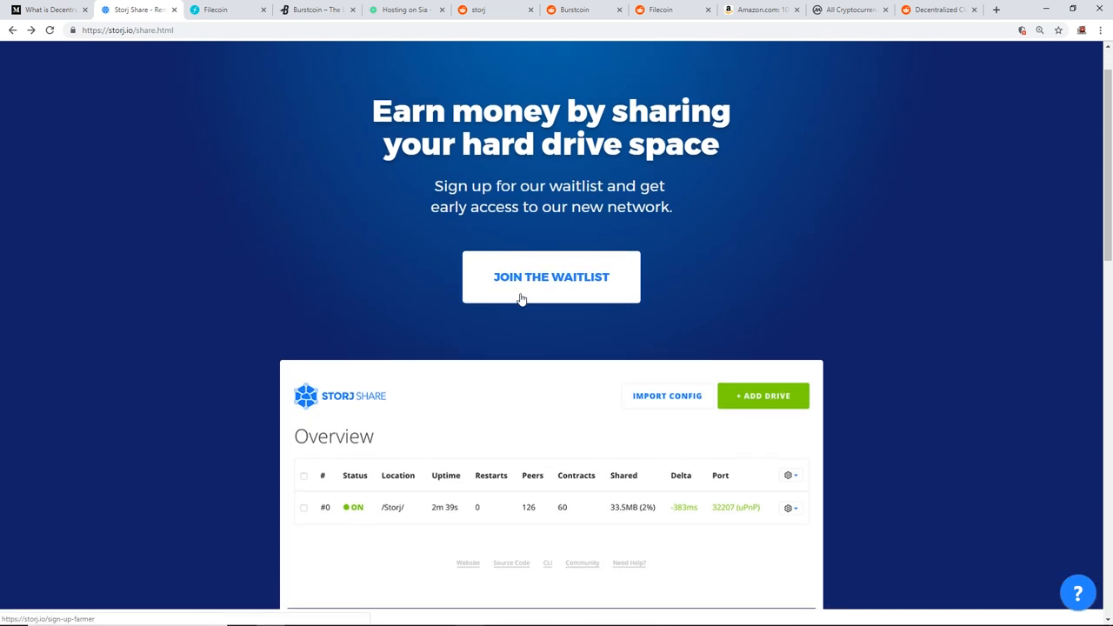
# Join the waitlist and scroll to the 'Sign Up For Early Access' introduction
pyautogui.click(549, 276)
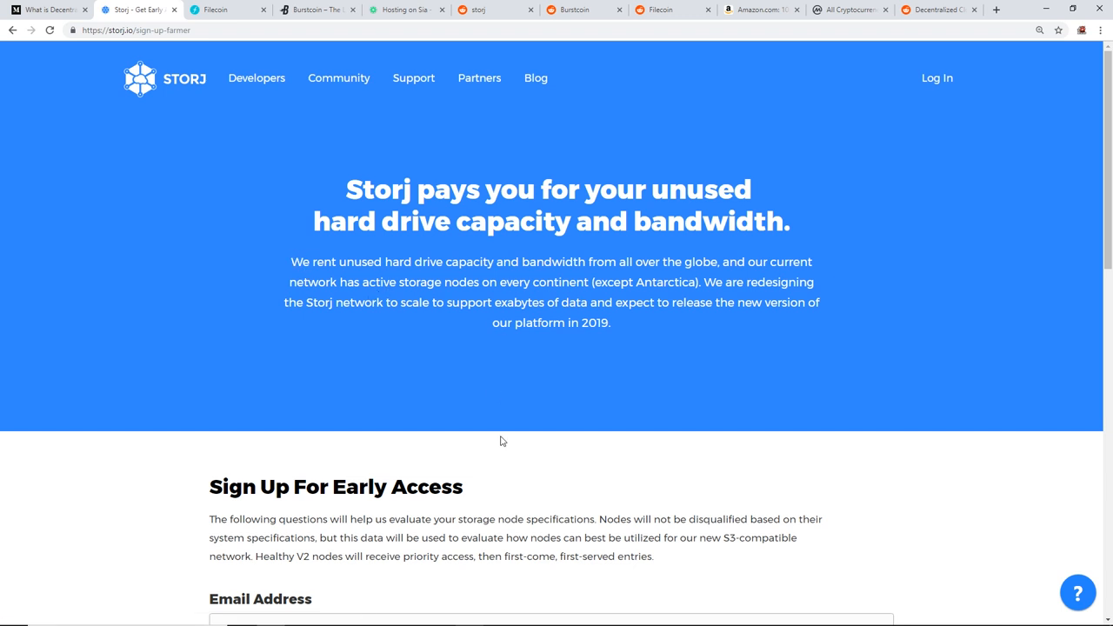
pyautogui.scroll(-3)
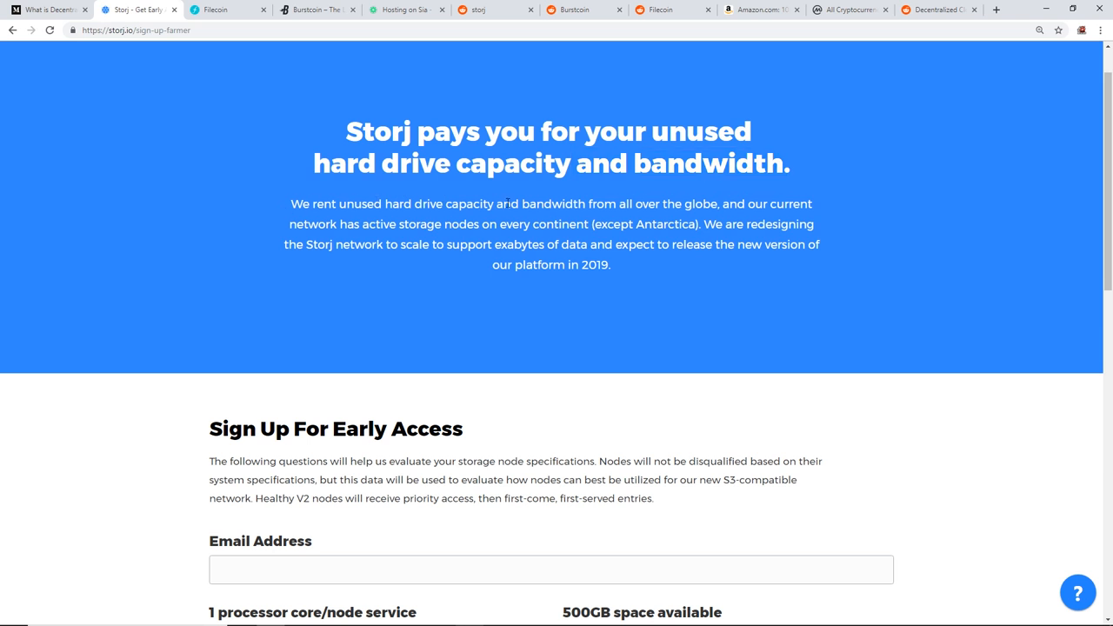
pyautogui.moveTo(313, 238)
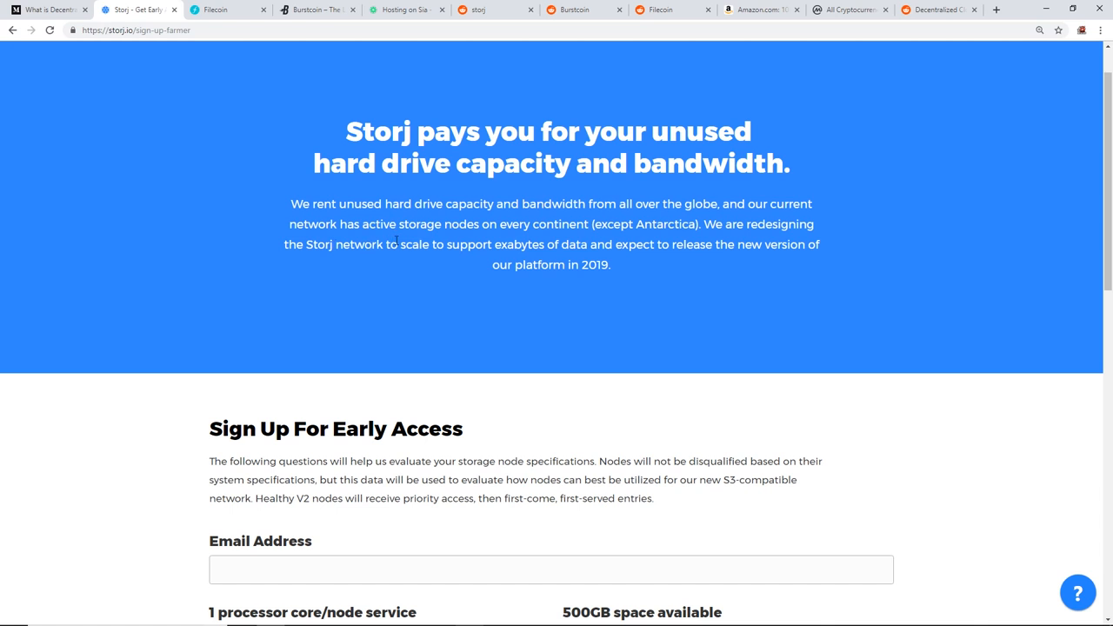
pyautogui.moveTo(488, 243)
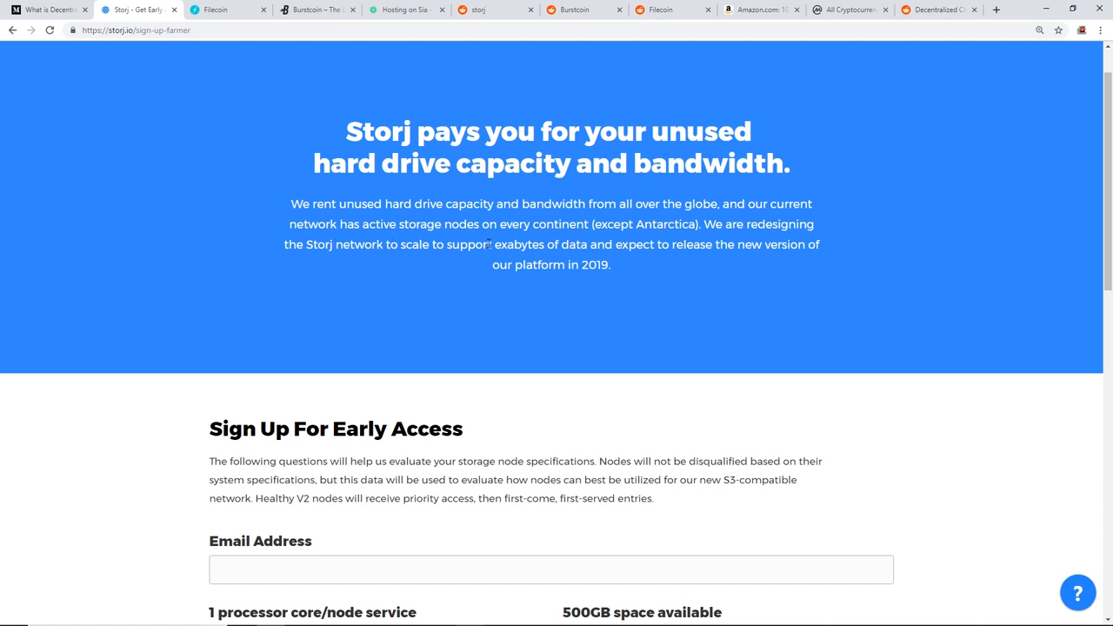
pyautogui.moveTo(701, 248)
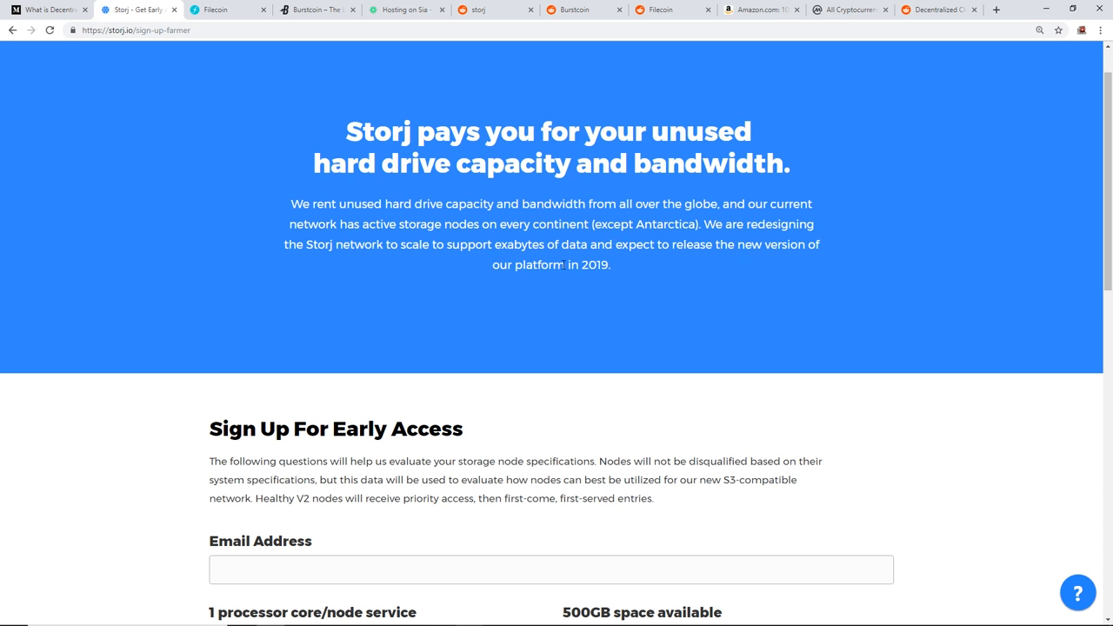
pyautogui.moveTo(486, 424)
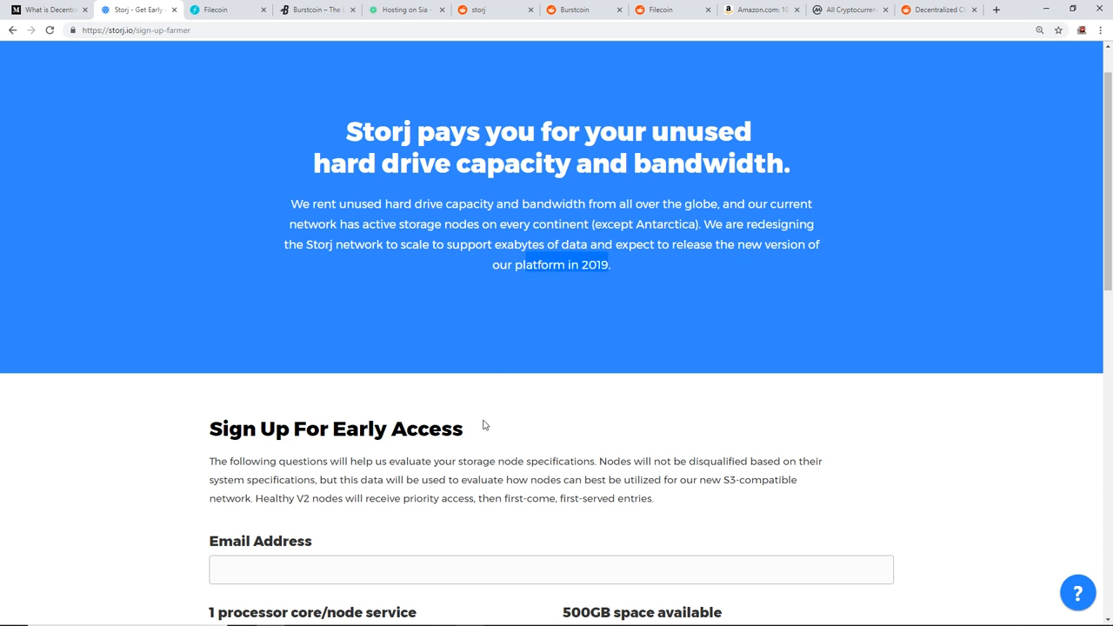
pyautogui.scroll(-3)
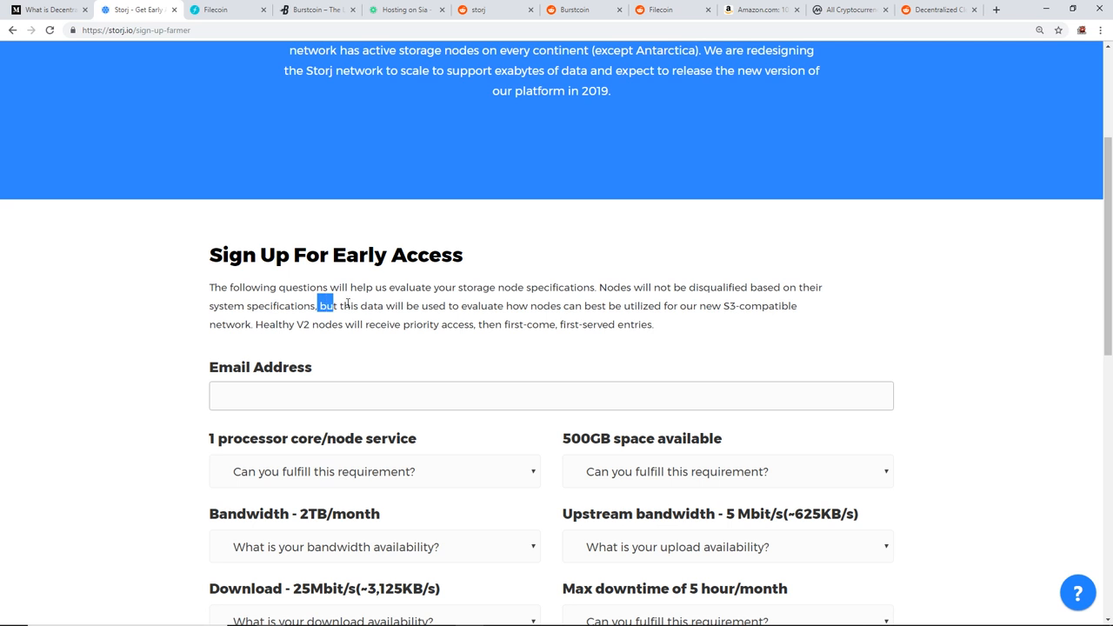
# Highlight the sign-up explanation, then the sentence about healthy V2 nodes getting priority access
pyautogui.moveTo(318, 306); pyautogui.dragTo(560, 306)
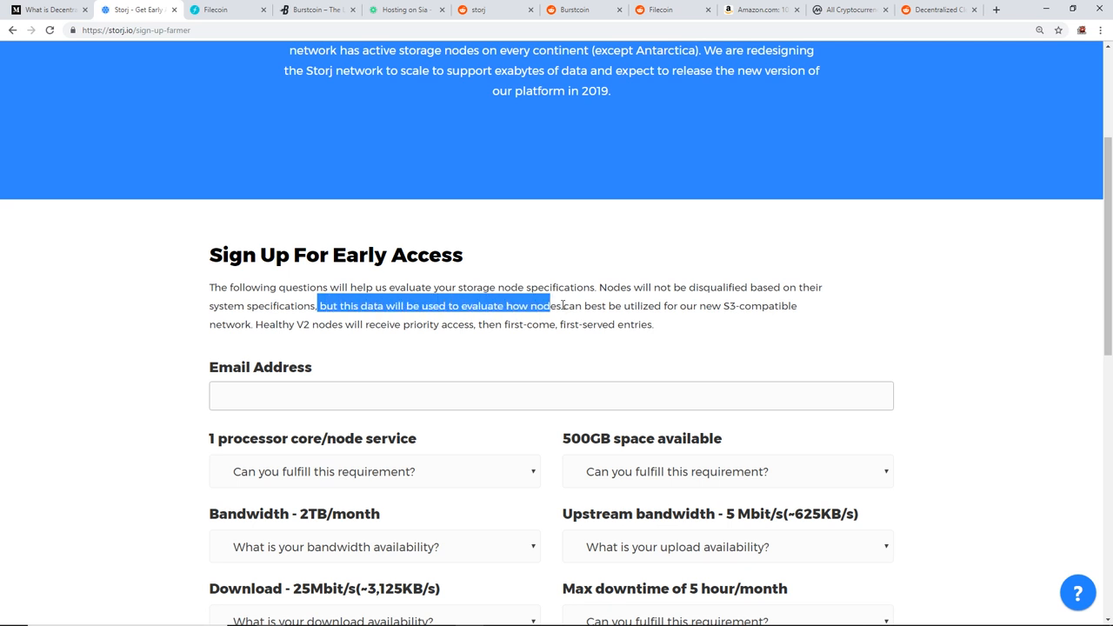
pyautogui.click(664, 306)
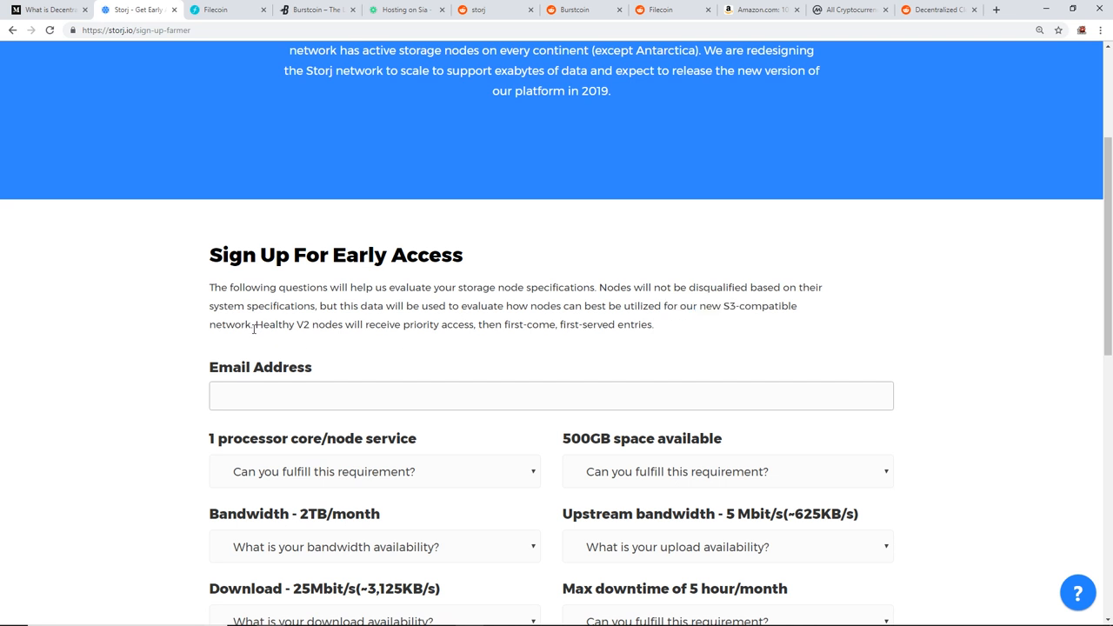
pyautogui.moveTo(254, 326); pyautogui.dragTo(362, 326)
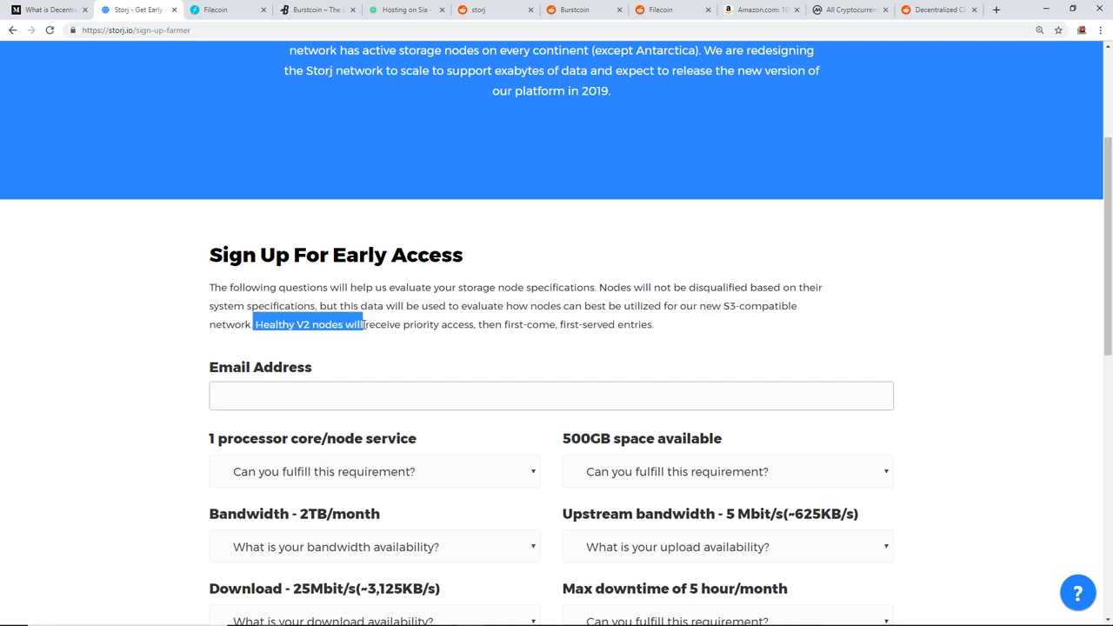
pyautogui.moveTo(362, 325); pyautogui.dragTo(502, 326)
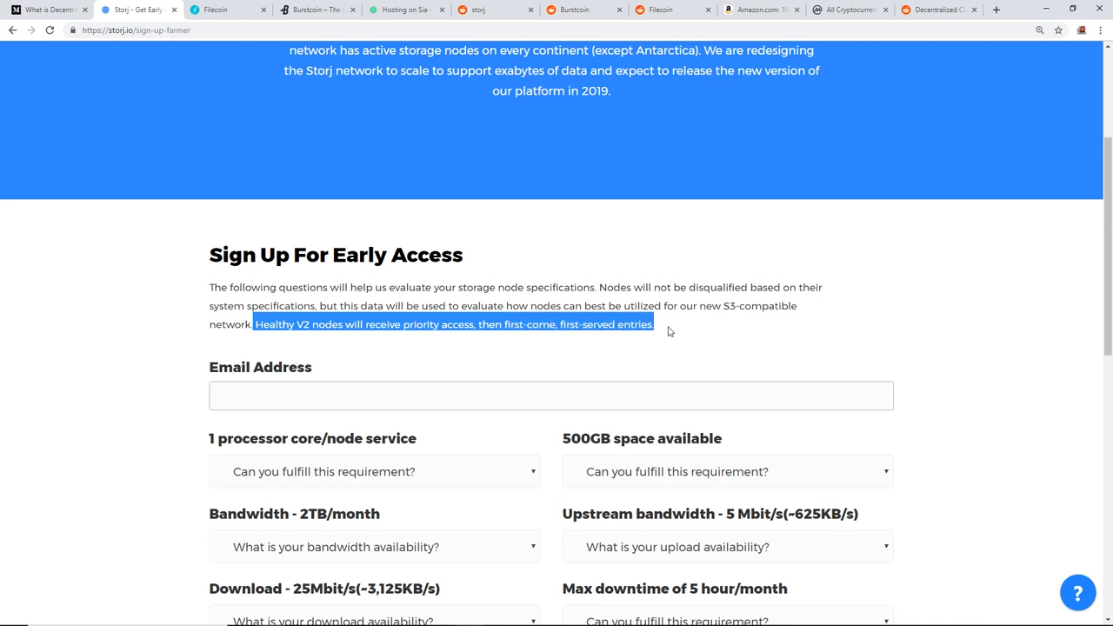
# Answer the processor requirement question and set bandwidth to over 16TB available
pyautogui.scroll(-3)
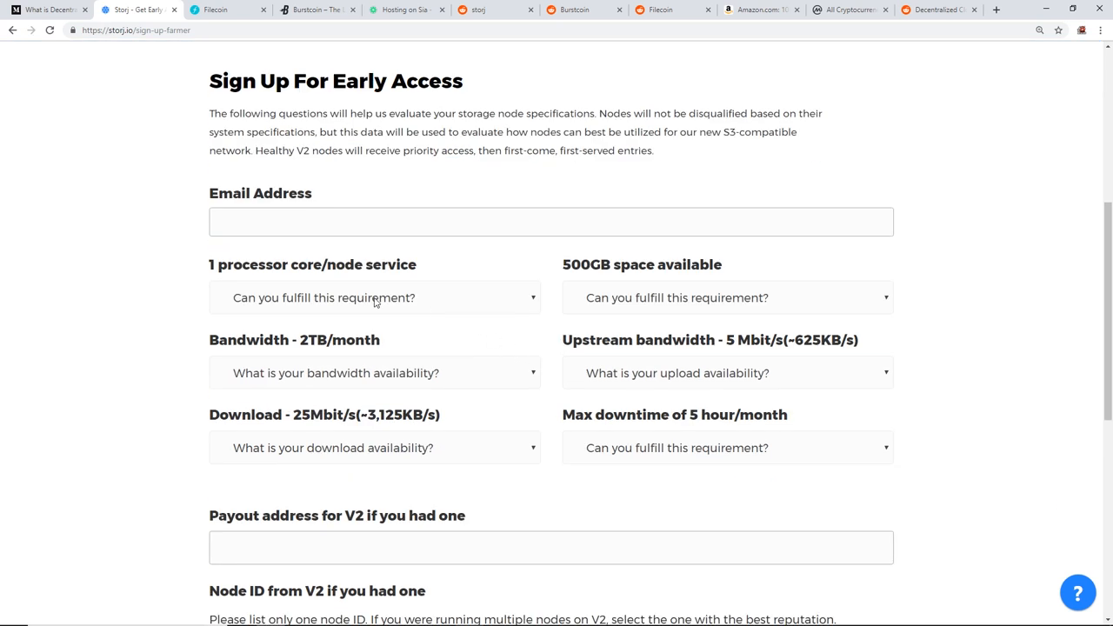
pyautogui.click(374, 297)
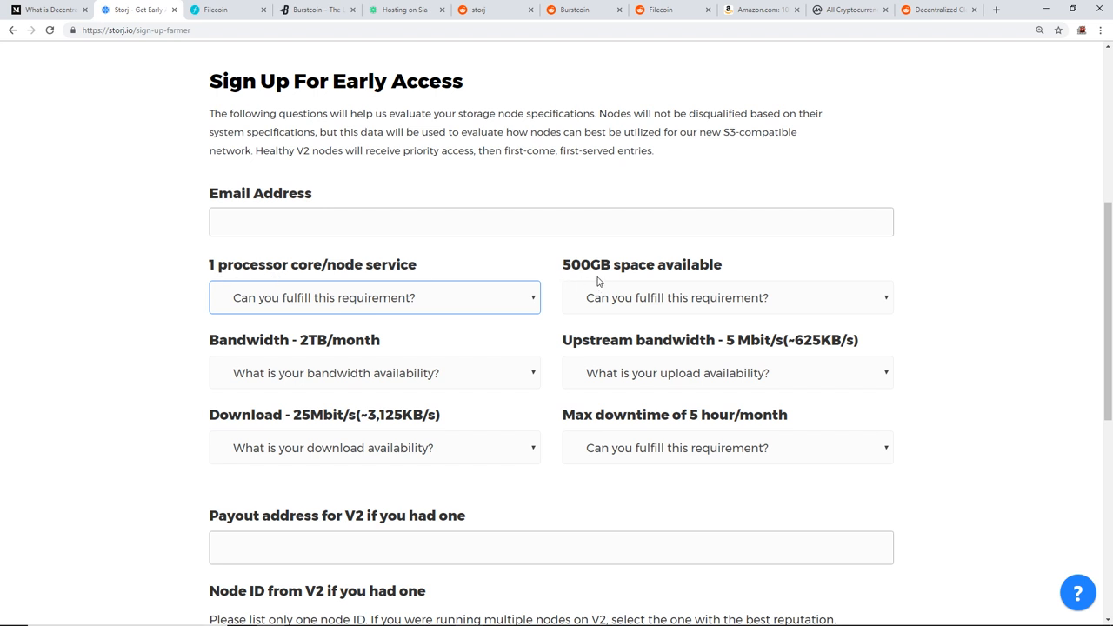
pyautogui.click(727, 297)
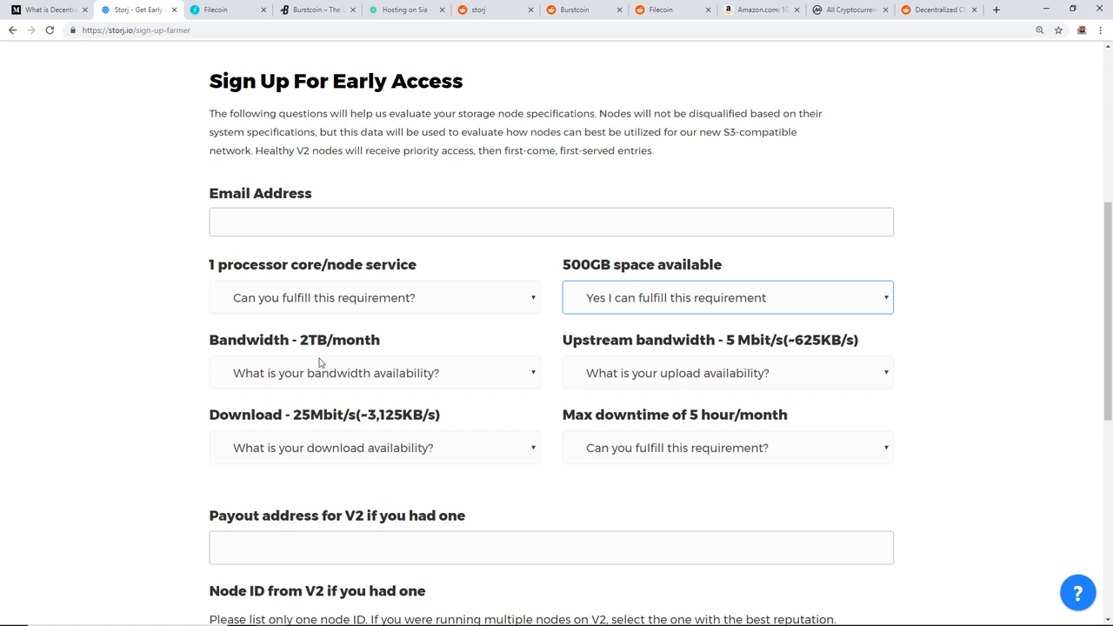
pyautogui.click(374, 372)
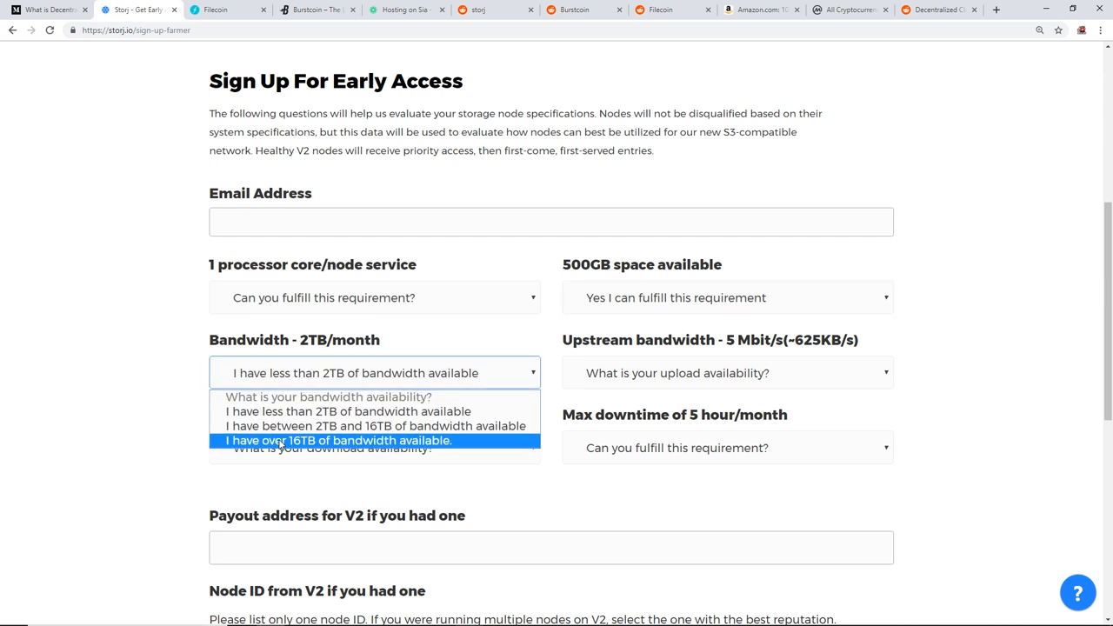
pyautogui.click(345, 442)
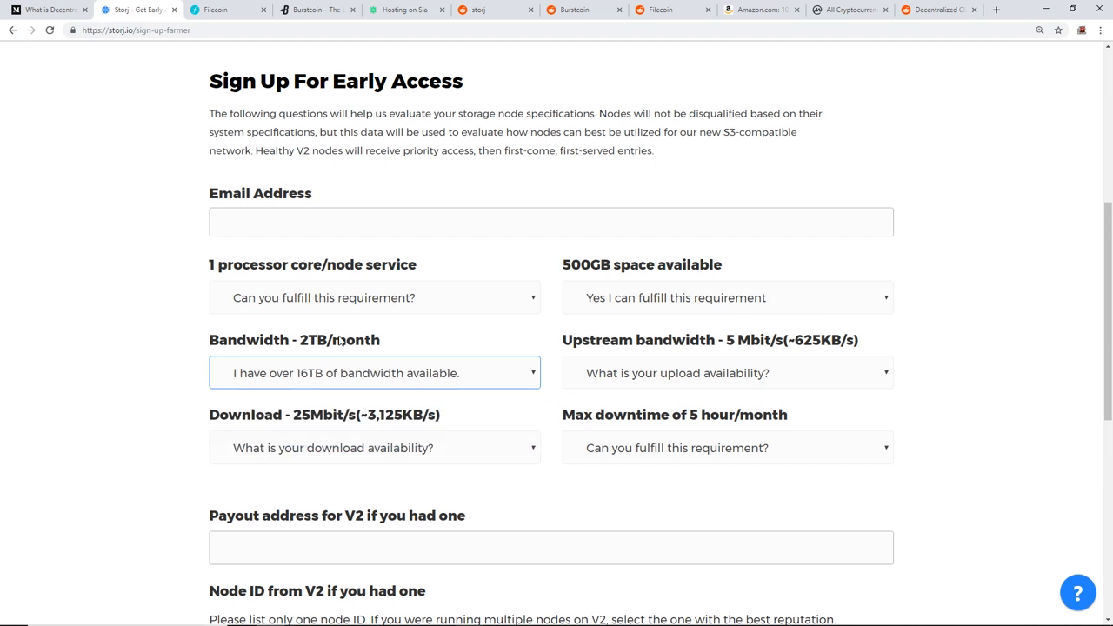
pyautogui.moveTo(327, 389)
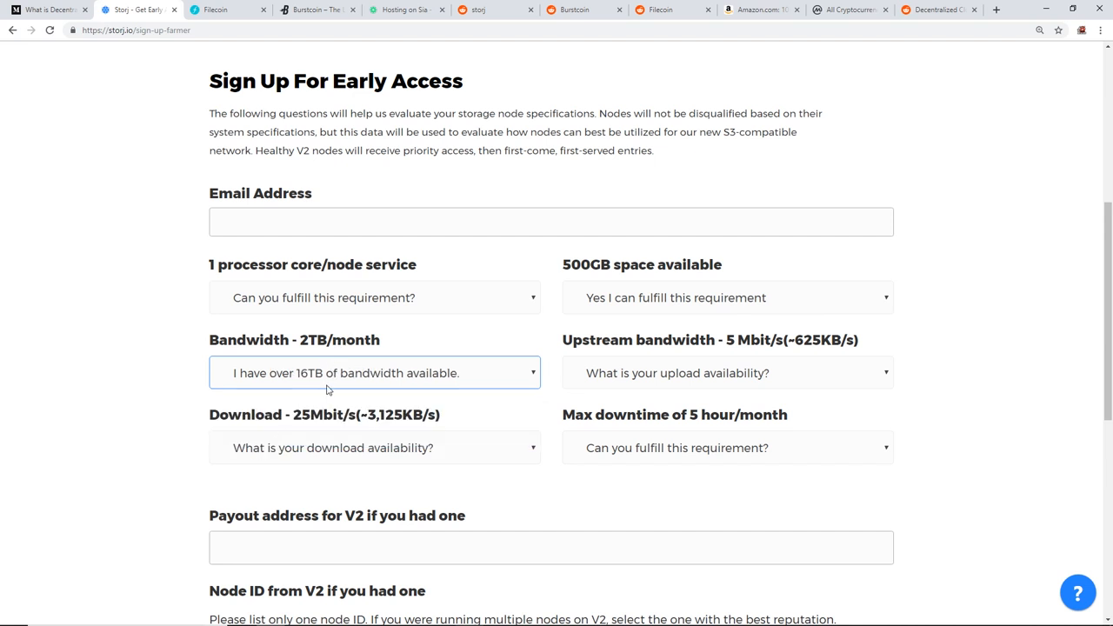
pyautogui.moveTo(581, 368)
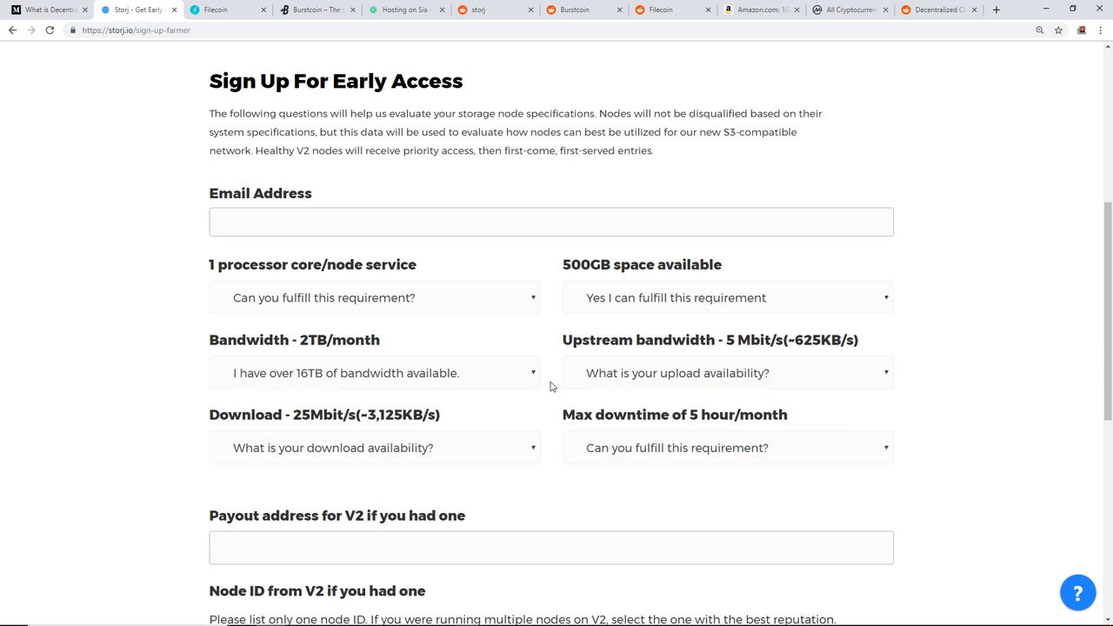
pyautogui.scroll(-3)
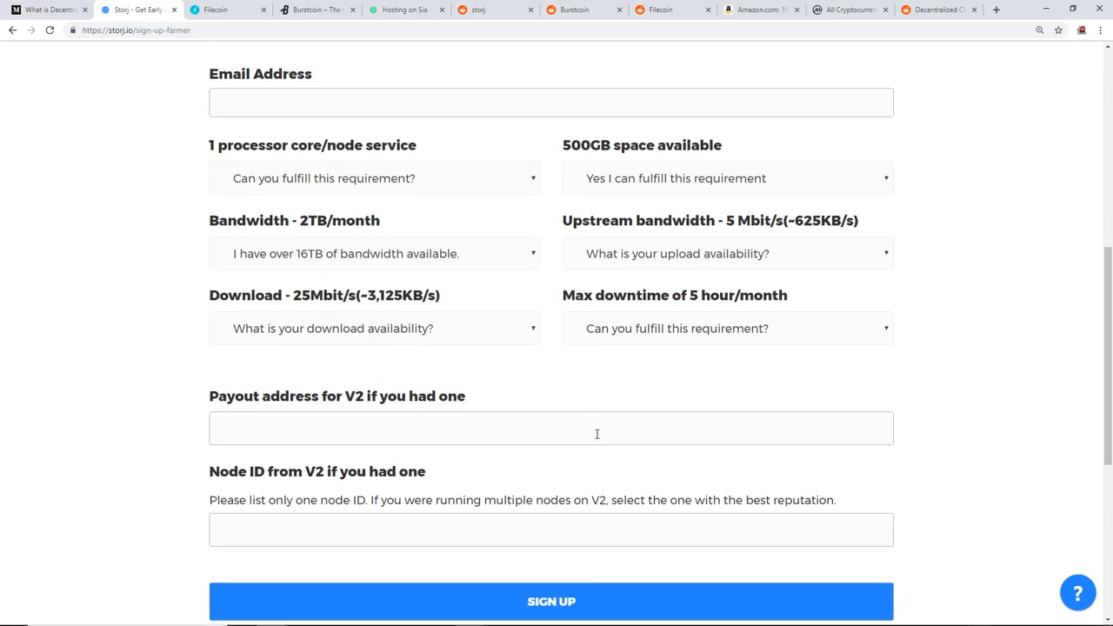
pyautogui.scroll(3)
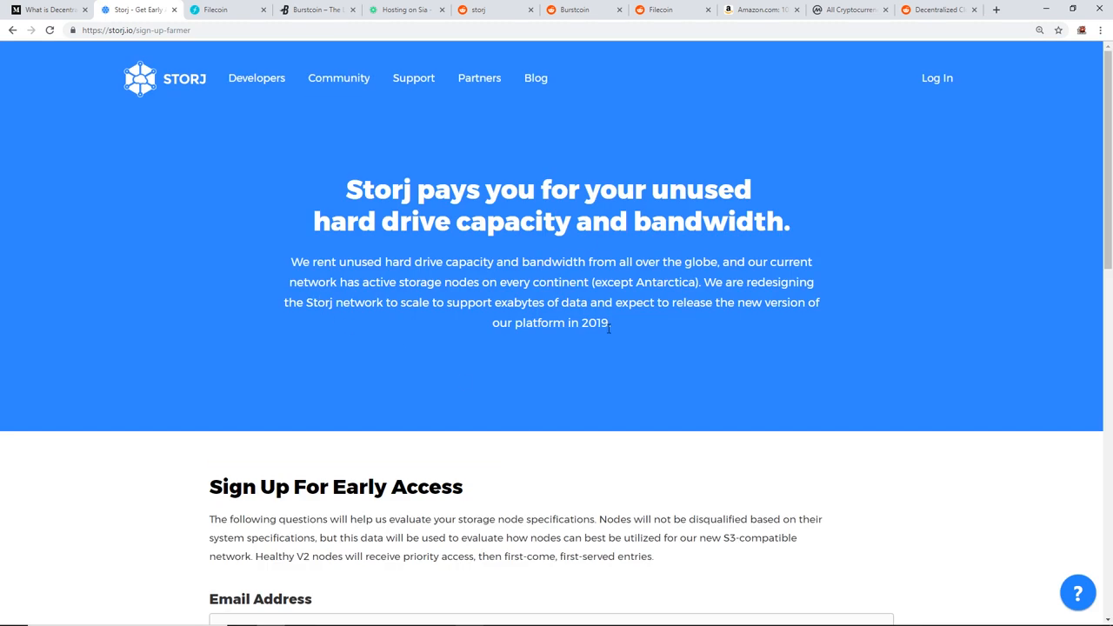
pyautogui.moveTo(244, 47)
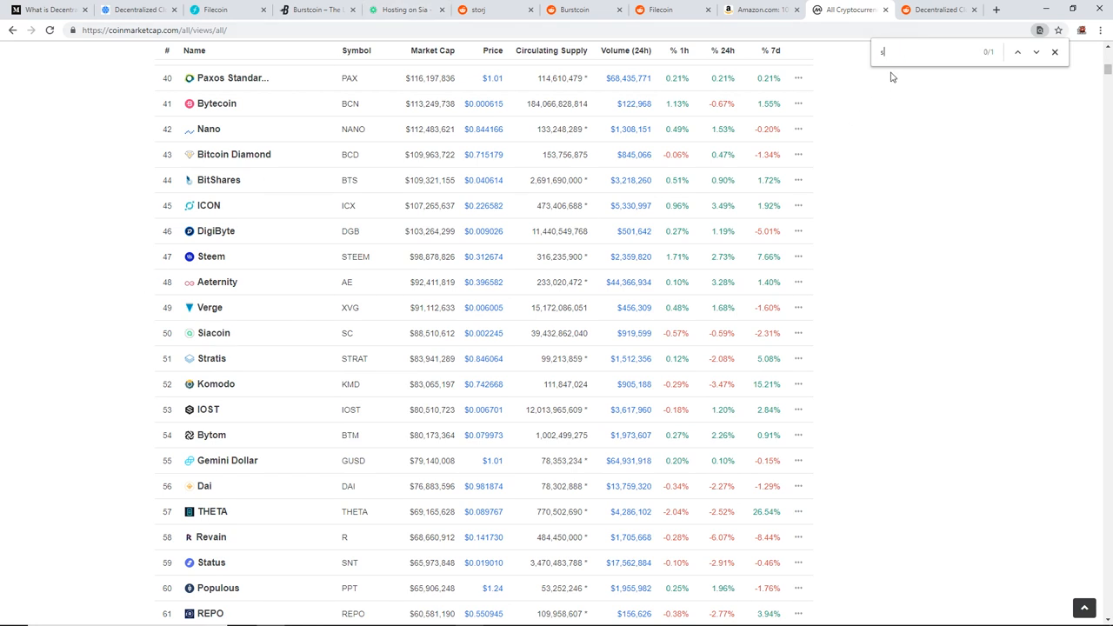
# Search the CoinMarketCap list for 'storj' to find its $0.149660 price
pyautogui.write('torj')
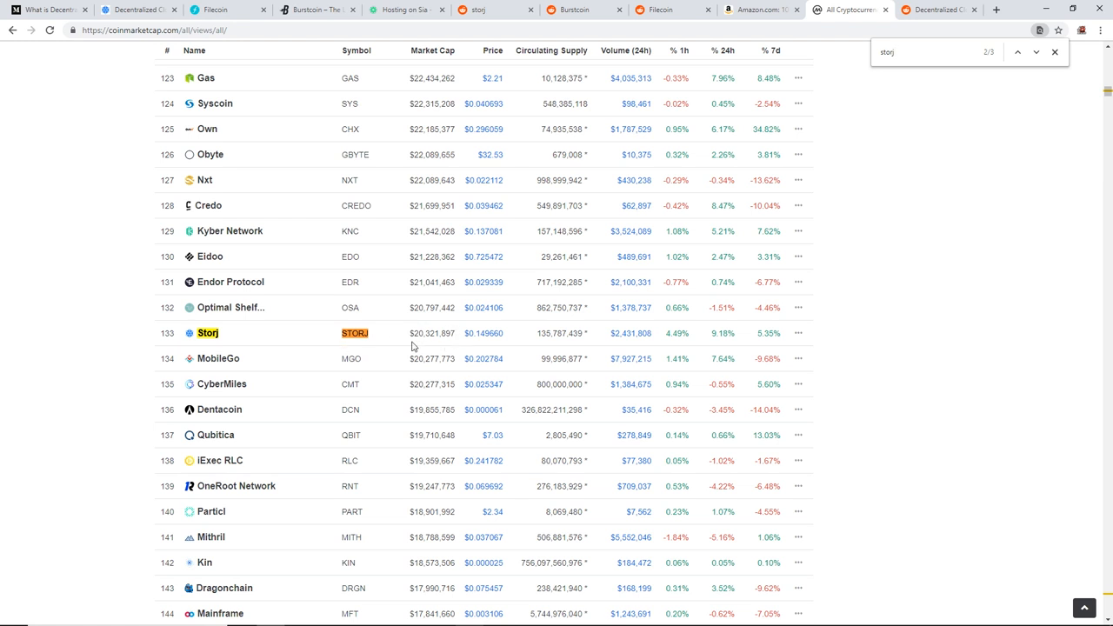
pyautogui.moveTo(375, 341)
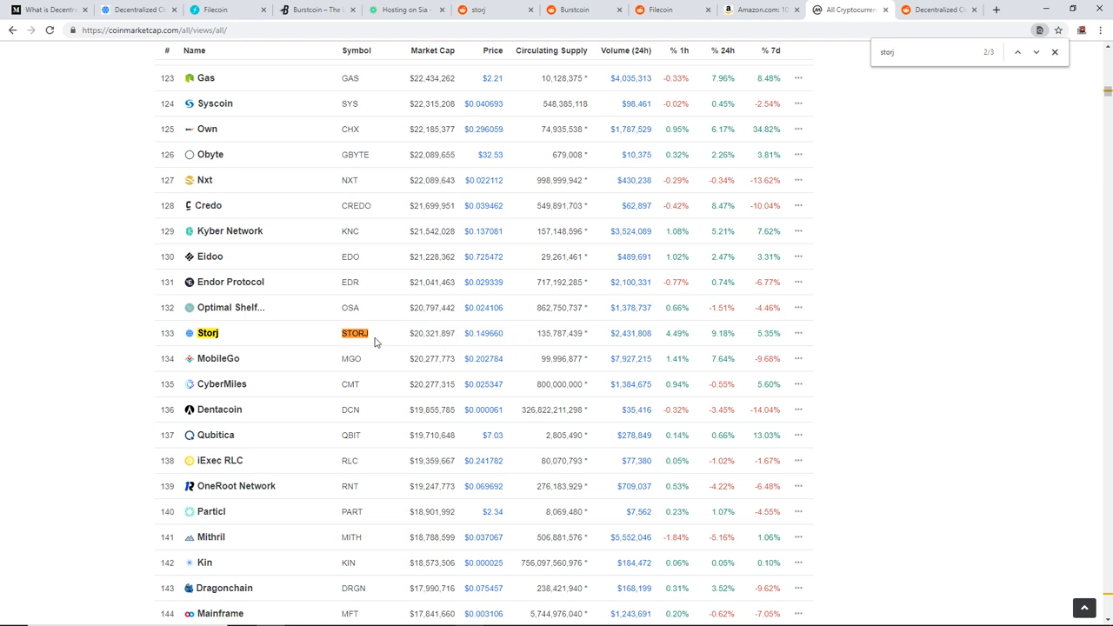
pyautogui.moveTo(473, 339)
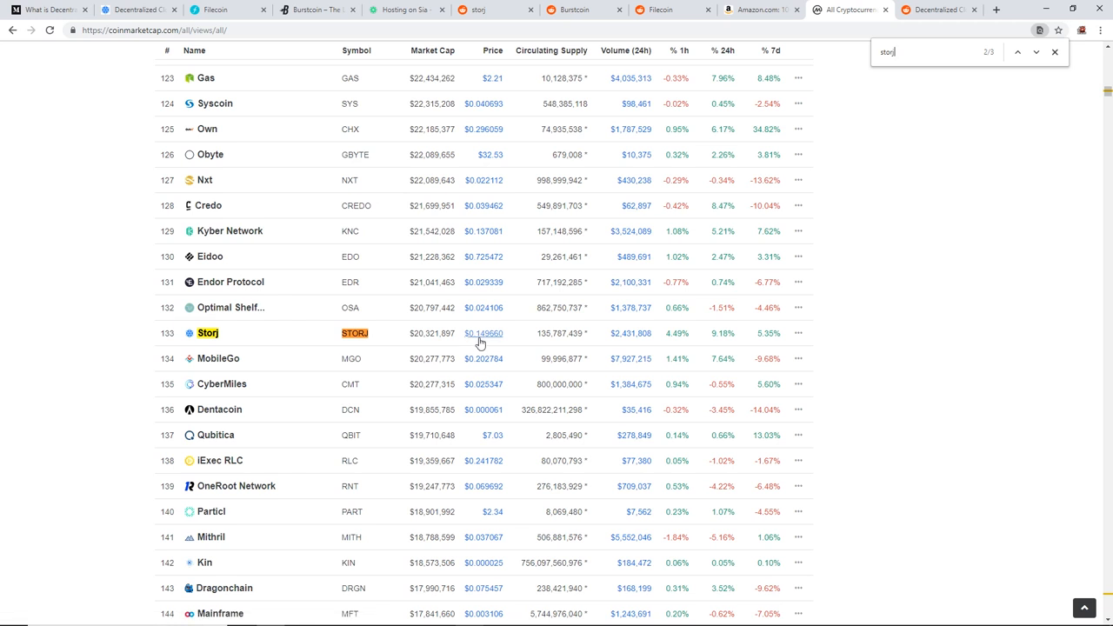
pyautogui.moveTo(491, 344)
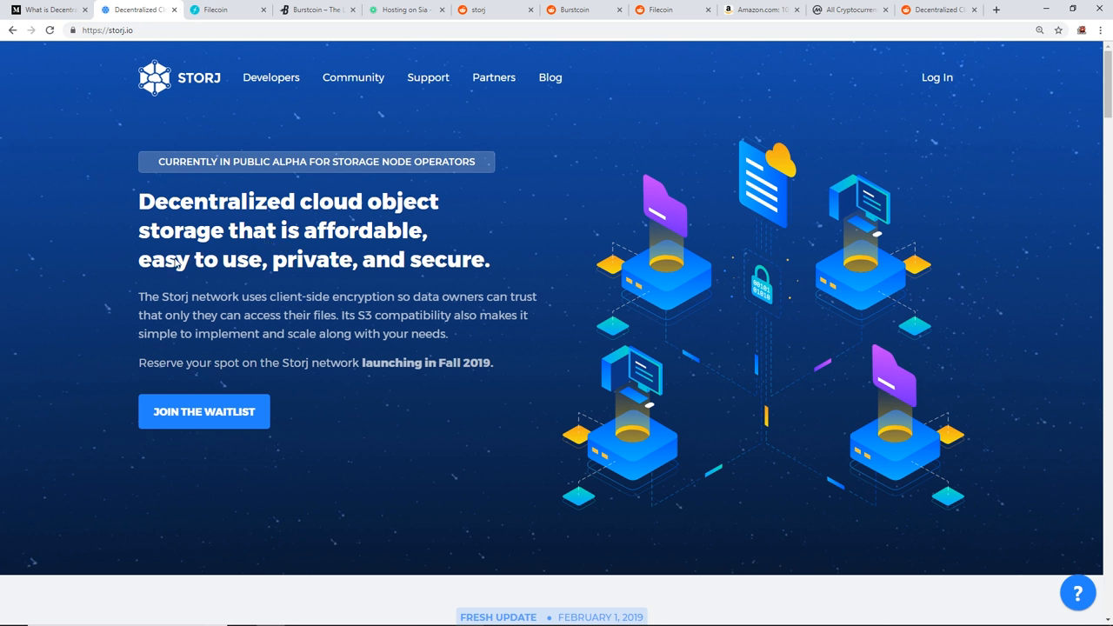
pyautogui.moveTo(151, 229)
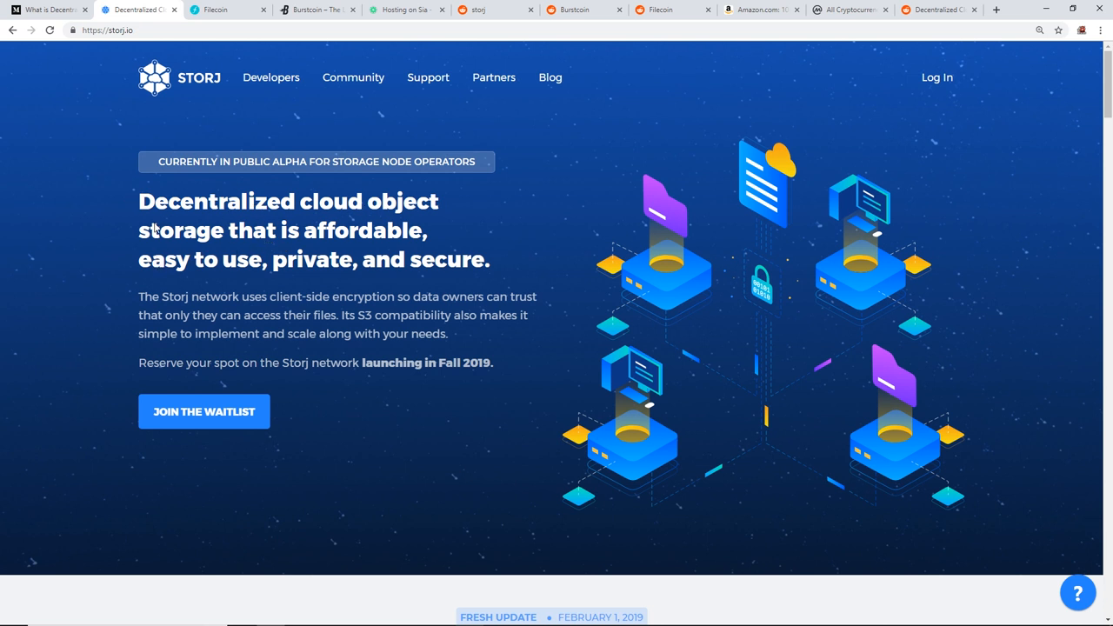
pyautogui.moveTo(217, 275)
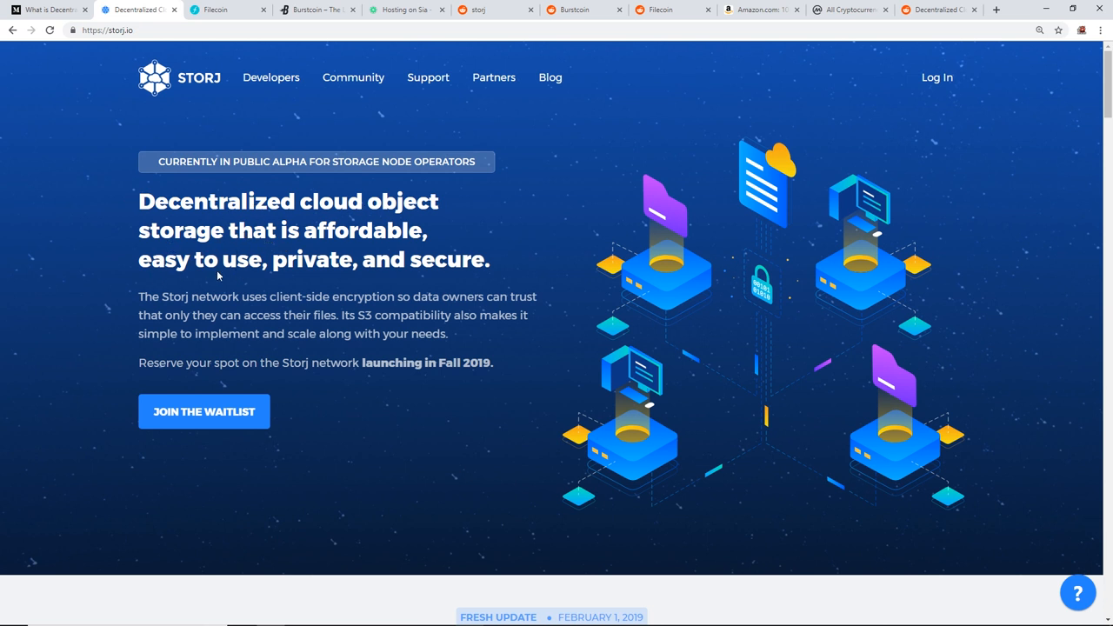
pyautogui.moveTo(258, 304)
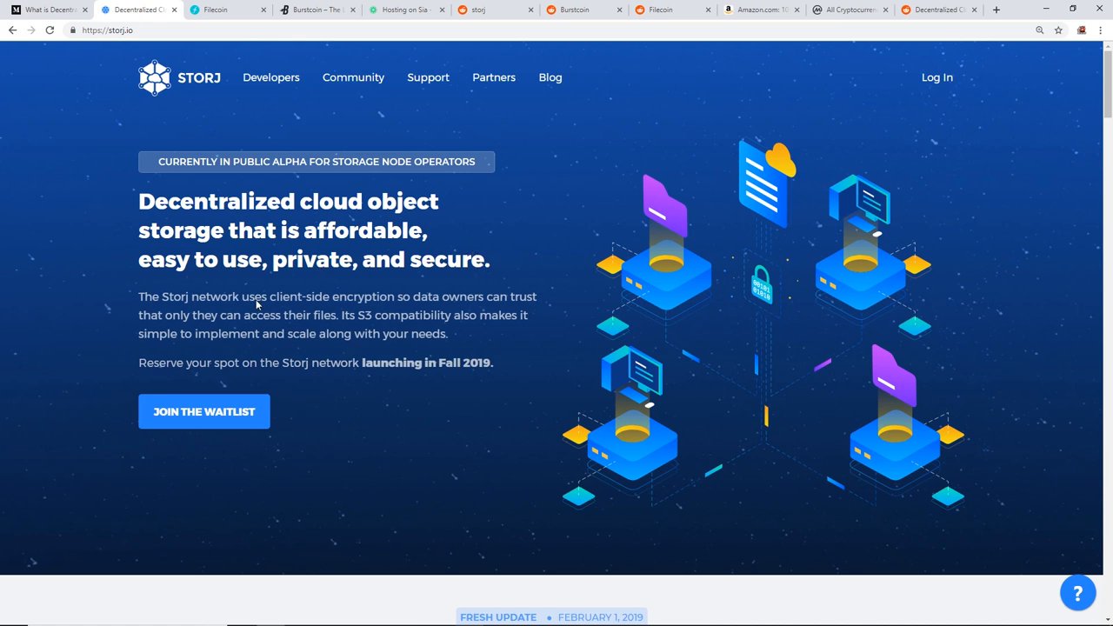
pyautogui.moveTo(325, 368)
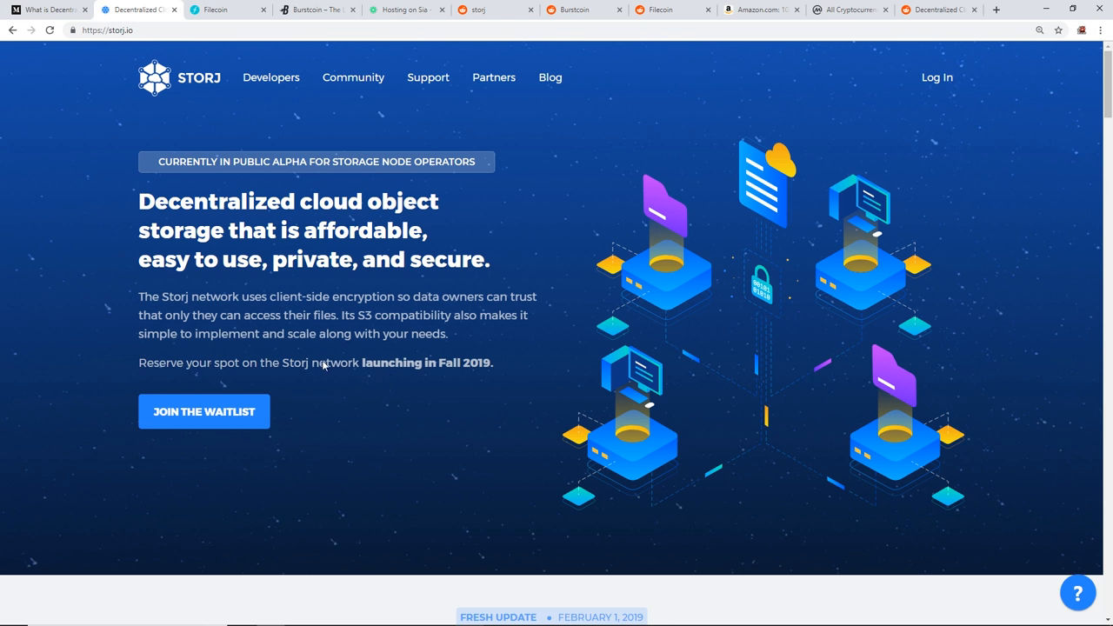
pyautogui.moveTo(360, 383)
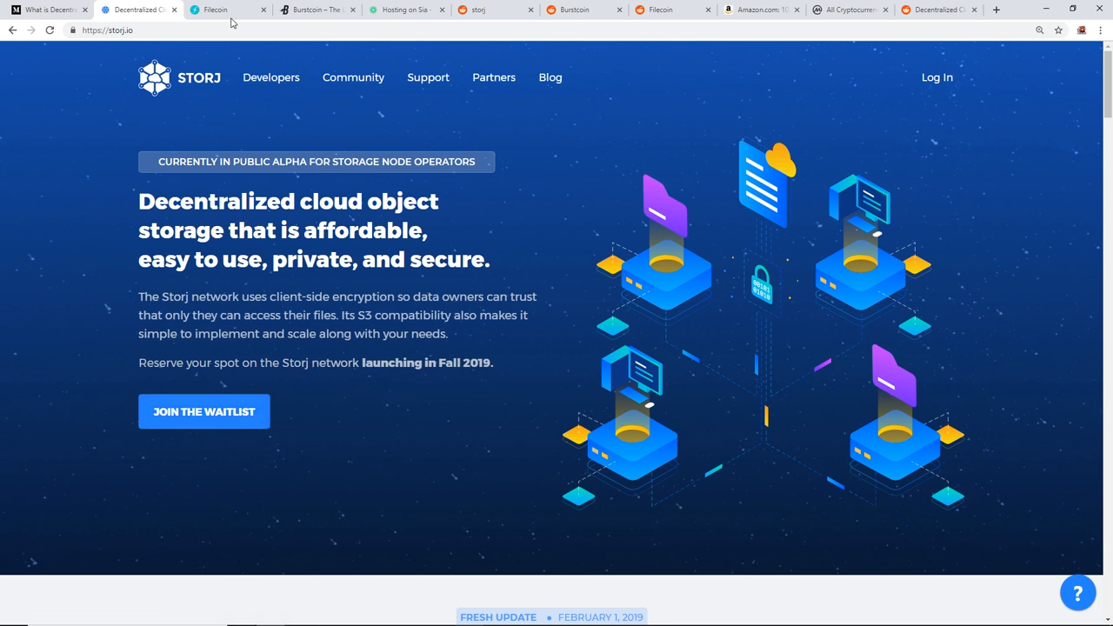
# Switch to the Filecoin site and highlight the paragraph about Filecoin mining software
pyautogui.click(223, 10)
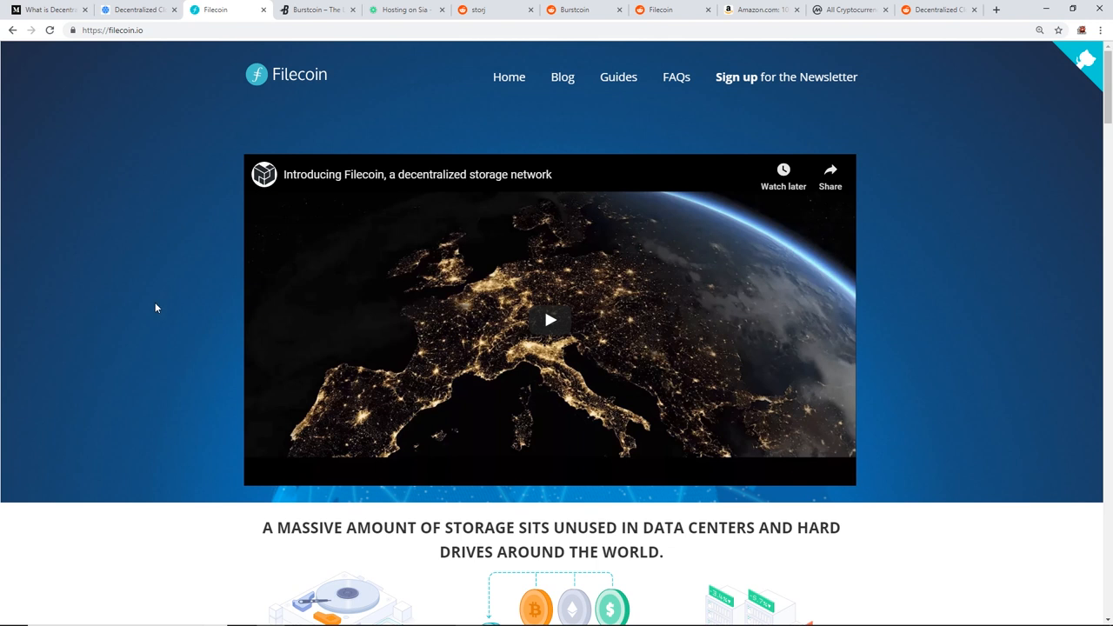
pyautogui.scroll(-3)
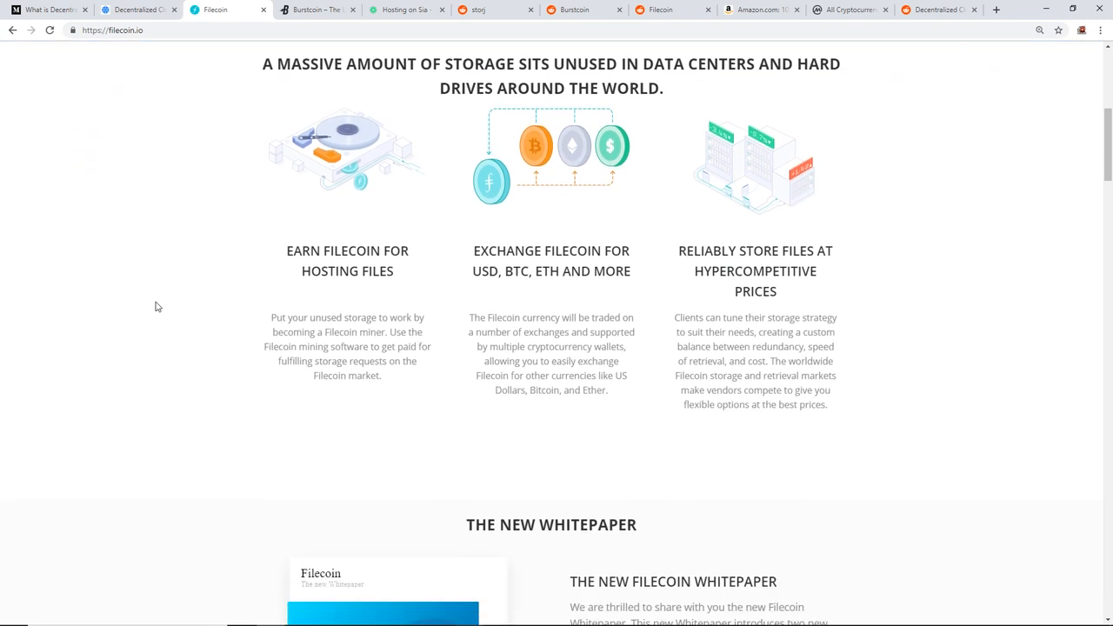
pyautogui.scroll(3)
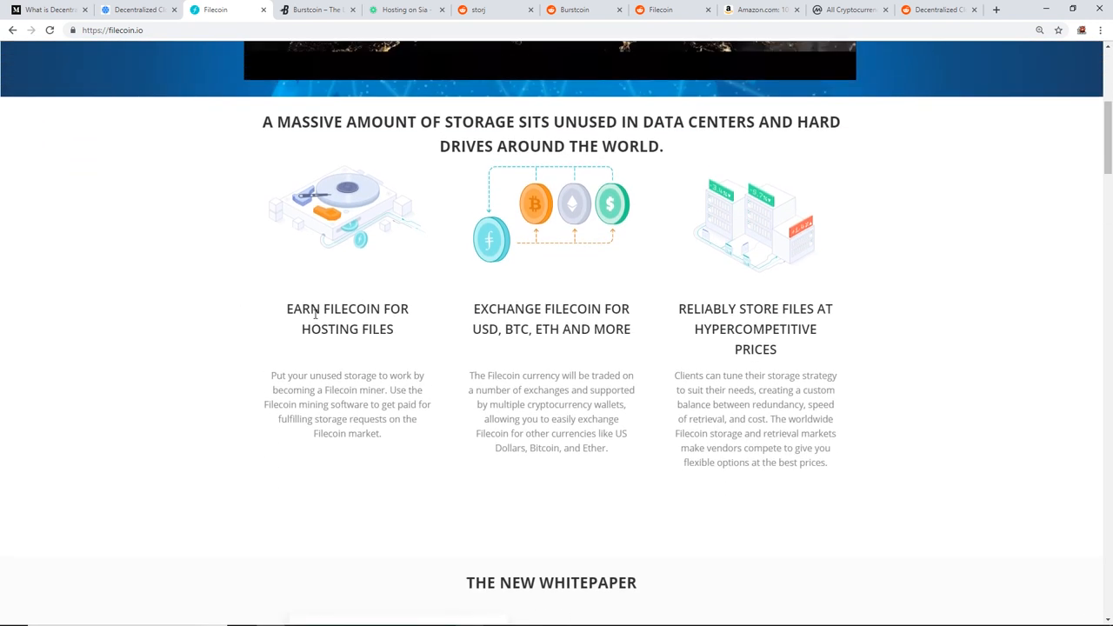
pyautogui.moveTo(299, 347)
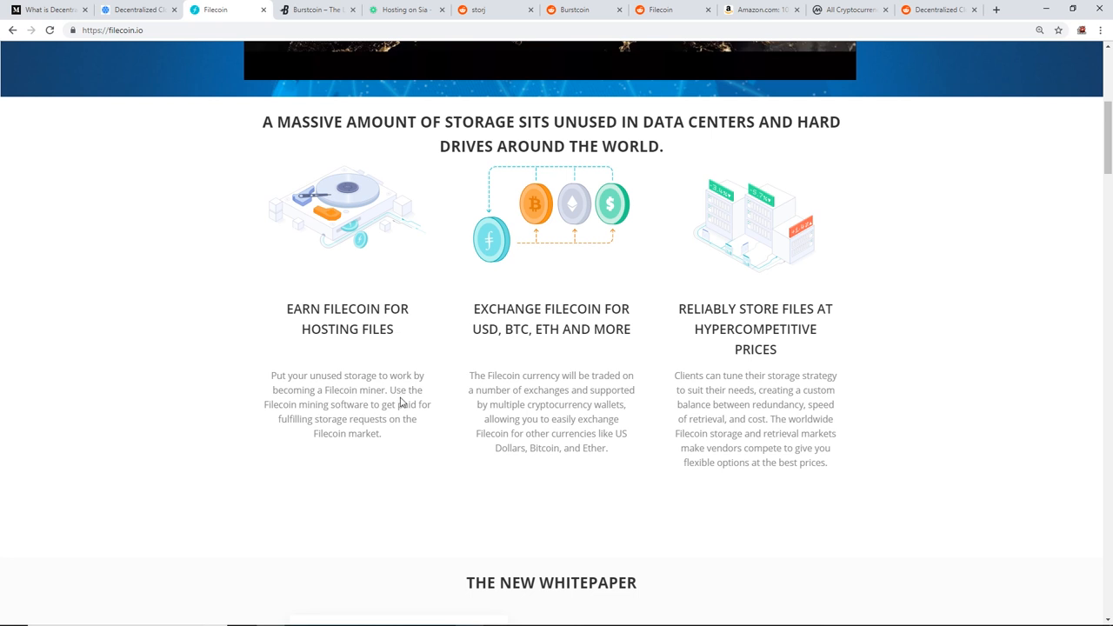
pyautogui.moveTo(305, 403); pyautogui.dragTo(433, 403)
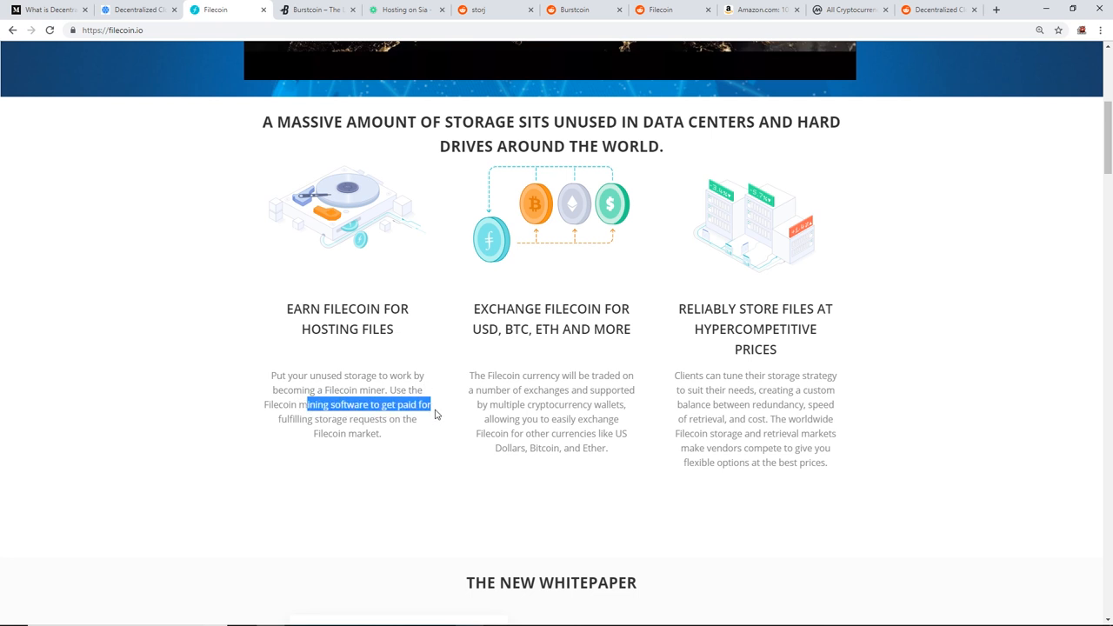
pyautogui.moveTo(435, 404); pyautogui.dragTo(386, 433)
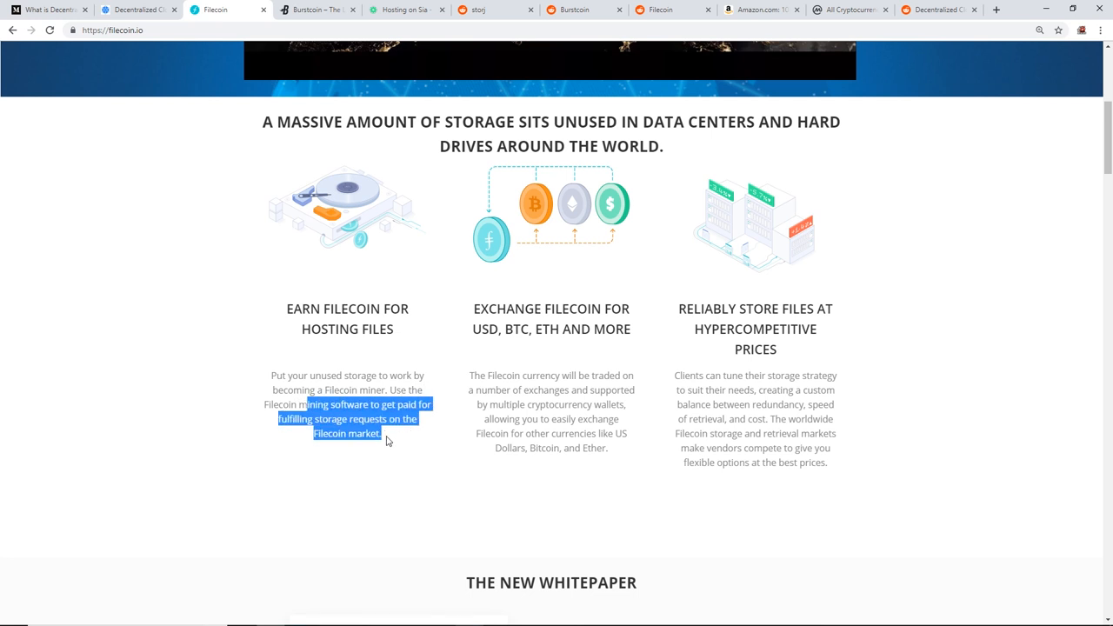
# Scroll down past the whitepaper and storage market to the 'Ready, get set, mine Filecoin' section
pyautogui.scroll(-3)
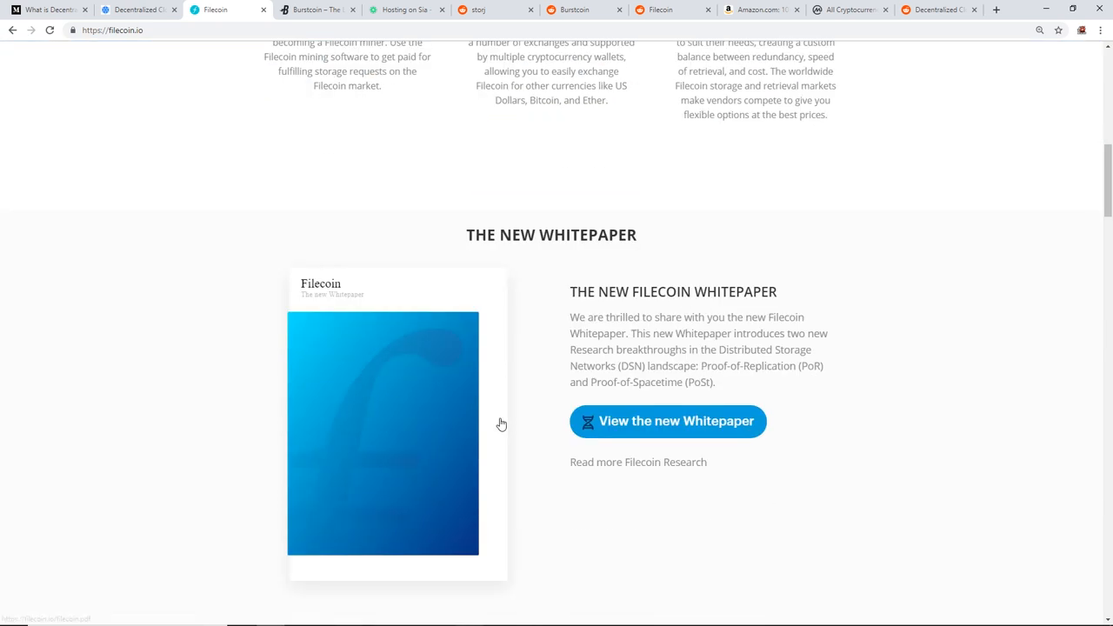
pyautogui.scroll(-3)
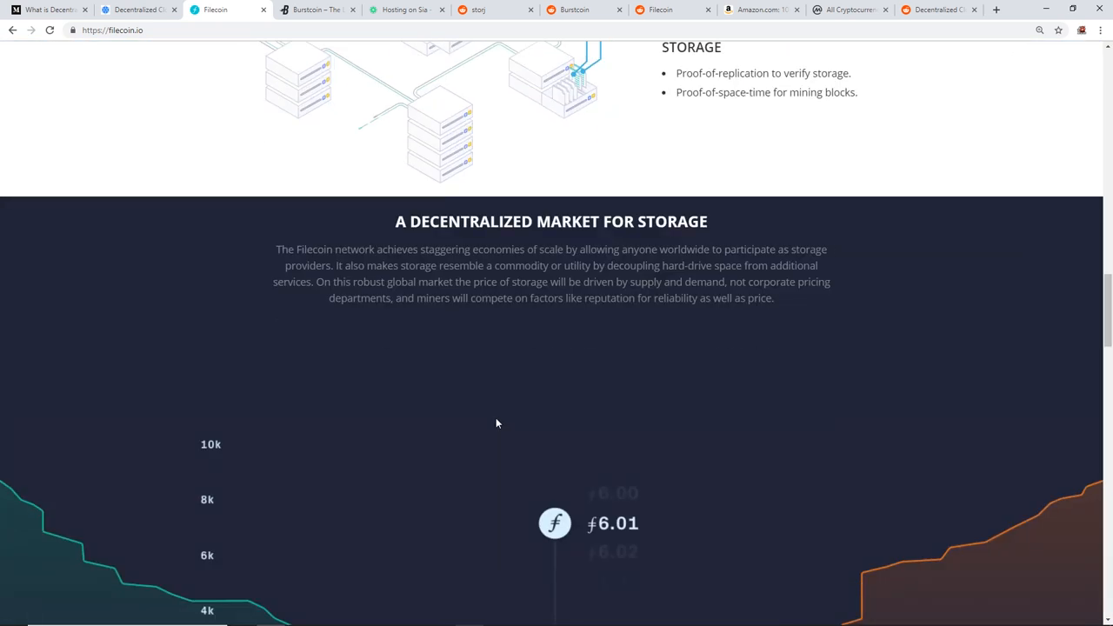
pyautogui.scroll(-3)
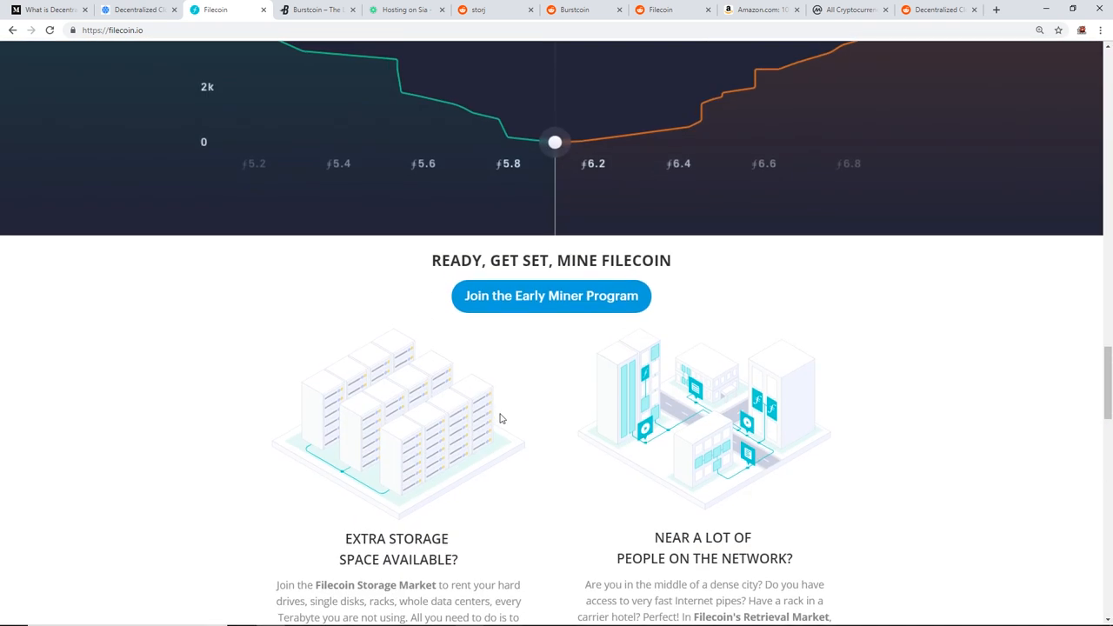
pyautogui.scroll(-3)
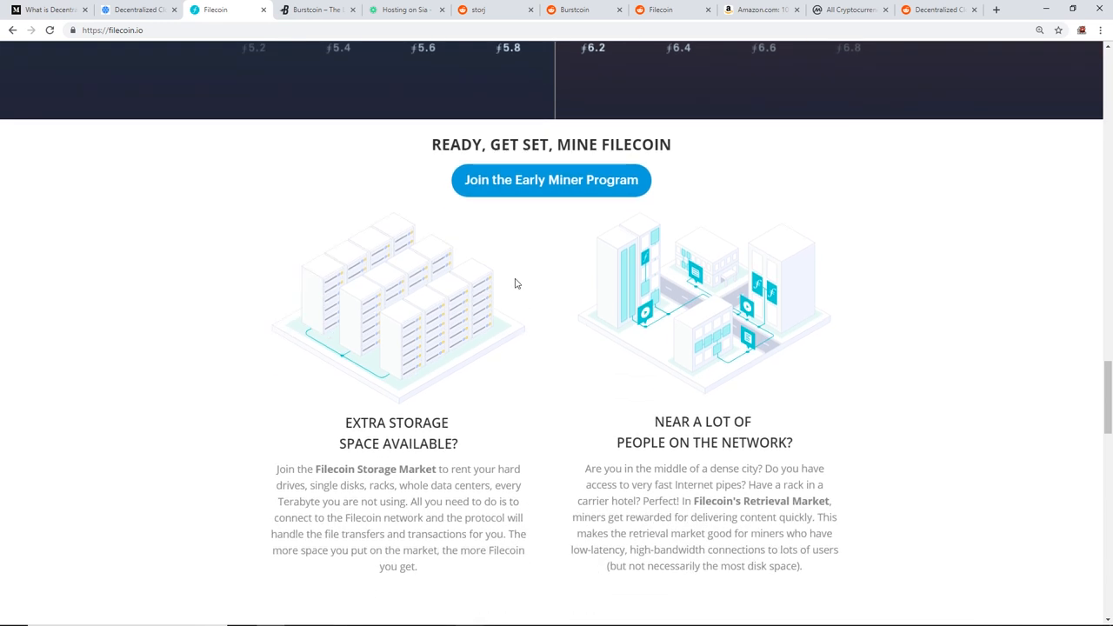
pyautogui.moveTo(379, 144)
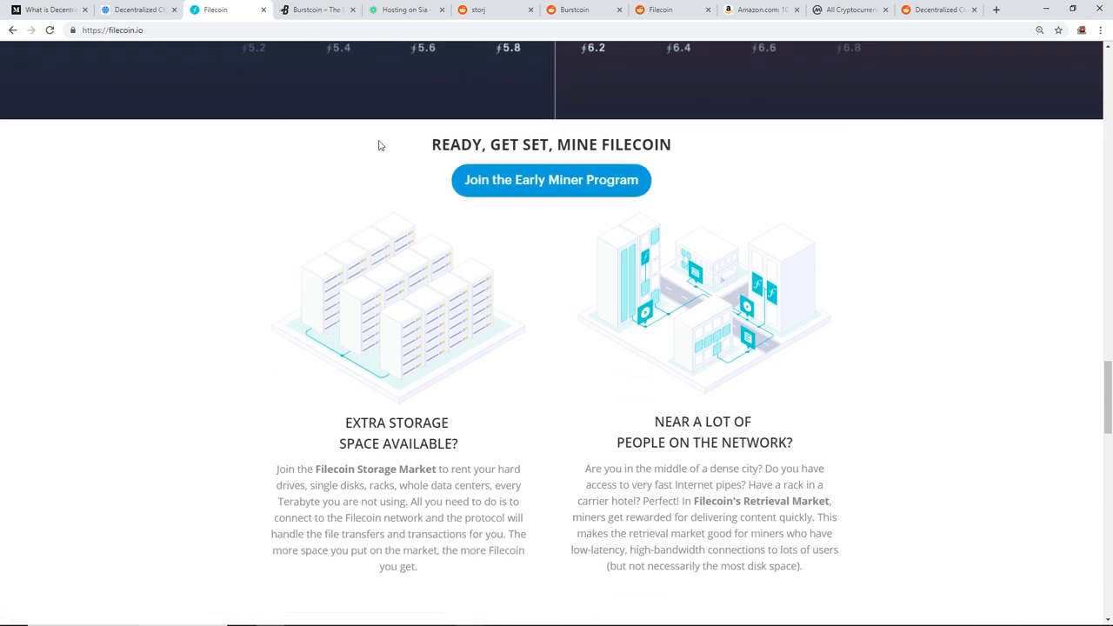
pyautogui.moveTo(543, 190)
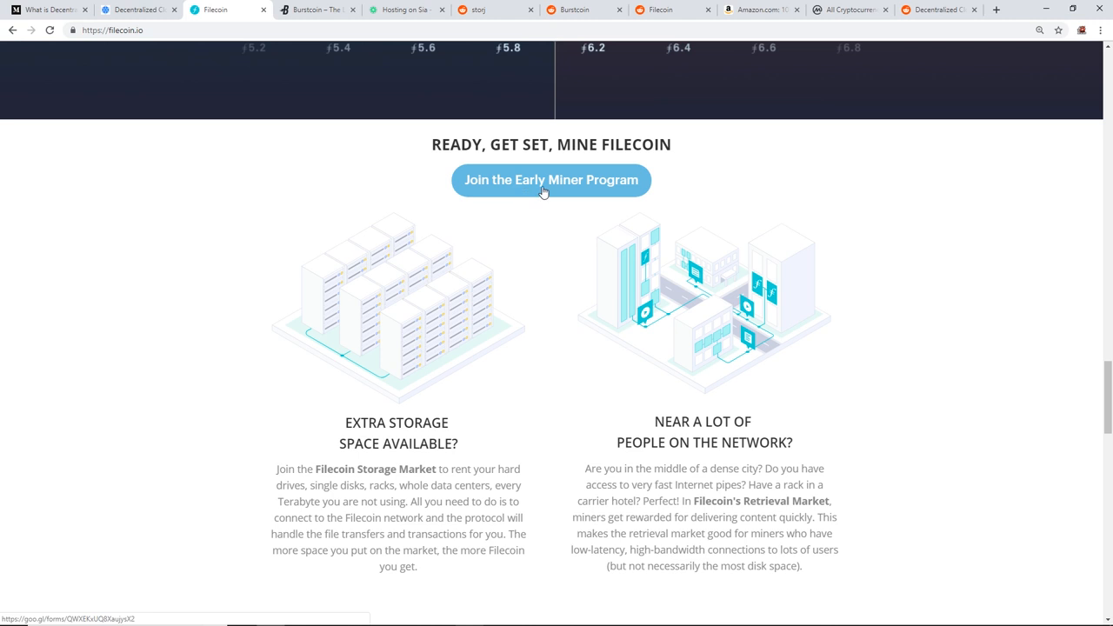
# Open the Filecoin Miner Testing Form, look through its questions, then switch to the Burst tab
pyautogui.click(550, 179)
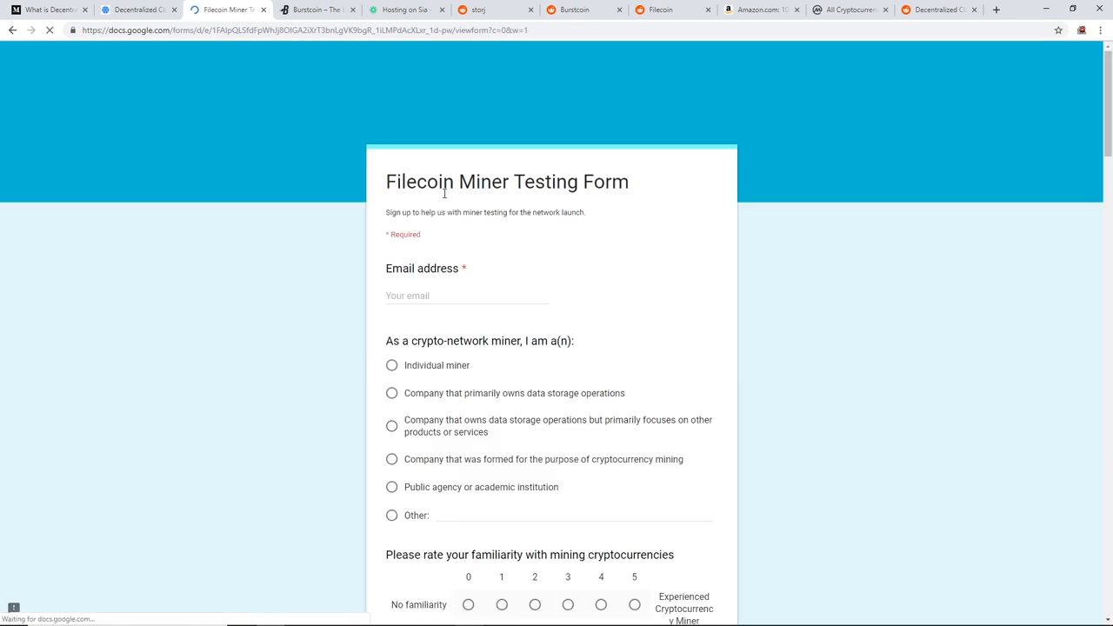
pyautogui.scroll(-3)
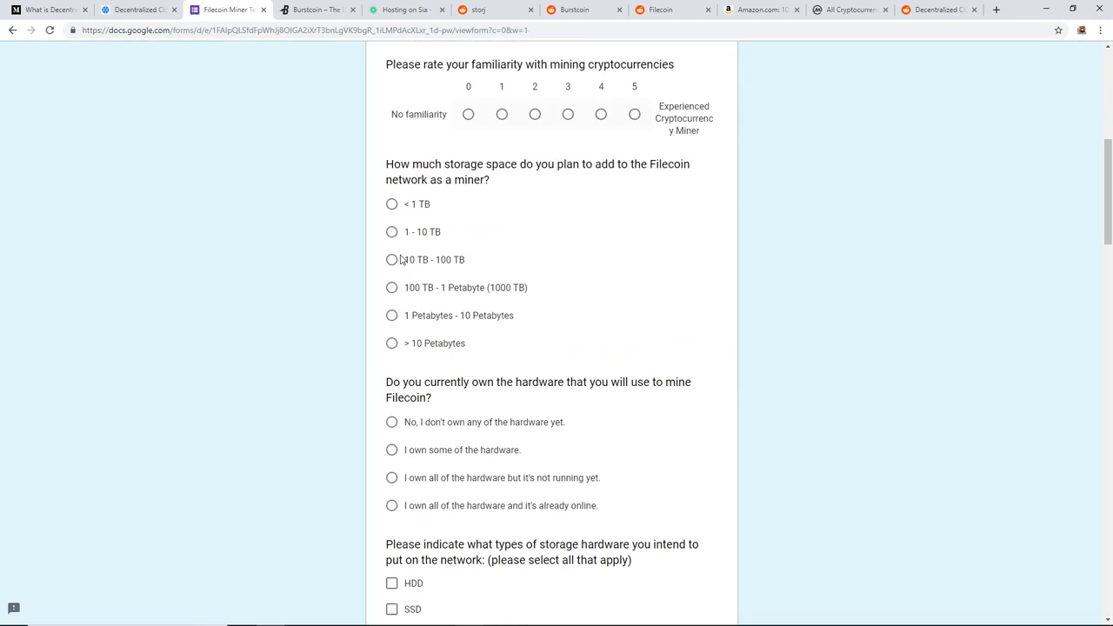
pyautogui.scroll(-3)
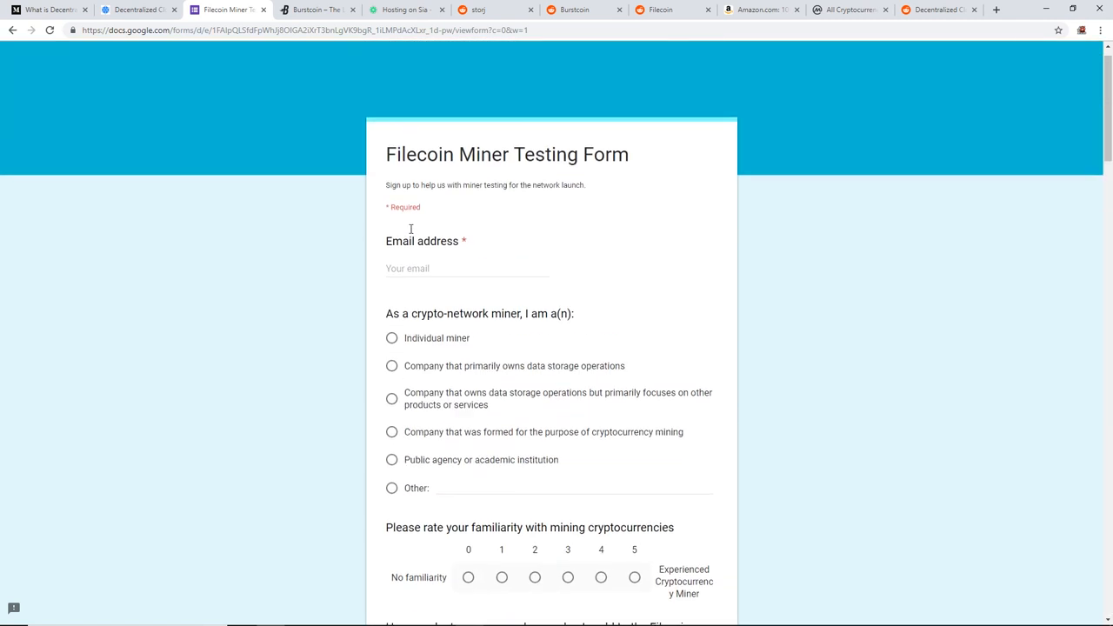
pyautogui.click(323, 10)
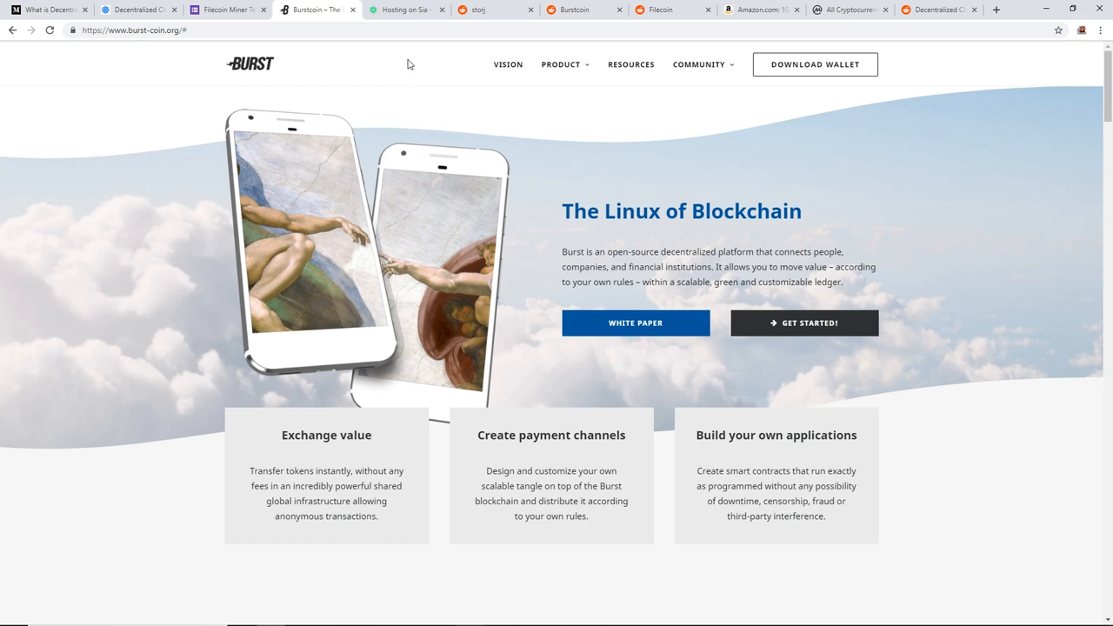
# Scroll to the Meet Burst features and highlight the Energy efficient and Infinitely scalable descriptions
pyautogui.scroll(-3)
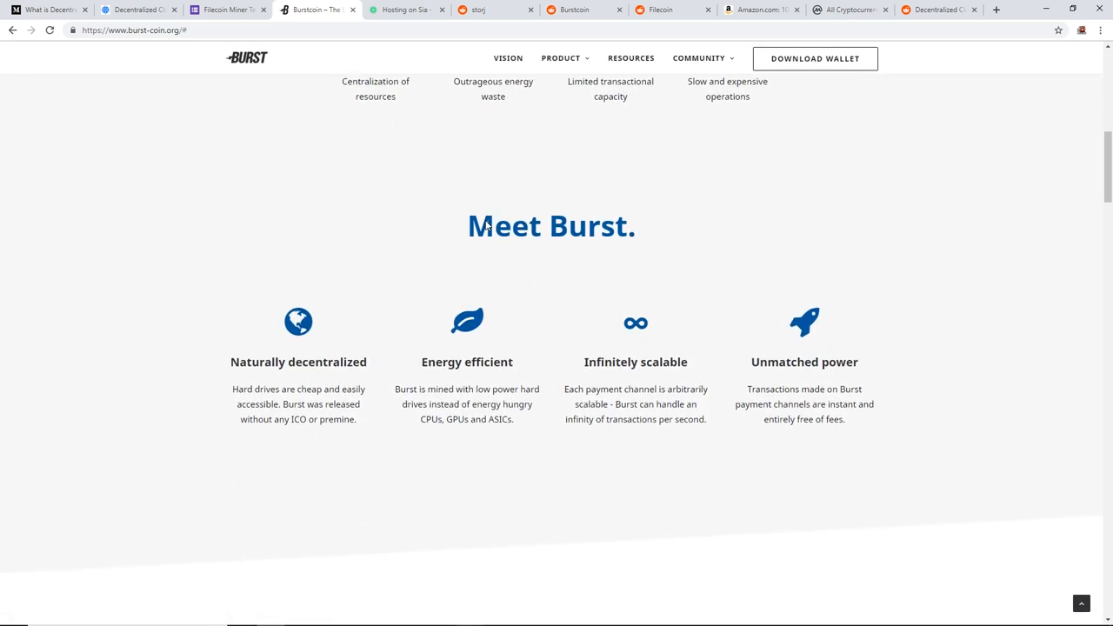
pyautogui.scroll(-3)
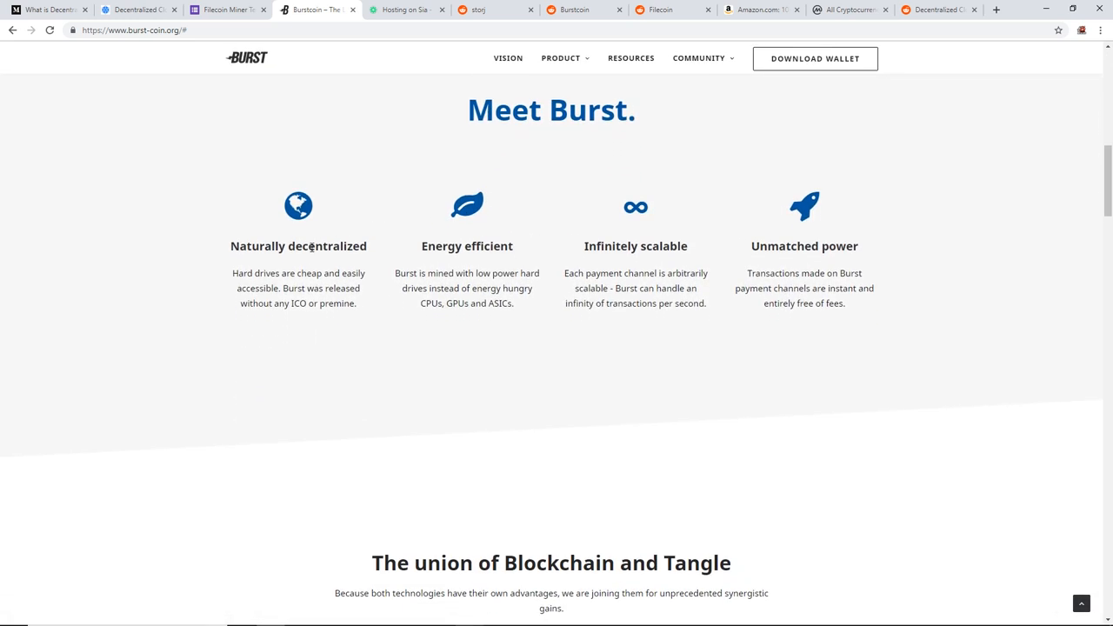
pyautogui.moveTo(250, 264)
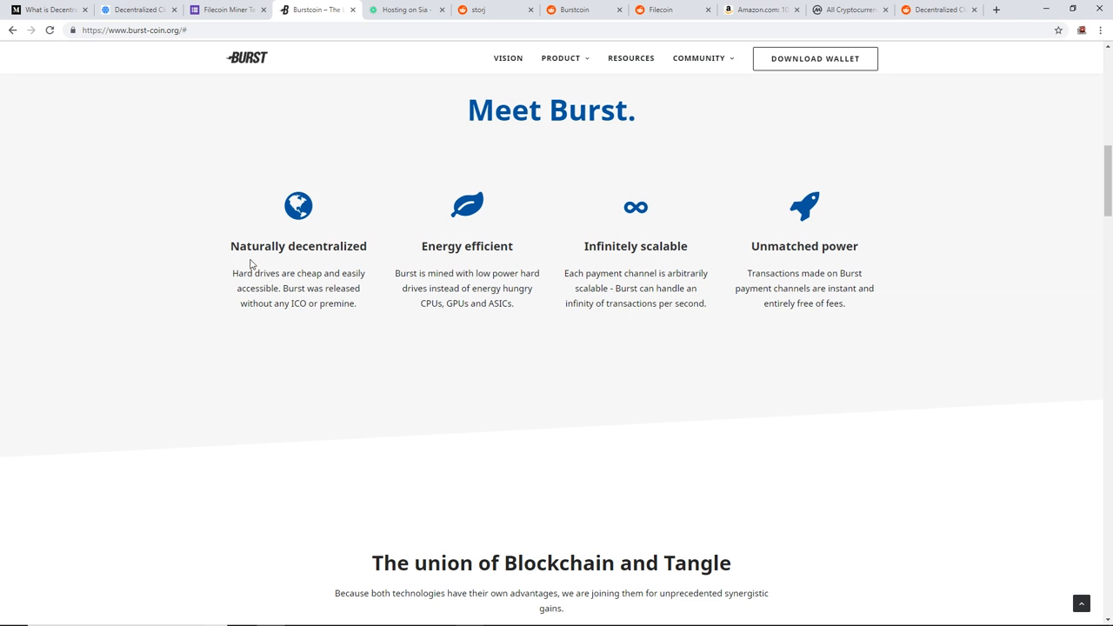
pyautogui.moveTo(249, 247); pyautogui.dragTo(353, 247)
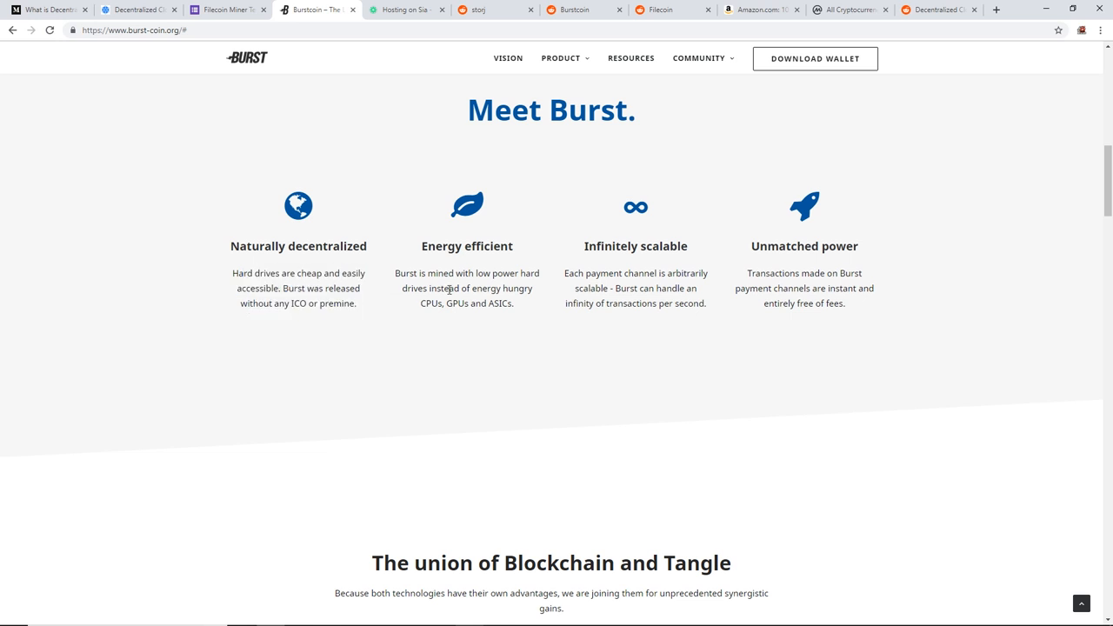
pyautogui.moveTo(424, 245); pyautogui.dragTo(483, 289)
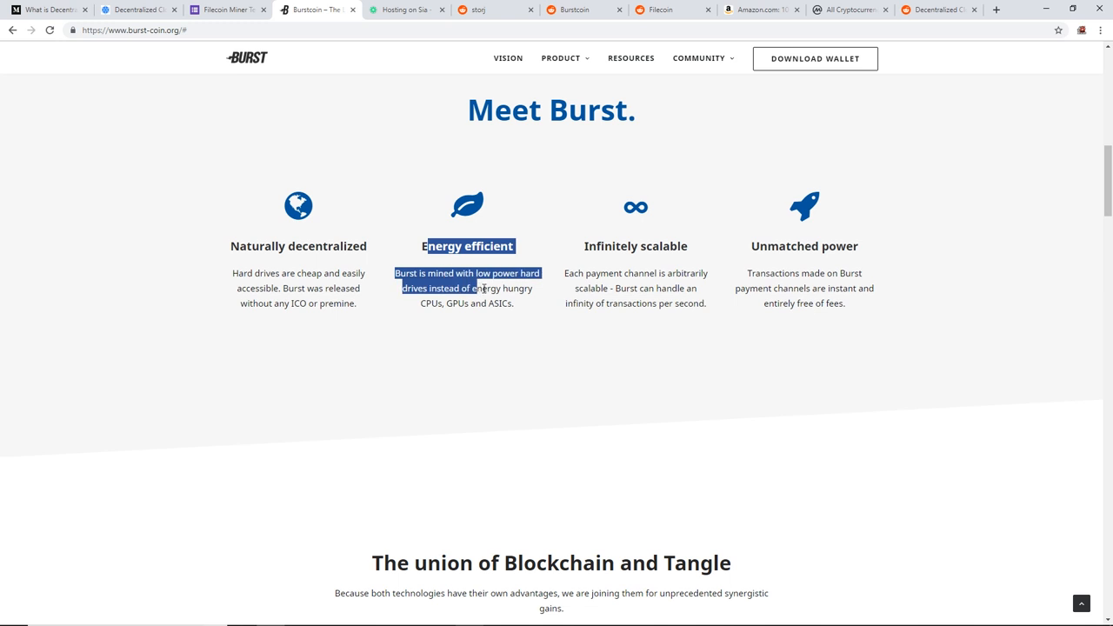
pyautogui.click(468, 286)
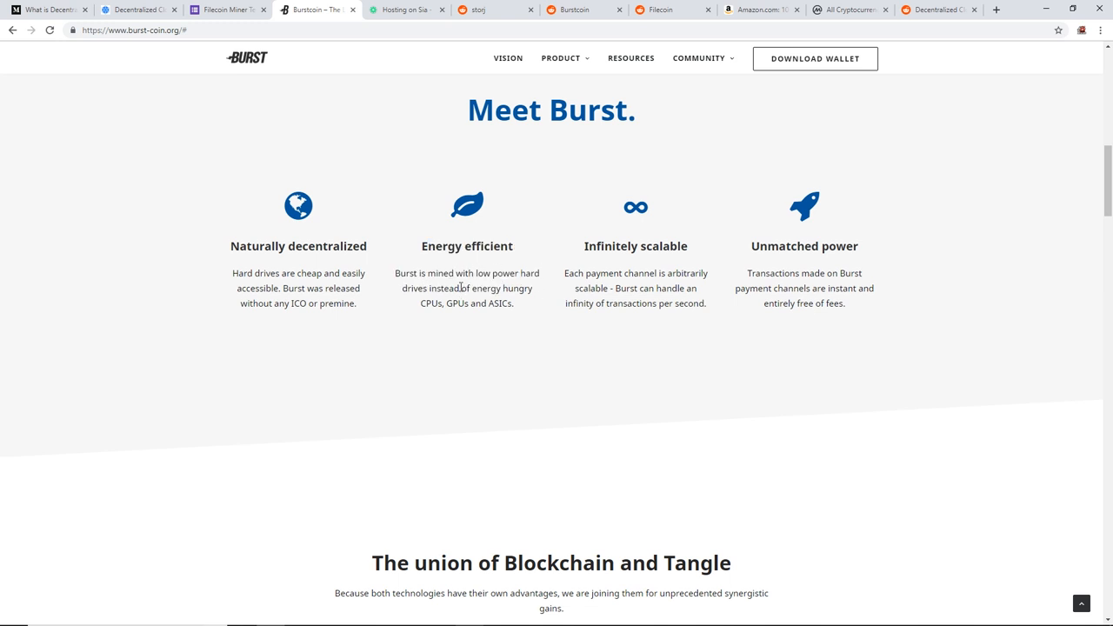
pyautogui.moveTo(542, 288)
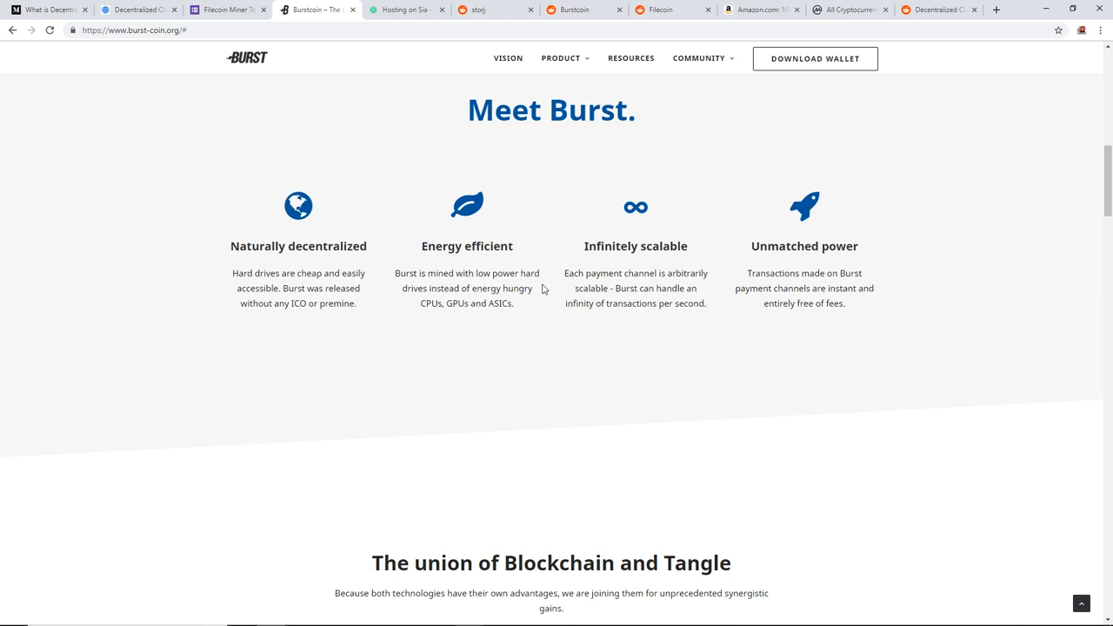
pyautogui.moveTo(487, 302)
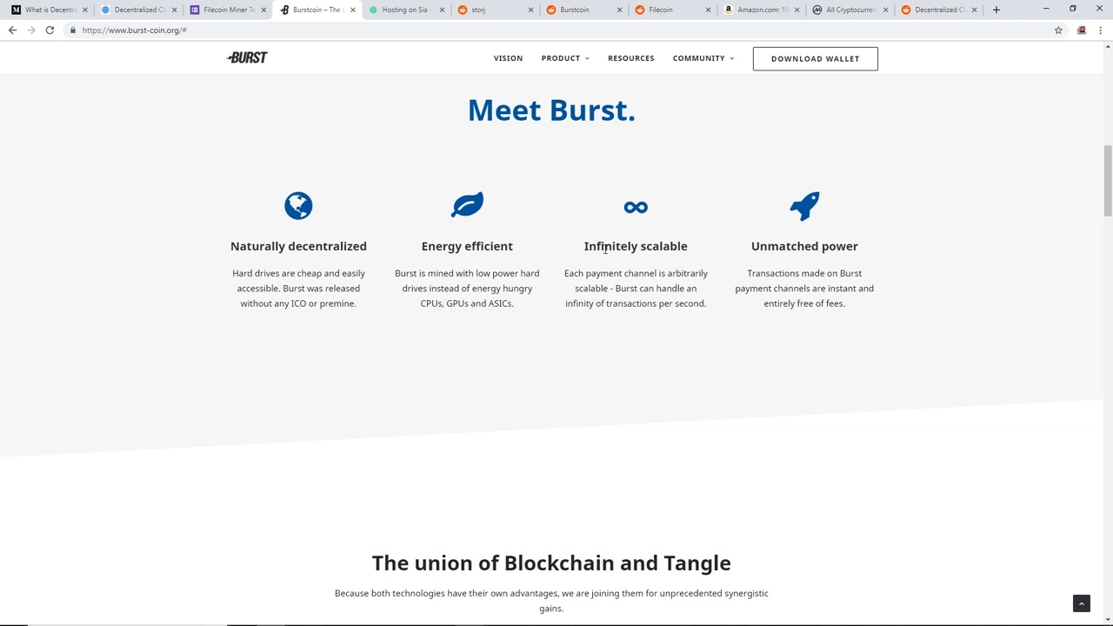
pyautogui.moveTo(570, 268)
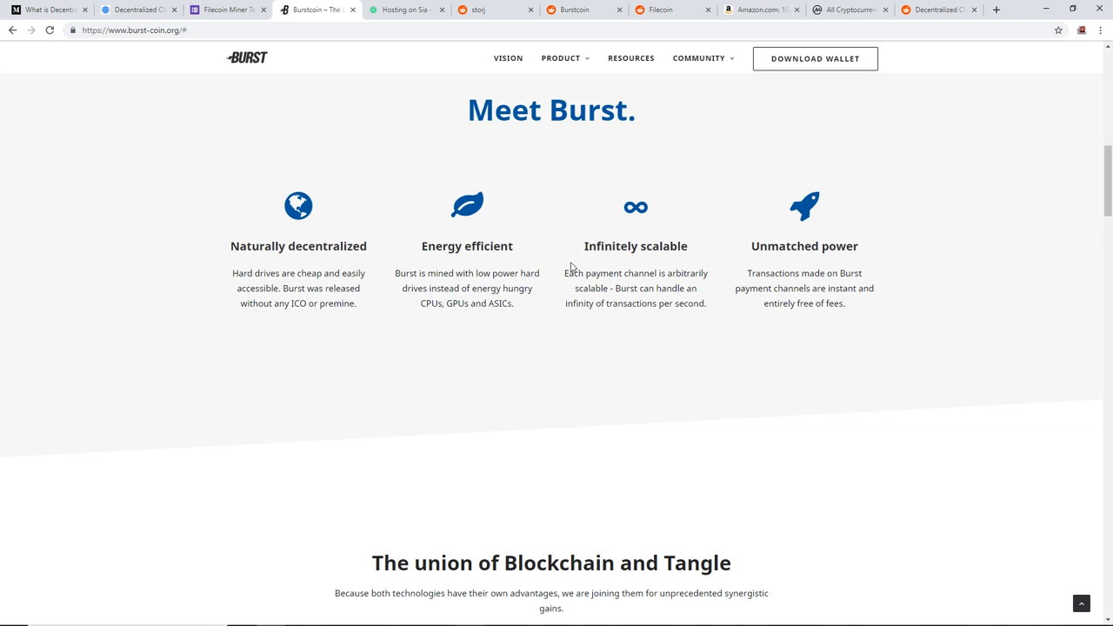
pyautogui.doubleClick(667, 302)
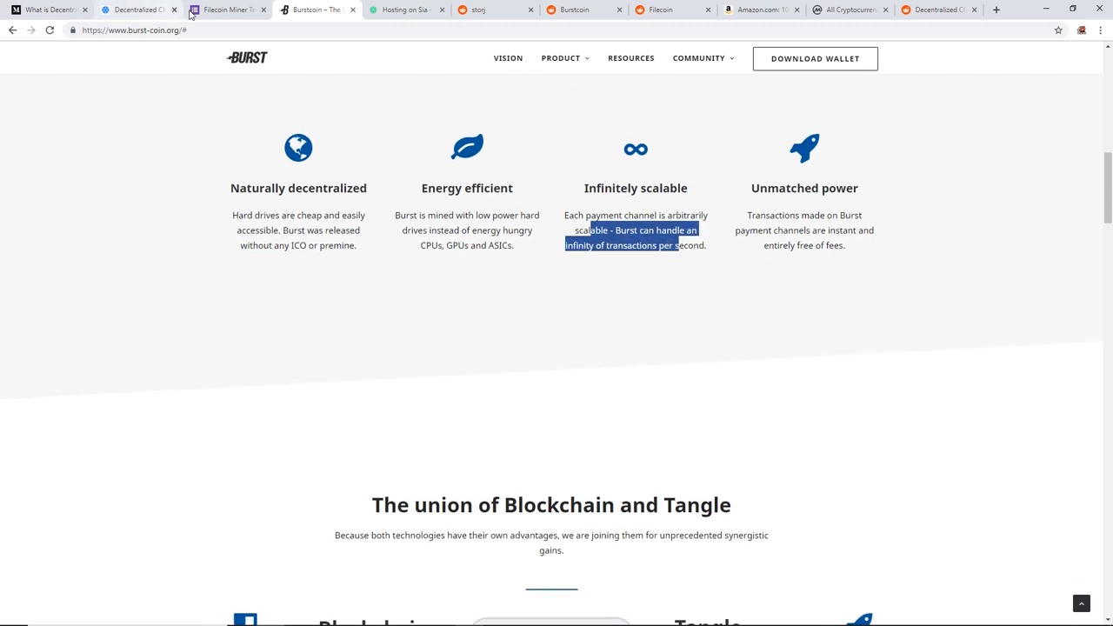
# Continue down to the Blockchain and Tangle comparison section
pyautogui.scroll(-3)
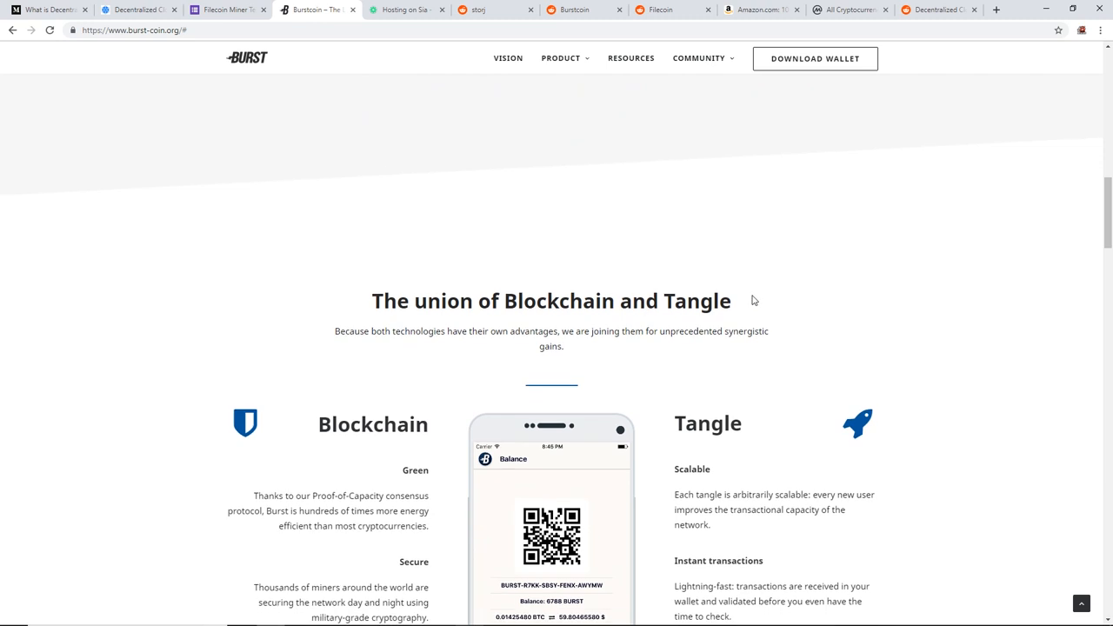
pyautogui.scroll(-3)
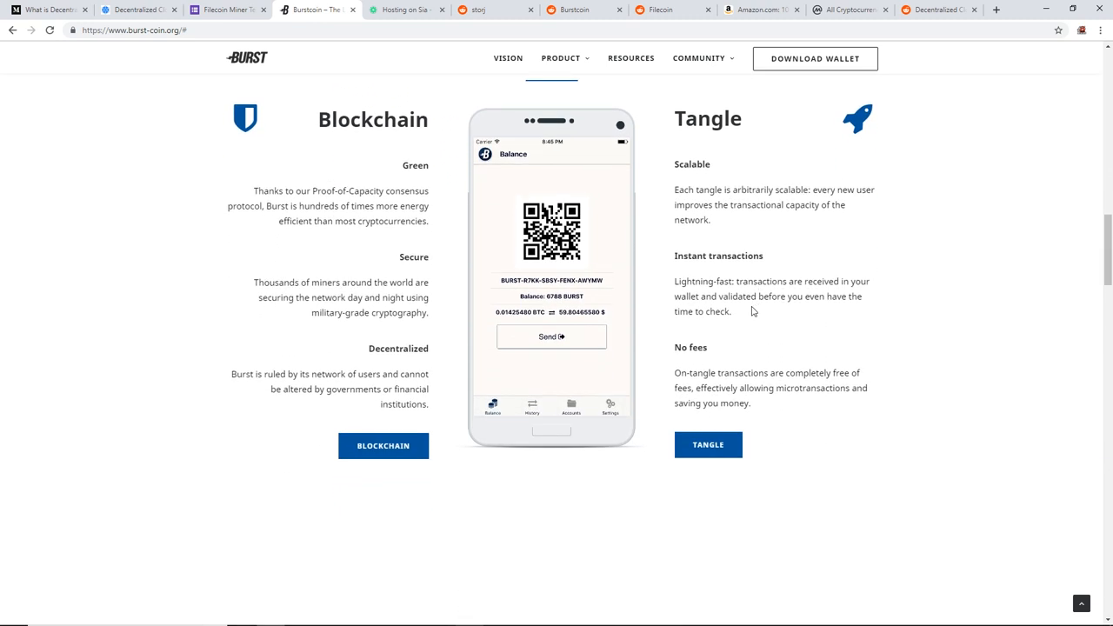
pyautogui.moveTo(709, 277)
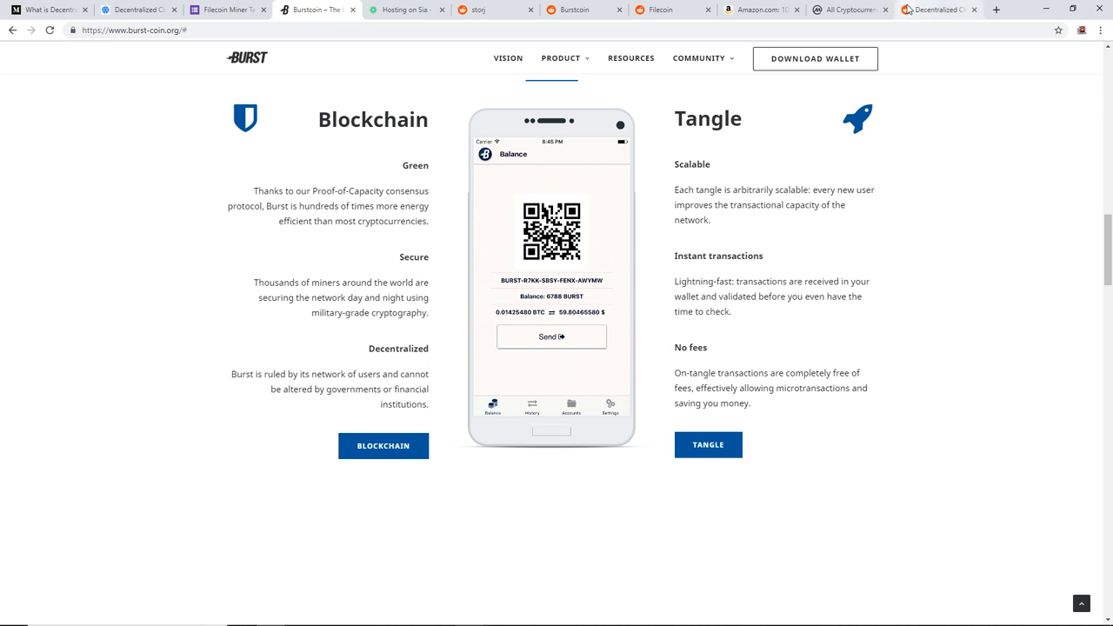
pyautogui.moveTo(859, 7)
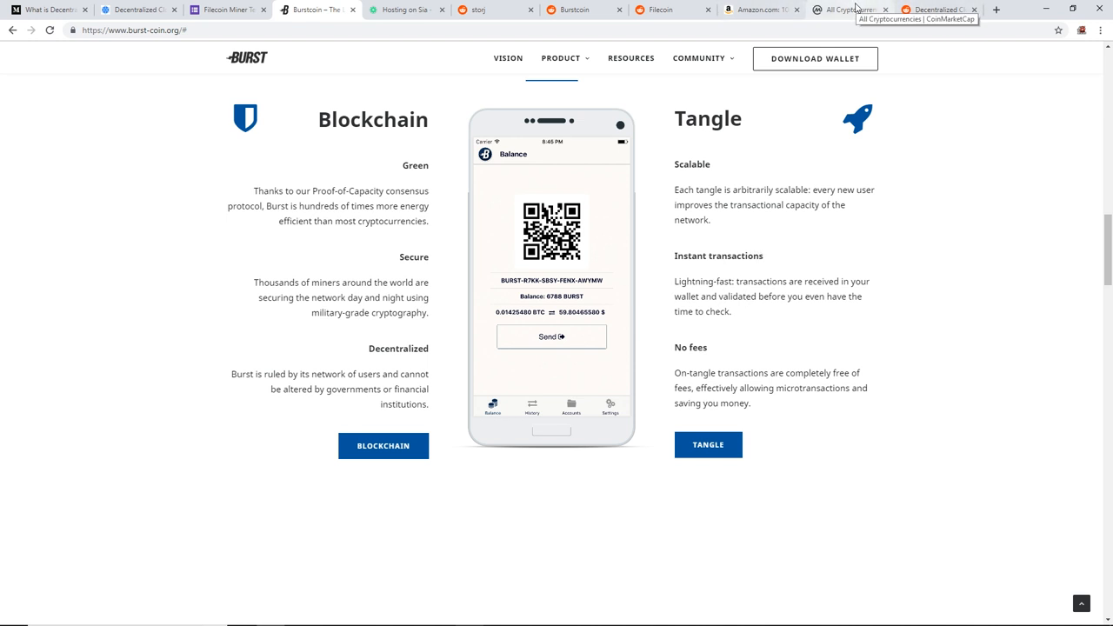
# Return to the CoinMarketCap list and search the page for Burst, ranked 260 at $0.003909
pyautogui.click(859, 11)
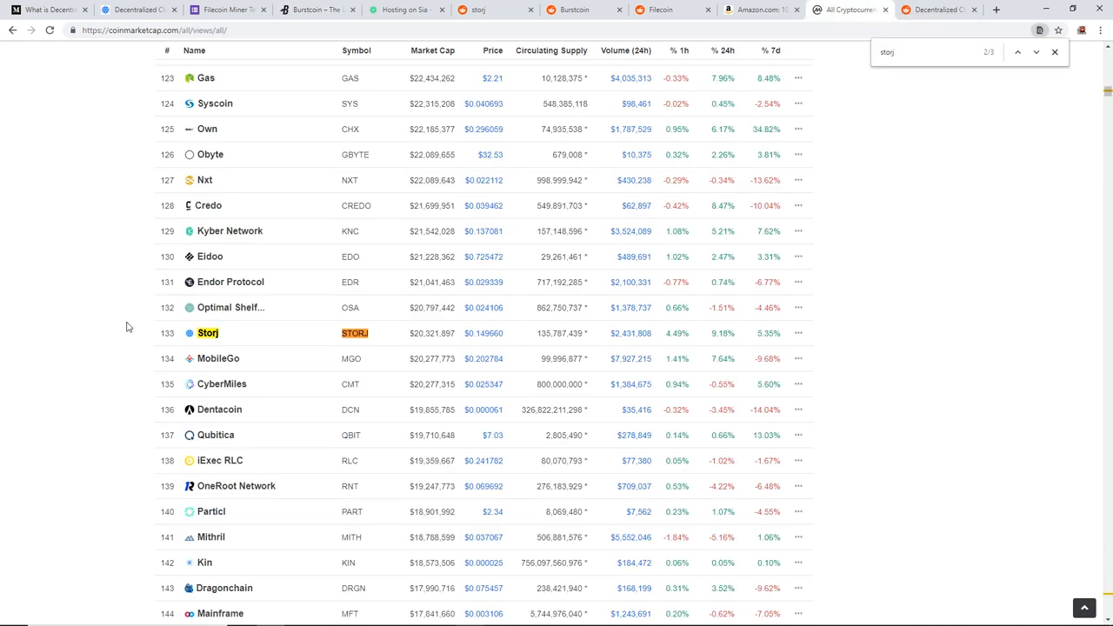
pyautogui.scroll(-3)
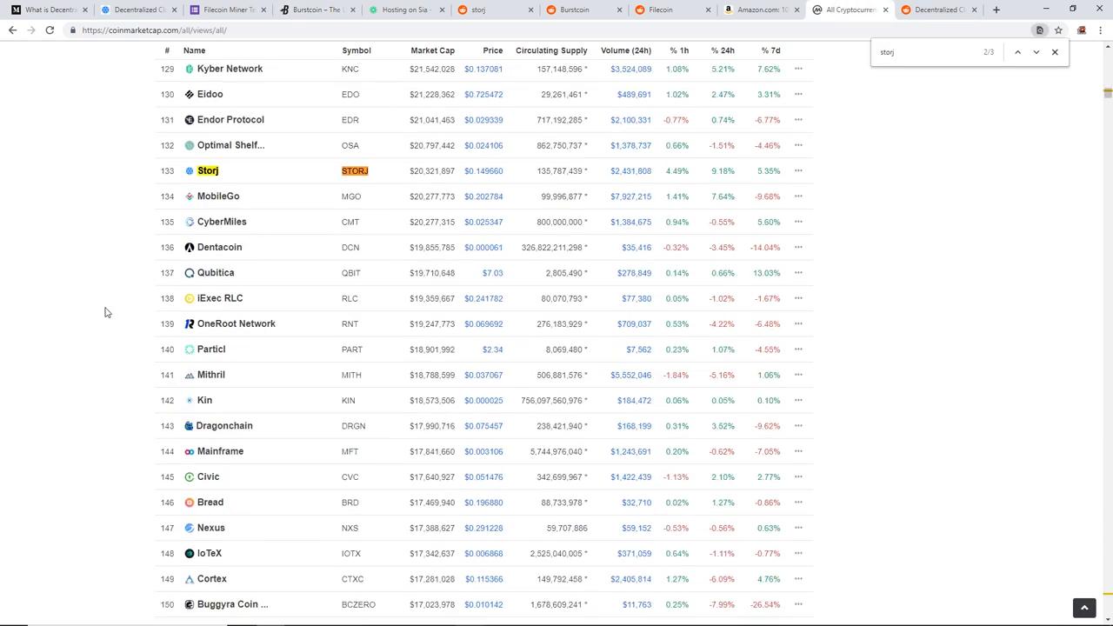
pyautogui.write('burst')
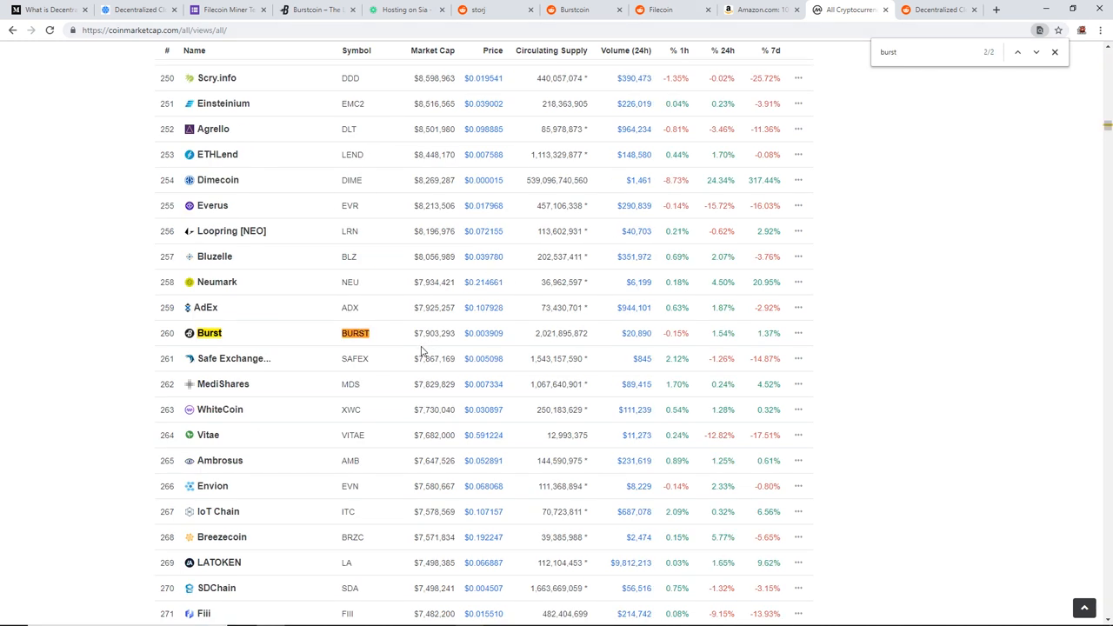
pyautogui.moveTo(379, 339)
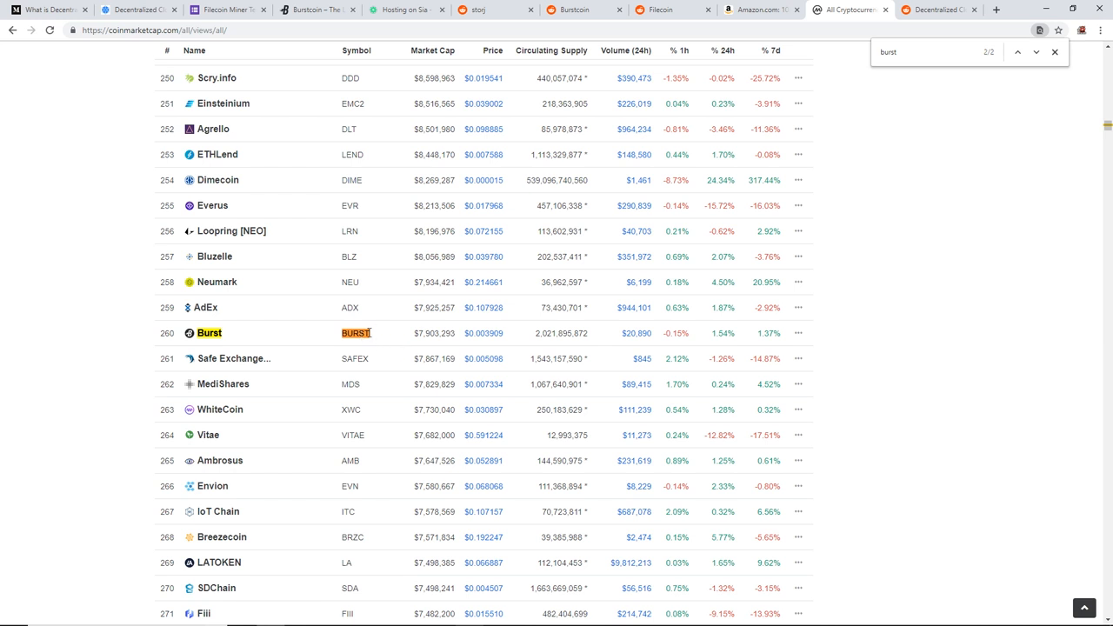
pyautogui.moveTo(515, 334)
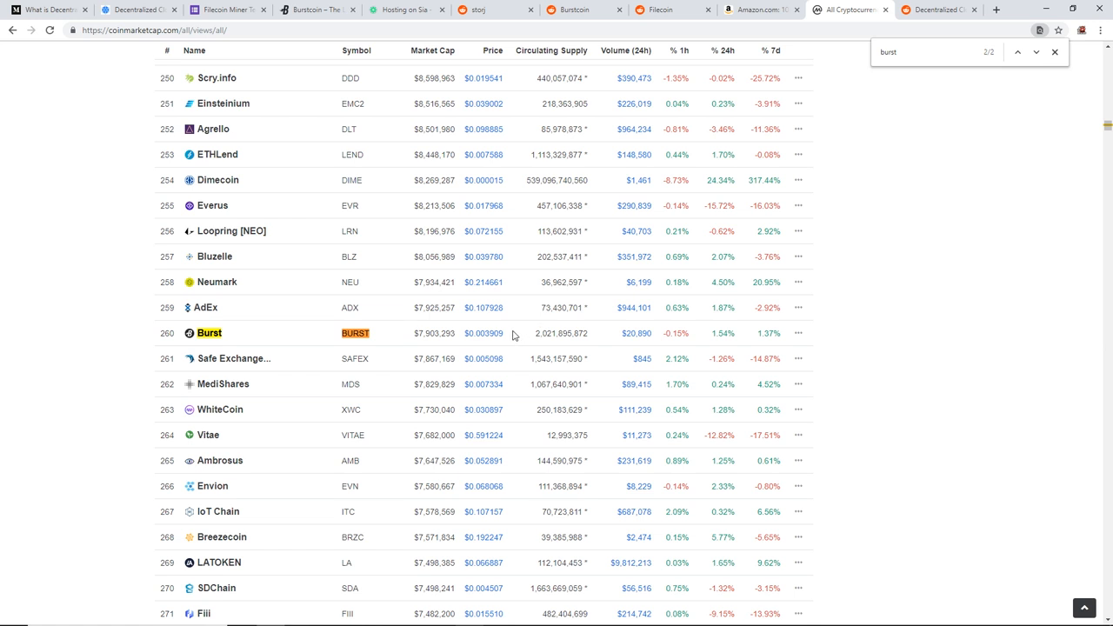
pyautogui.moveTo(504, 331)
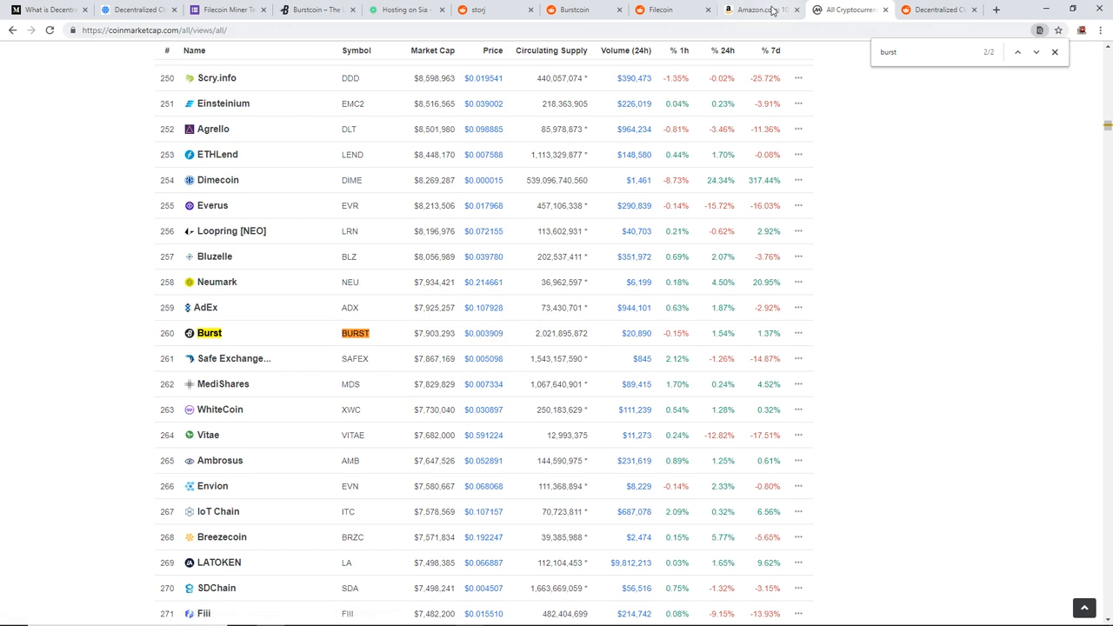
# Switch to the Amazon results for 10TB hard drives led by the $299.99 Seagate IronWolf
pyautogui.click(762, 10)
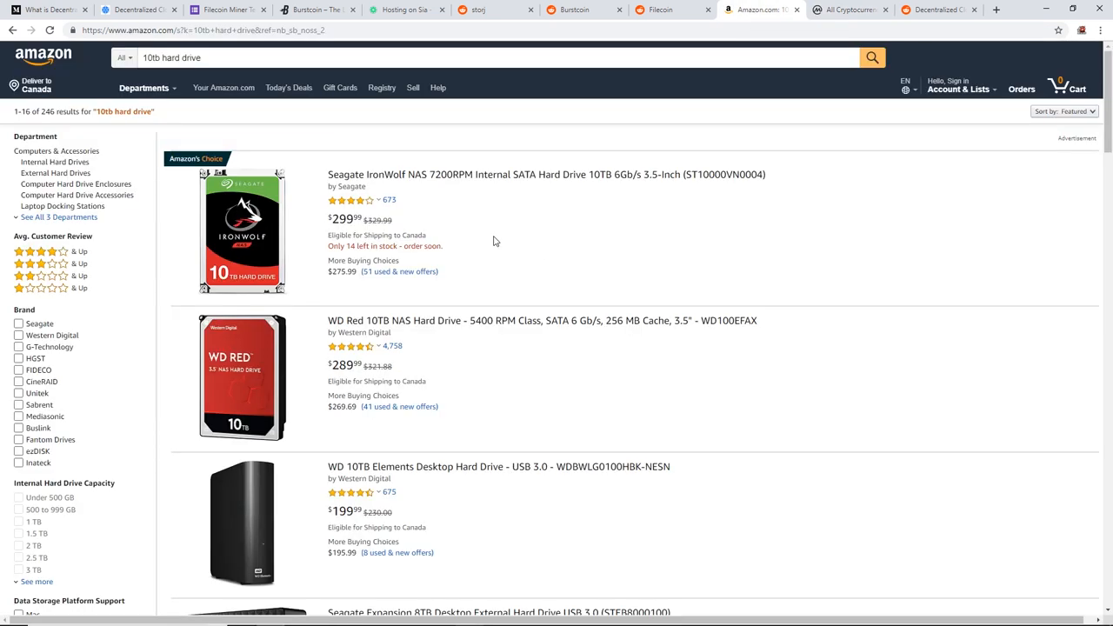
pyautogui.moveTo(364, 320)
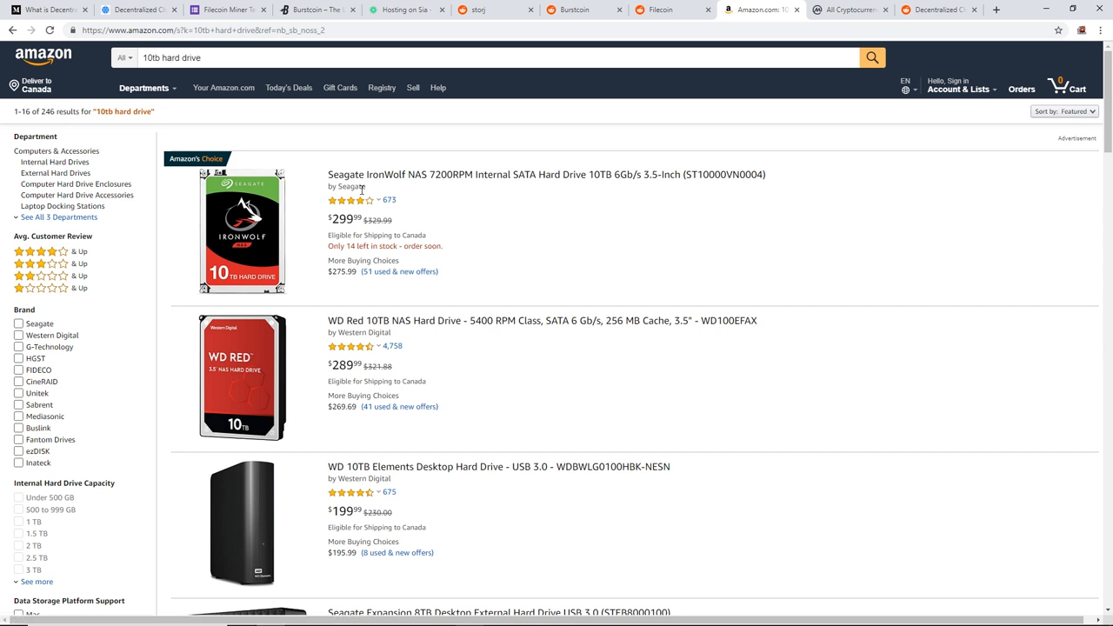
pyautogui.moveTo(338, 350)
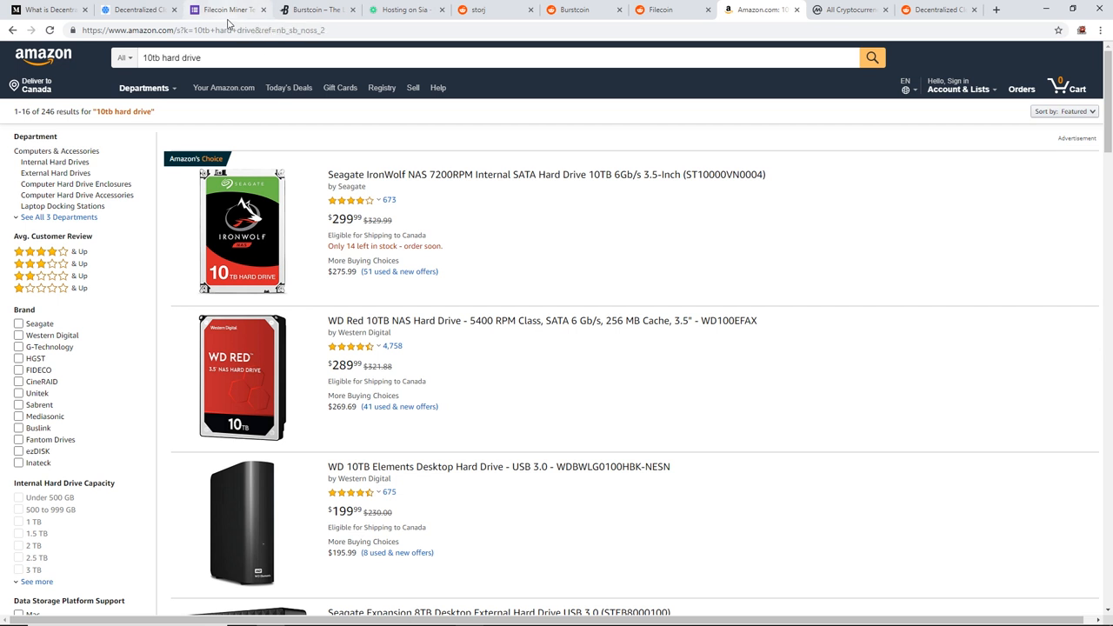
pyautogui.moveTo(227, 10)
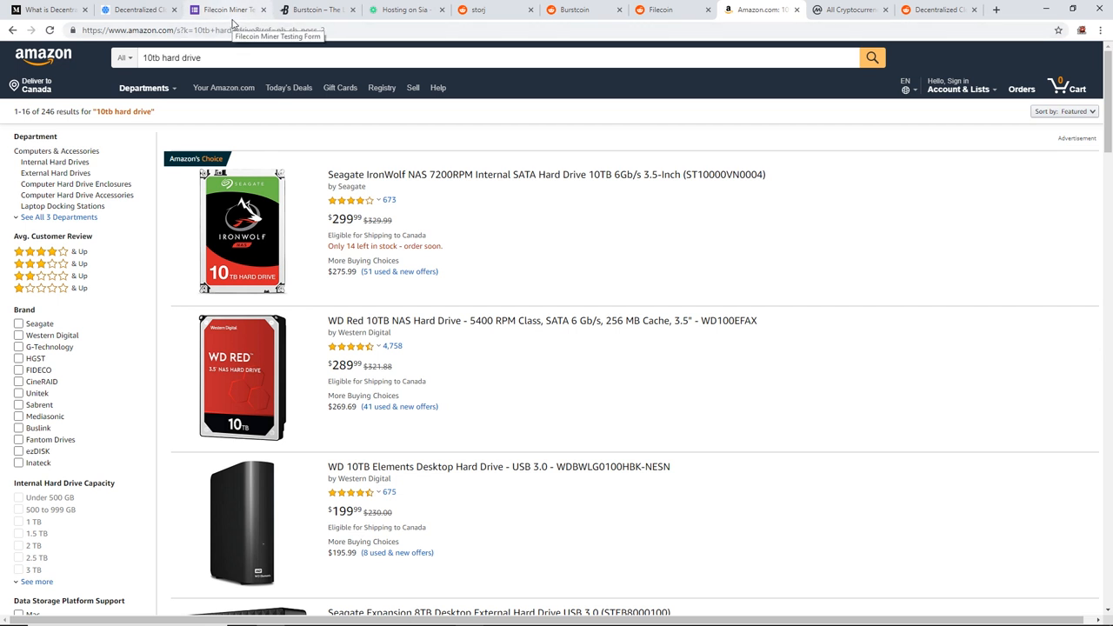
# Flip through the Burst, Sia hosting and Filecoin tabs, then highlight Burst's Proof-of-Capacity energy efficiency sentence
pyautogui.click(313, 11)
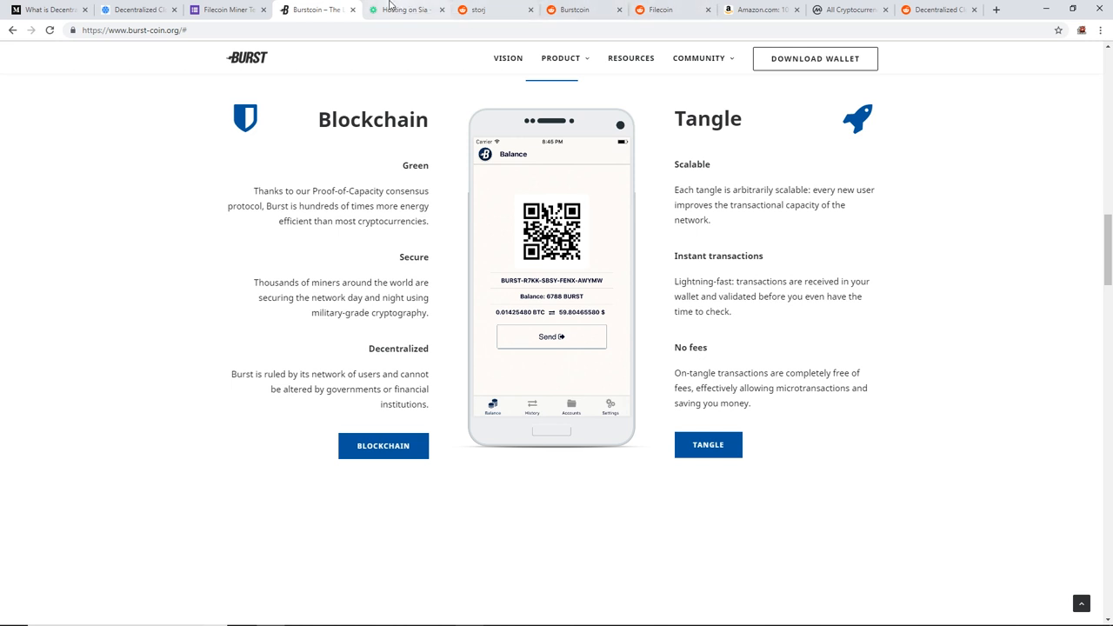
pyautogui.moveTo(410, 7)
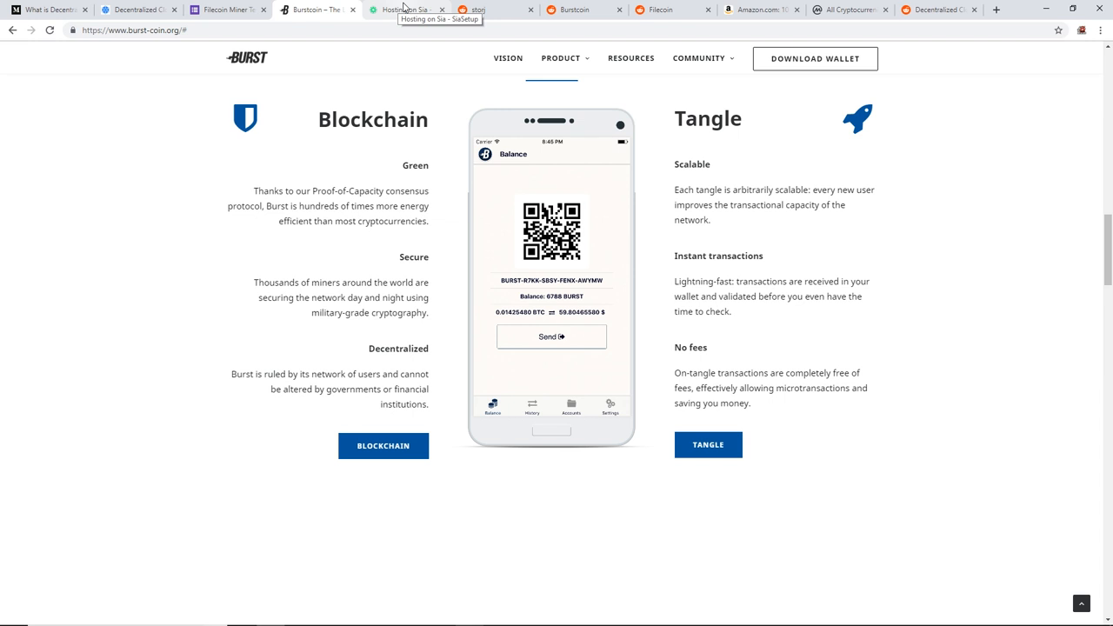
pyautogui.click(432, 11)
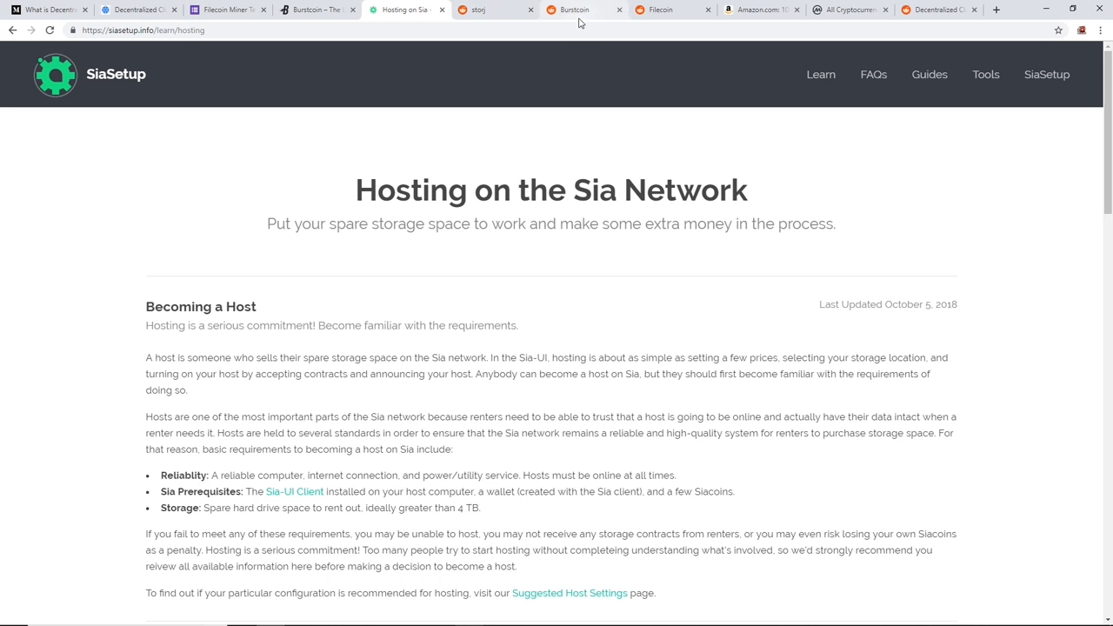
pyautogui.moveTo(574, 291)
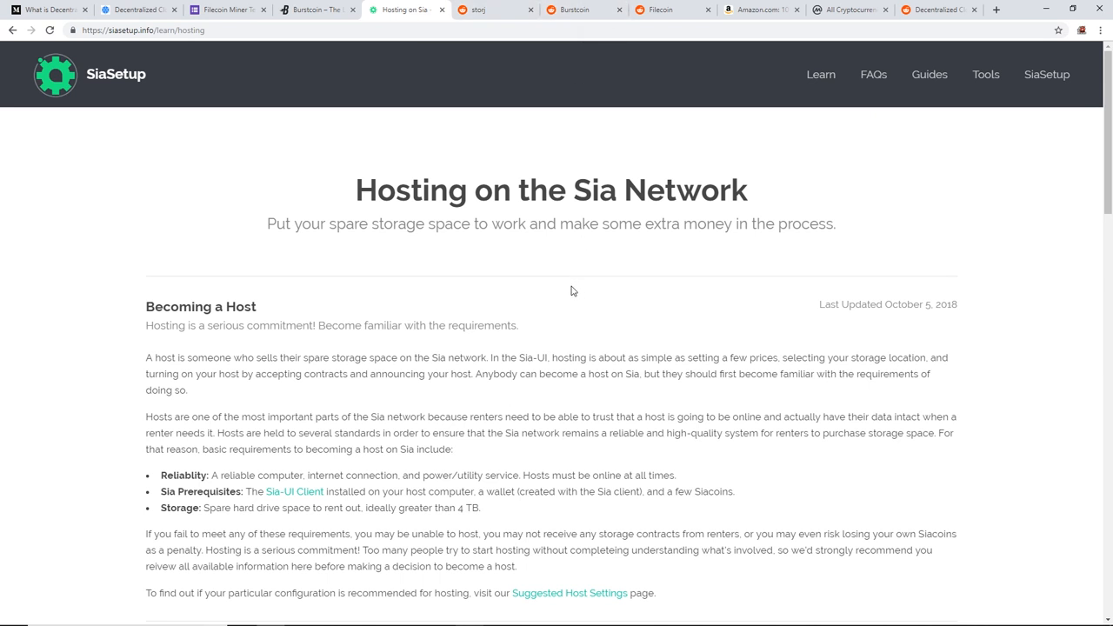
pyautogui.moveTo(552, 310)
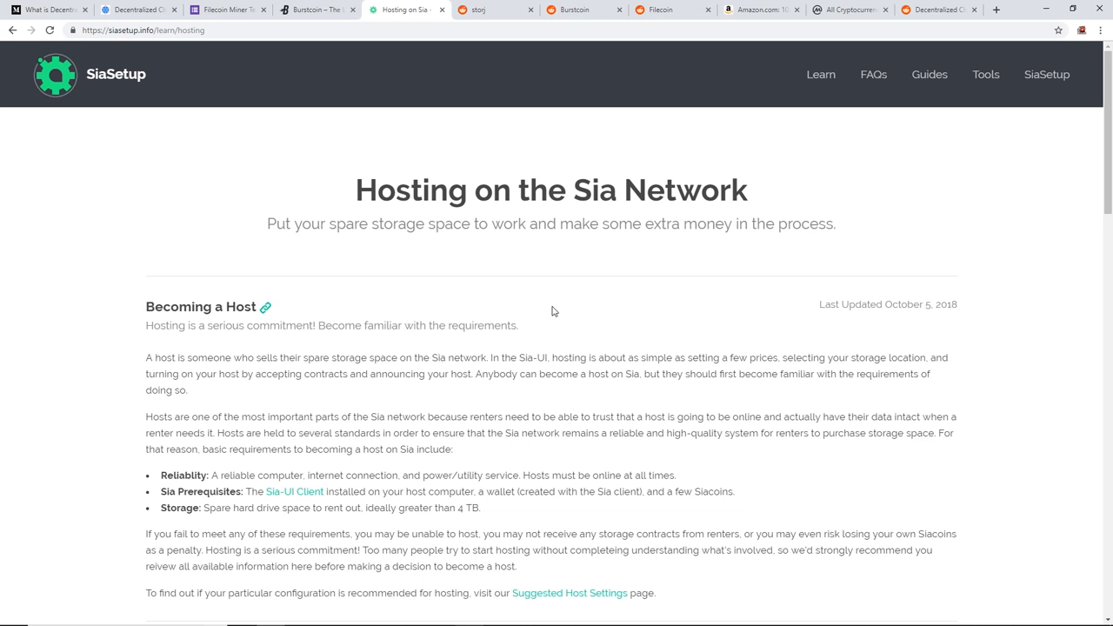
pyautogui.moveTo(139, 10)
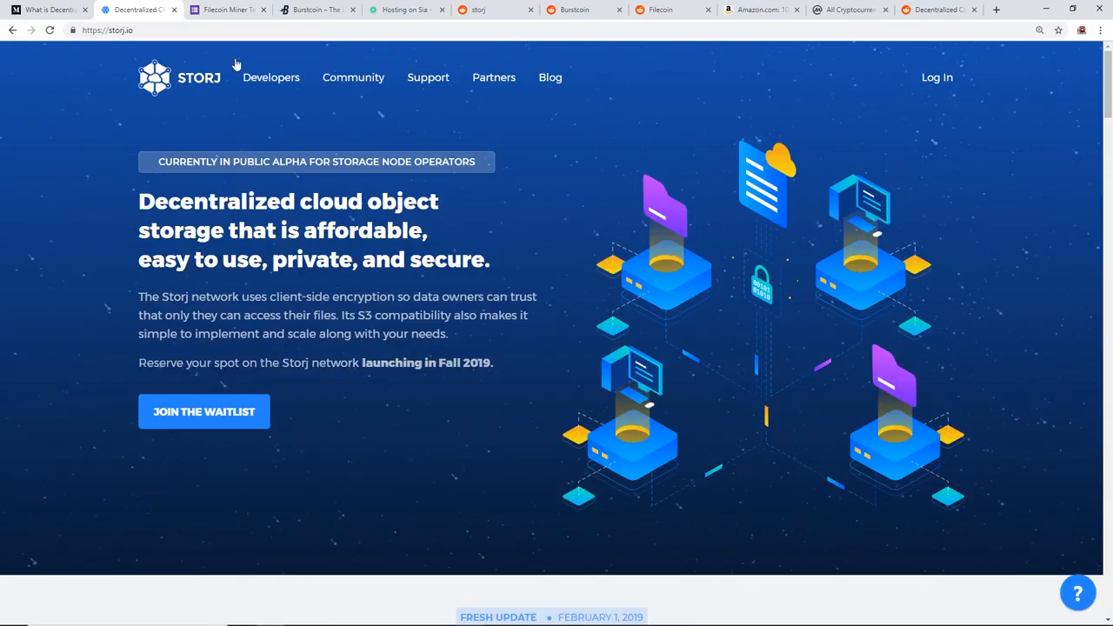
pyautogui.click(226, 13)
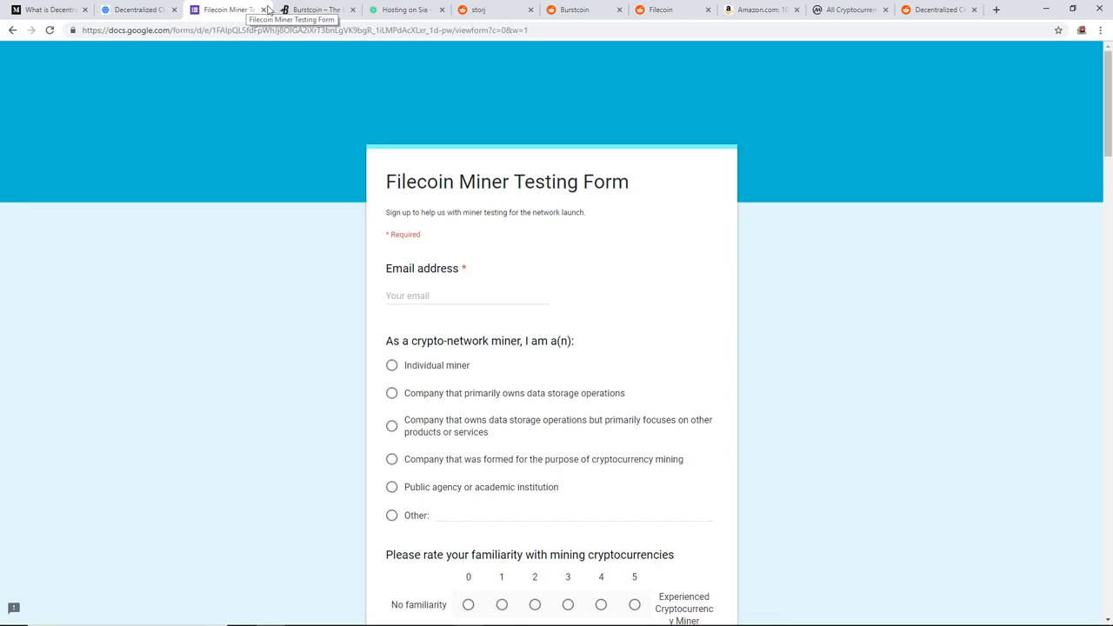
pyautogui.click(317, 11)
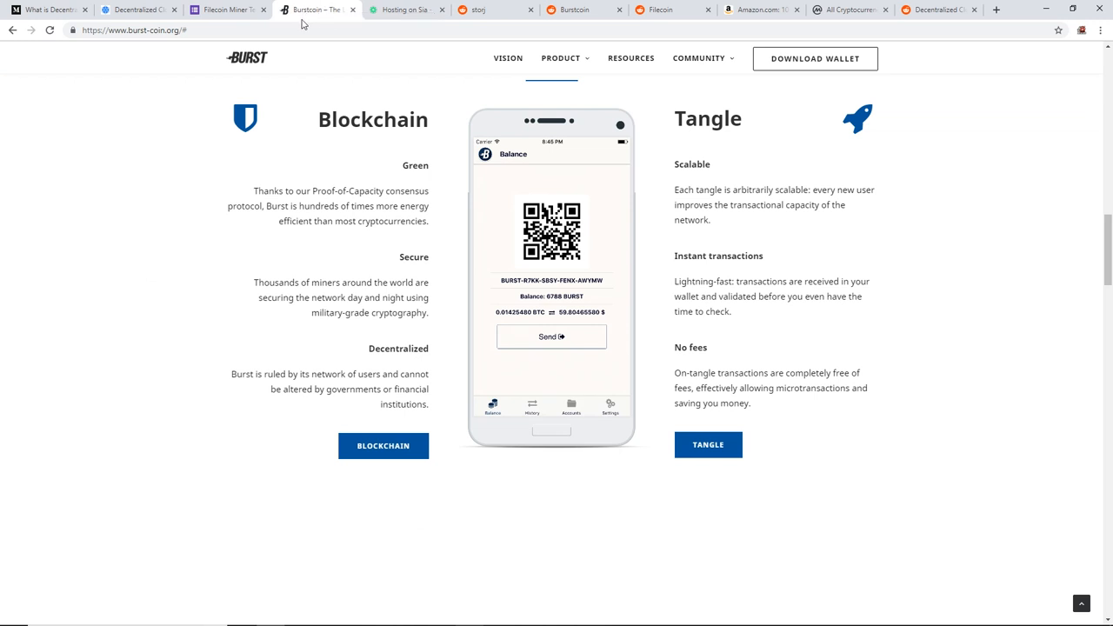
pyautogui.moveTo(354, 189)
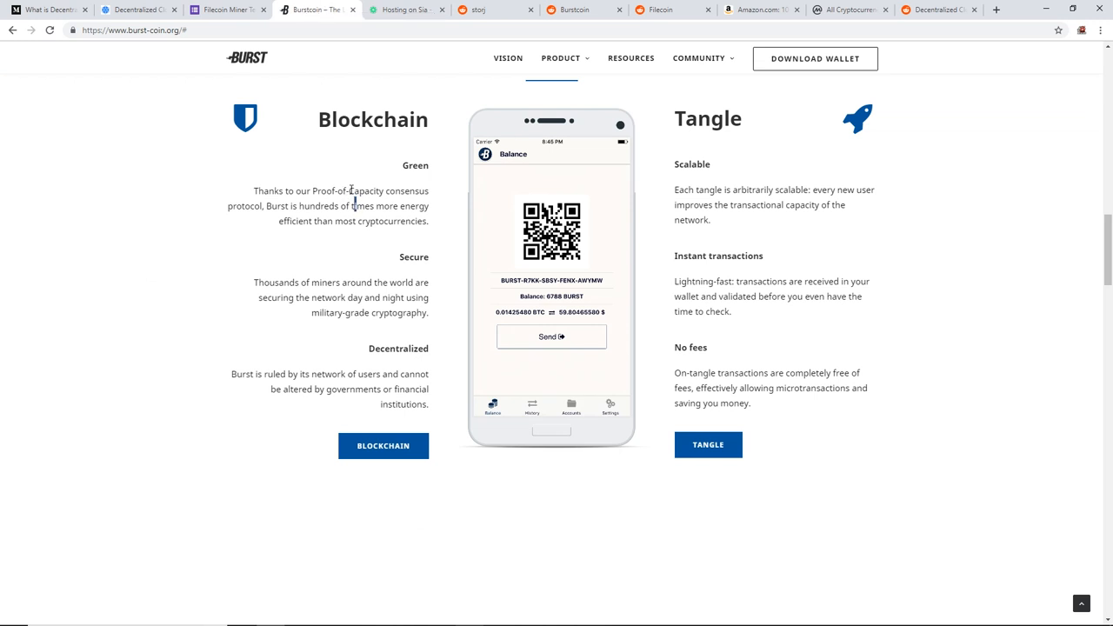
pyautogui.moveTo(350, 190); pyautogui.dragTo(428, 205)
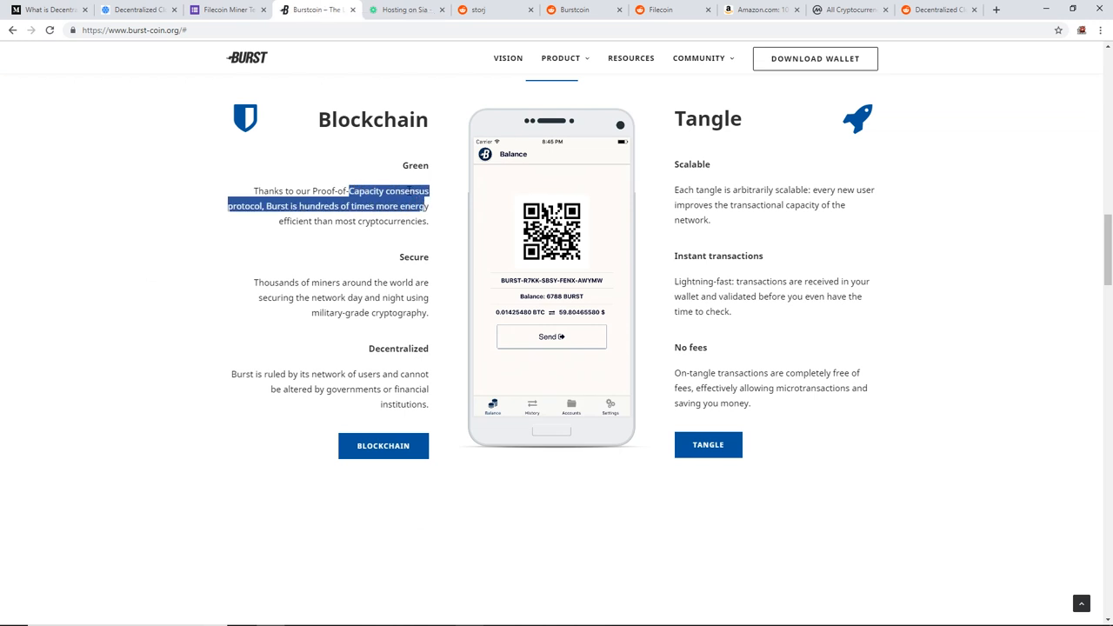
pyautogui.moveTo(393, 10)
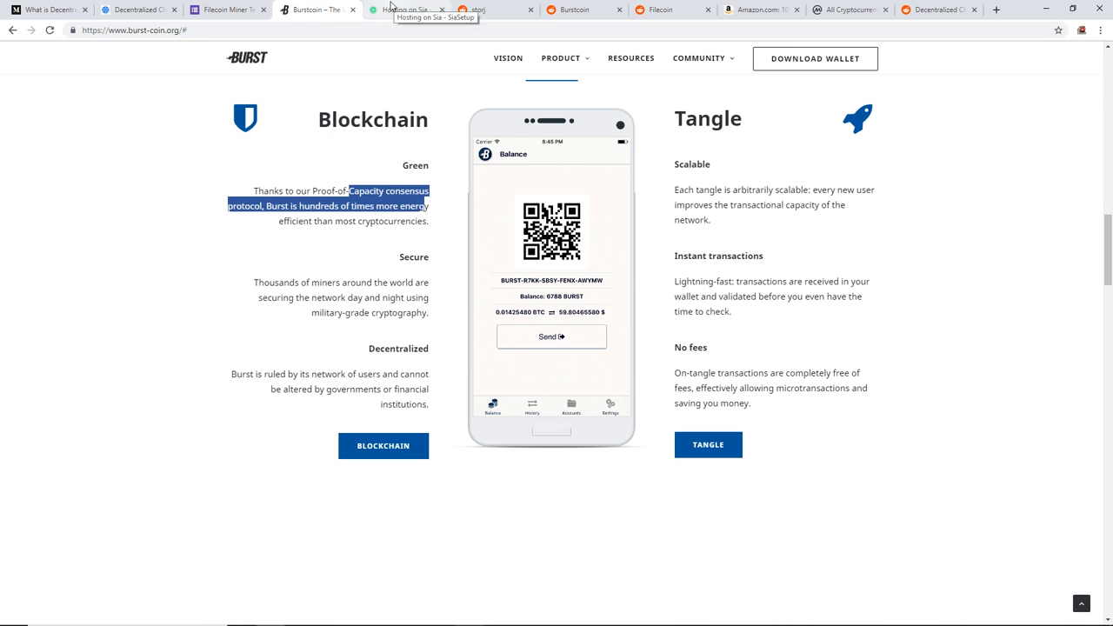
# Highlight the Sia hosting guide's subtitle about putting spare storage space to work and read further down
pyautogui.click(419, 12)
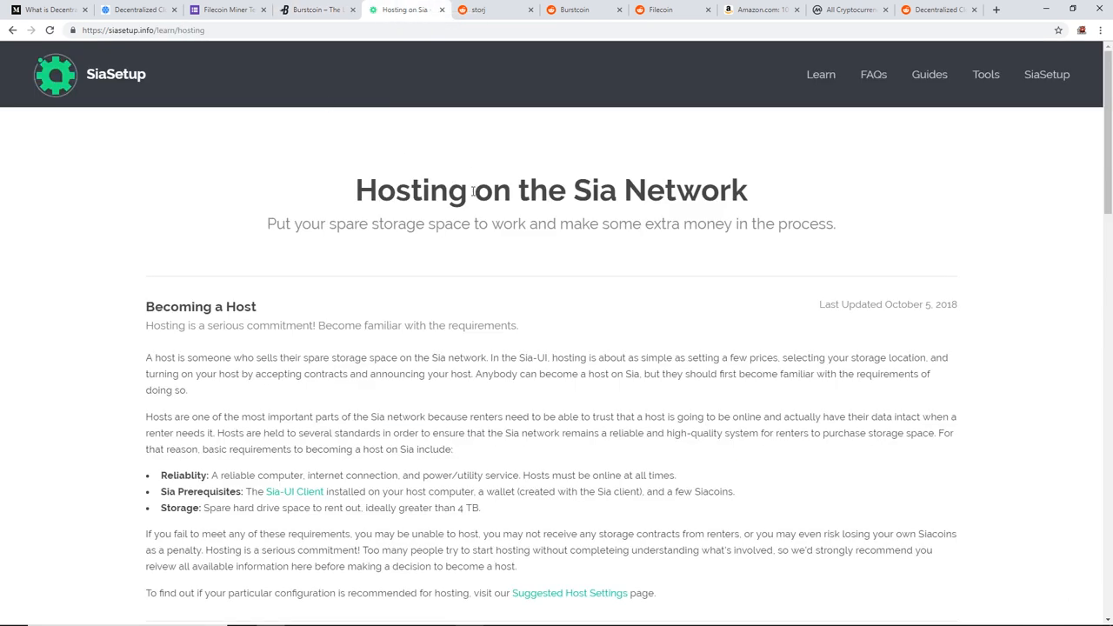
pyautogui.moveTo(155, 42)
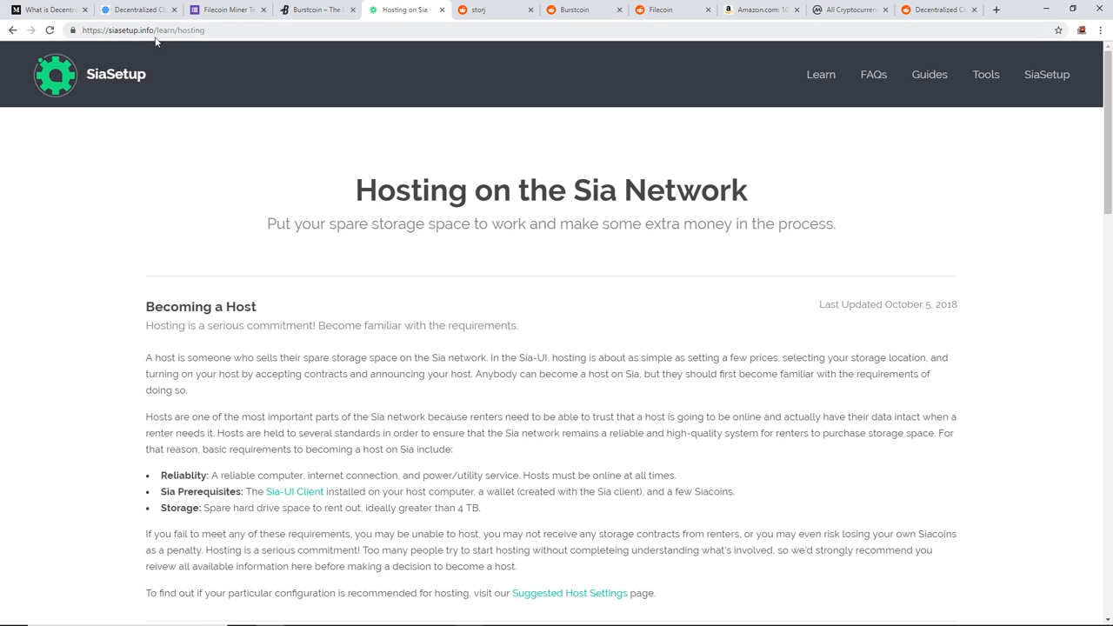
pyautogui.moveTo(515, 296)
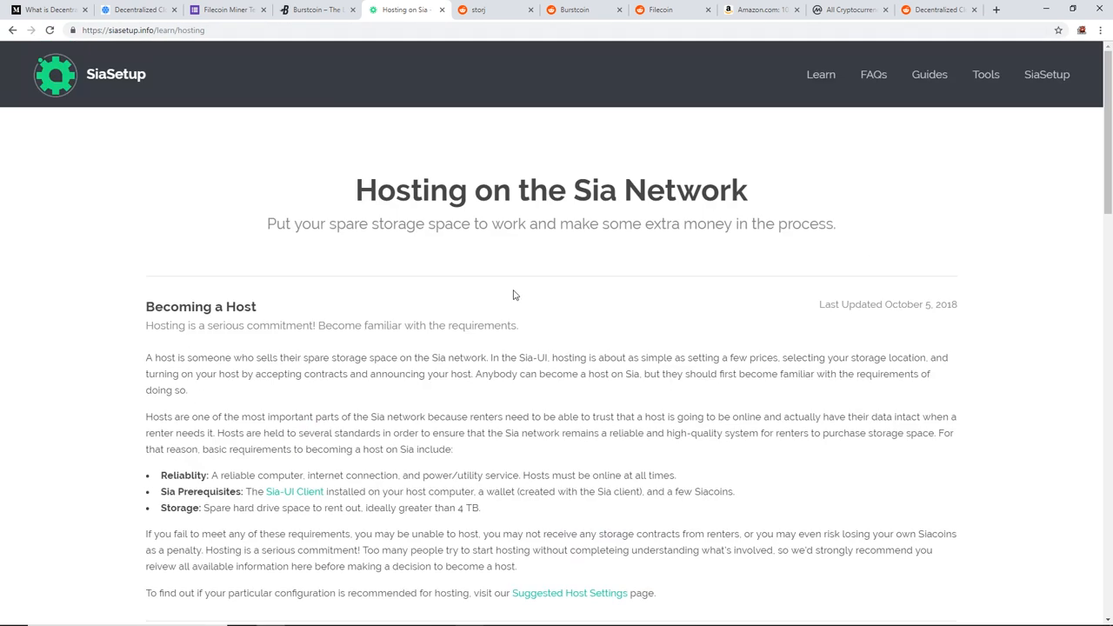
pyautogui.moveTo(376, 190); pyautogui.dragTo(515, 190)
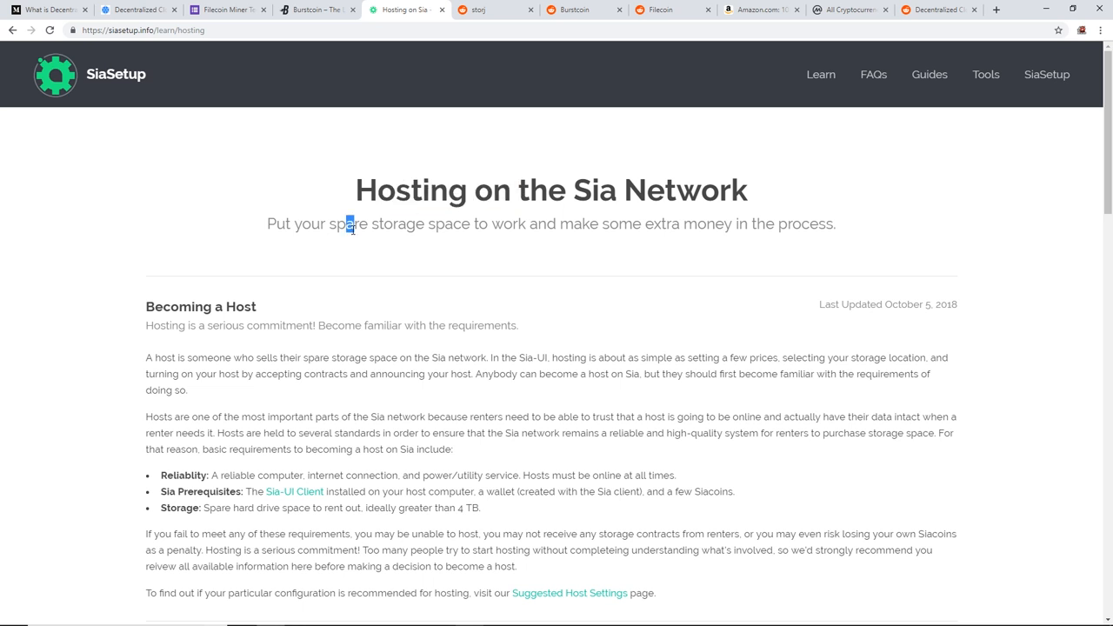
pyautogui.moveTo(346, 222); pyautogui.dragTo(593, 223)
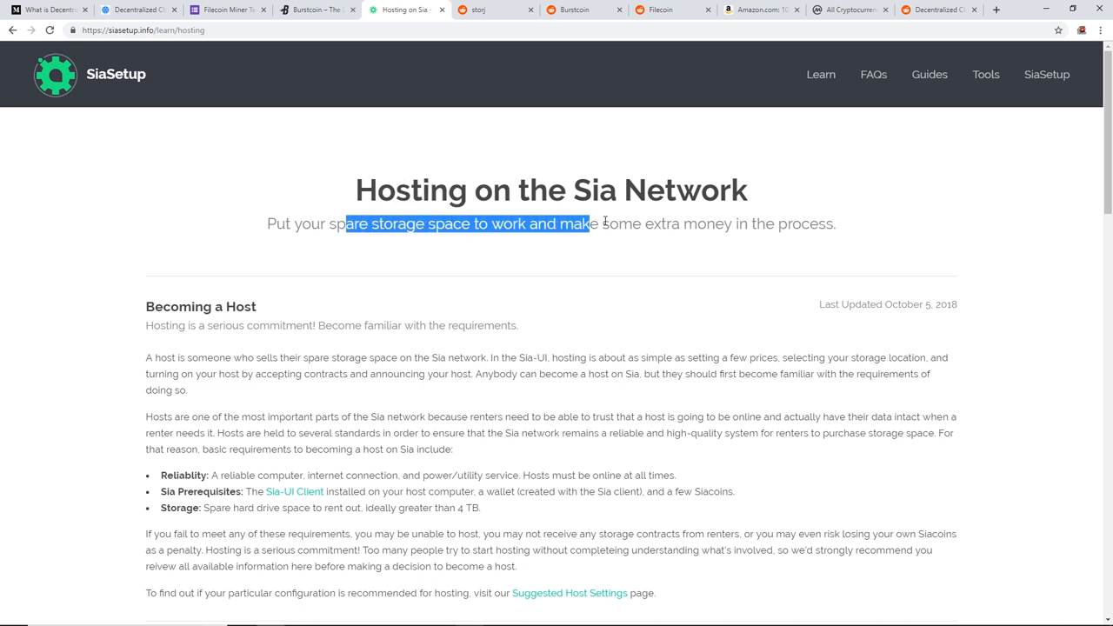
pyautogui.scroll(-3)
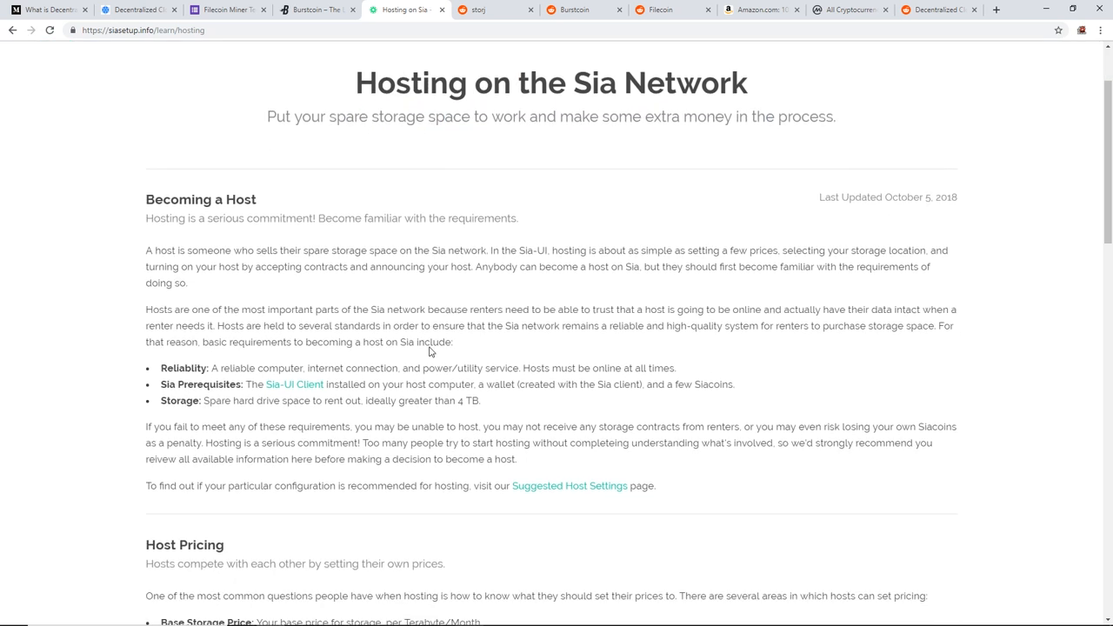
pyautogui.scroll(-3)
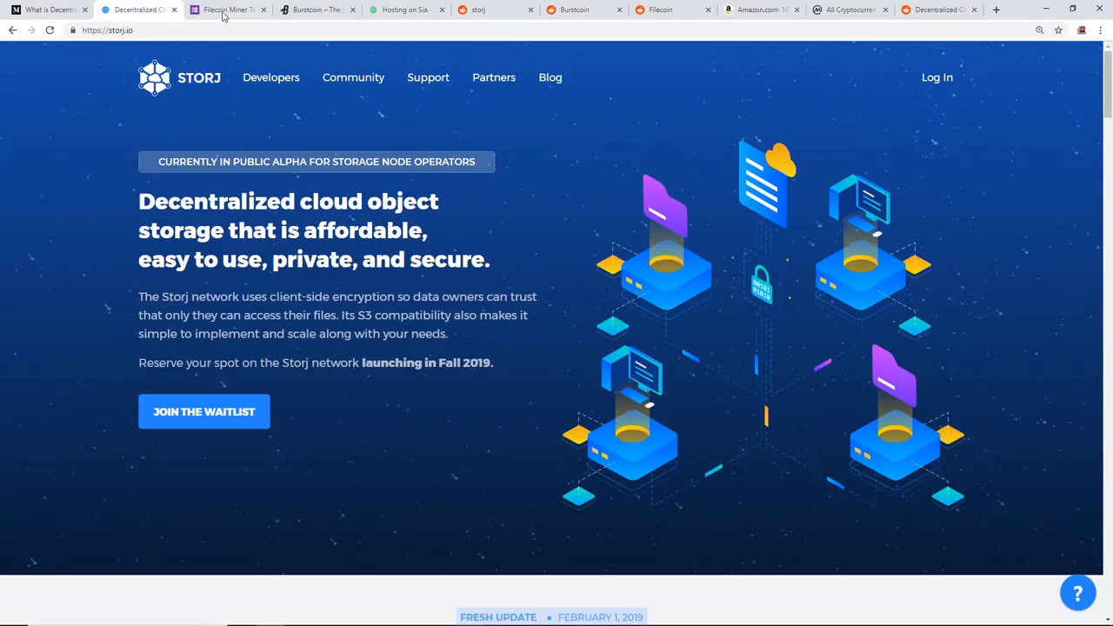
pyautogui.click(225, 14)
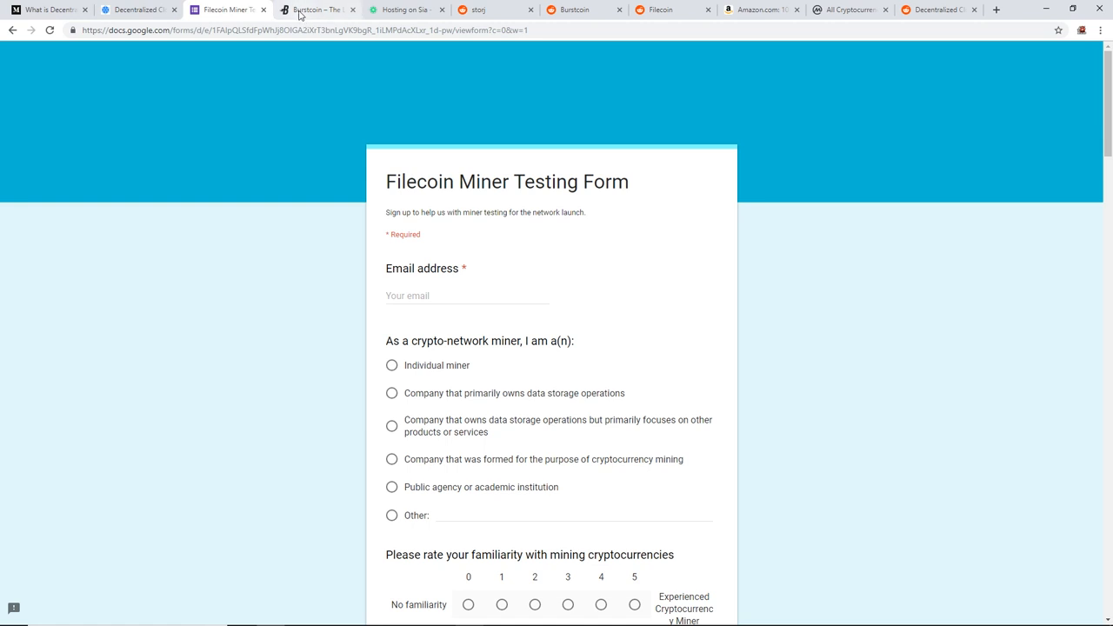
pyautogui.click(316, 10)
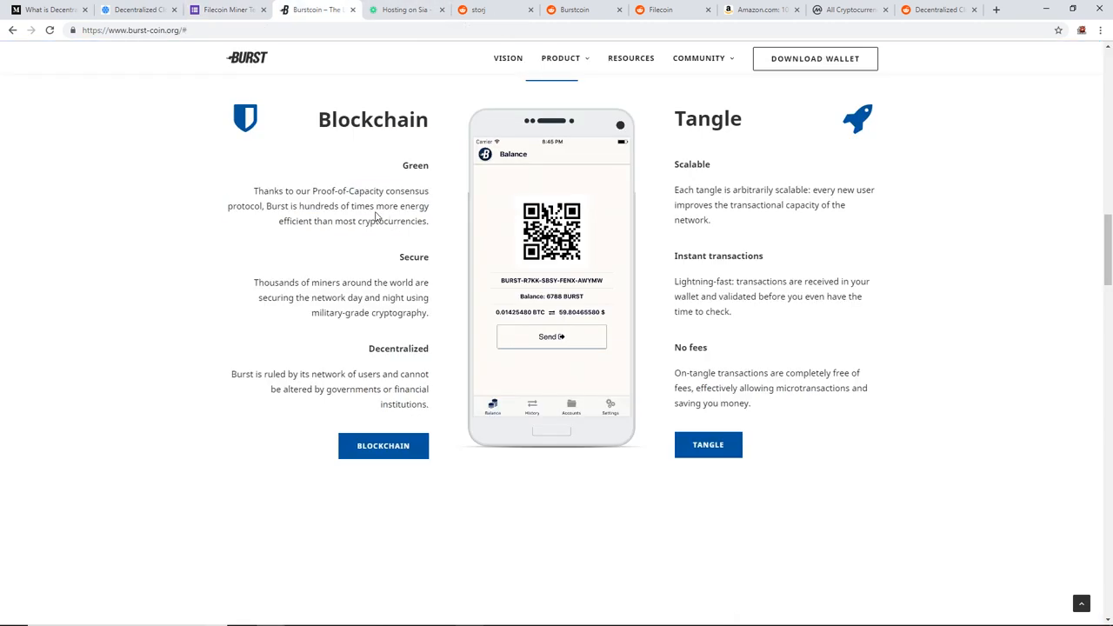
pyautogui.scroll(3)
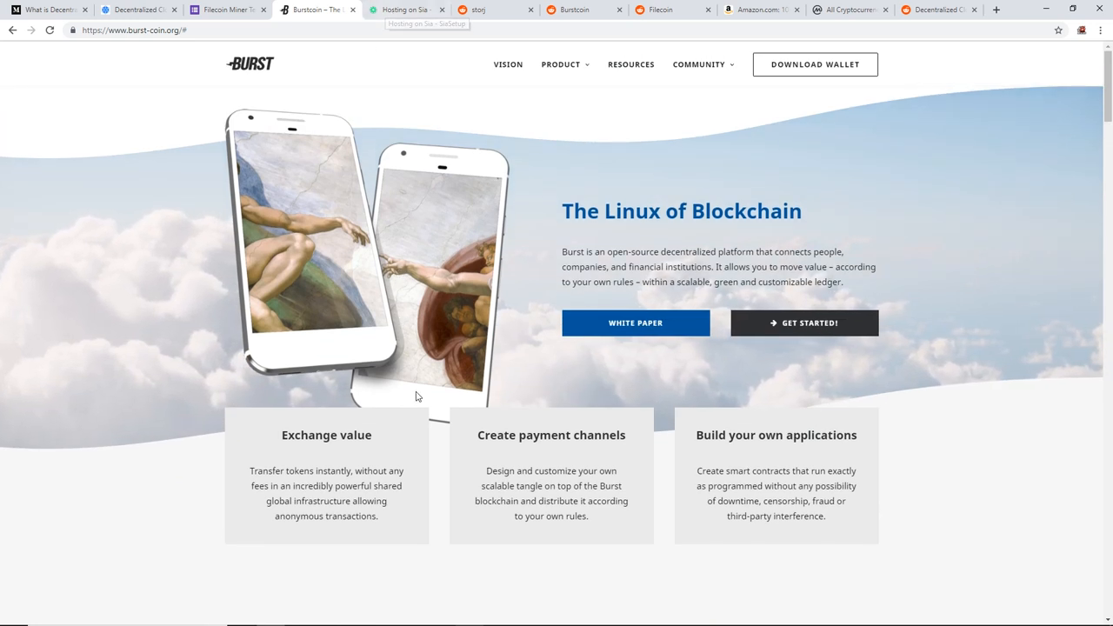
pyautogui.scroll(-3)
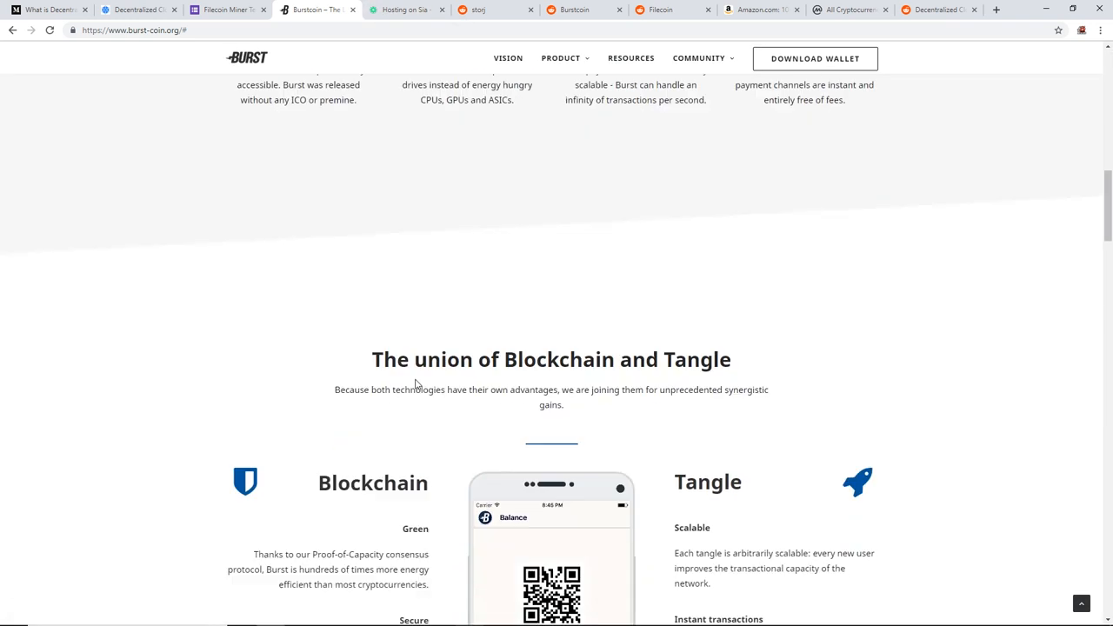
pyautogui.scroll(-3)
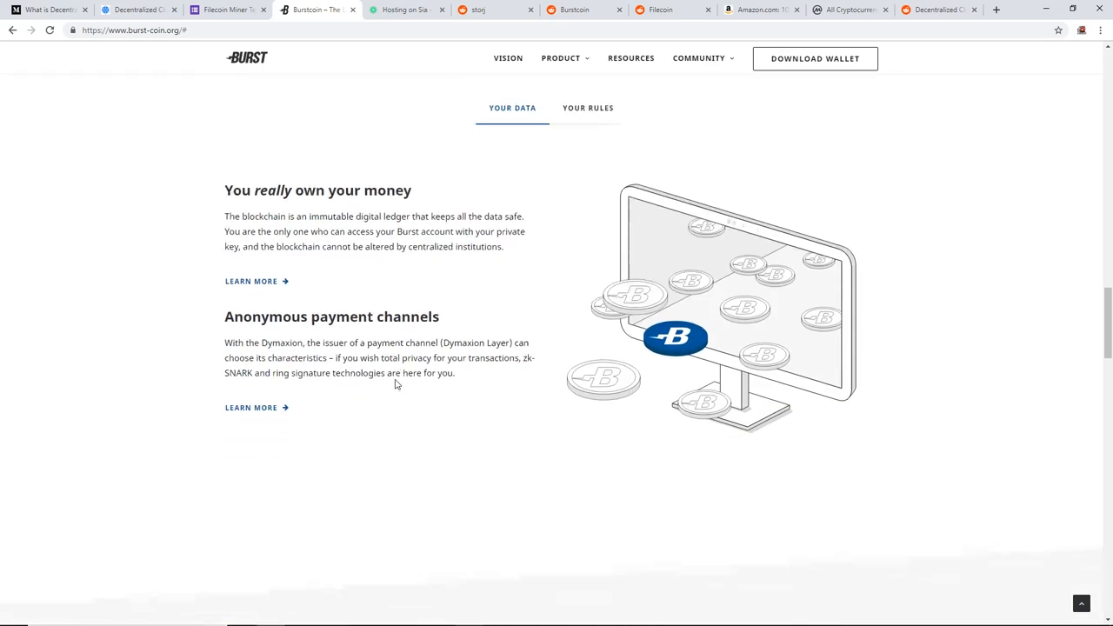
pyautogui.scroll(-3)
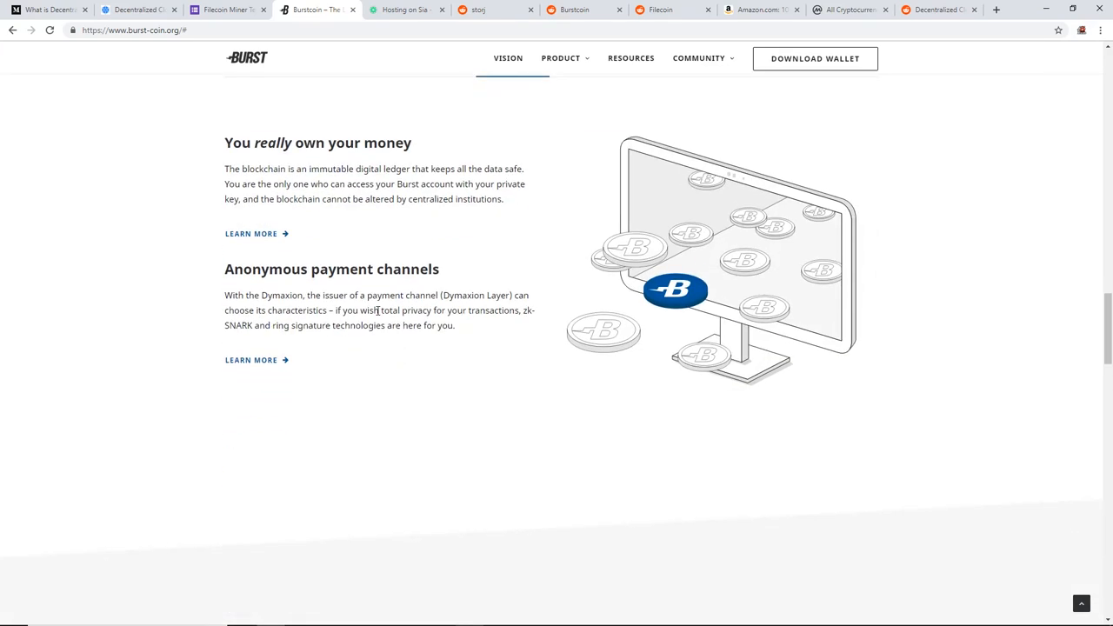
pyautogui.moveTo(376, 310)
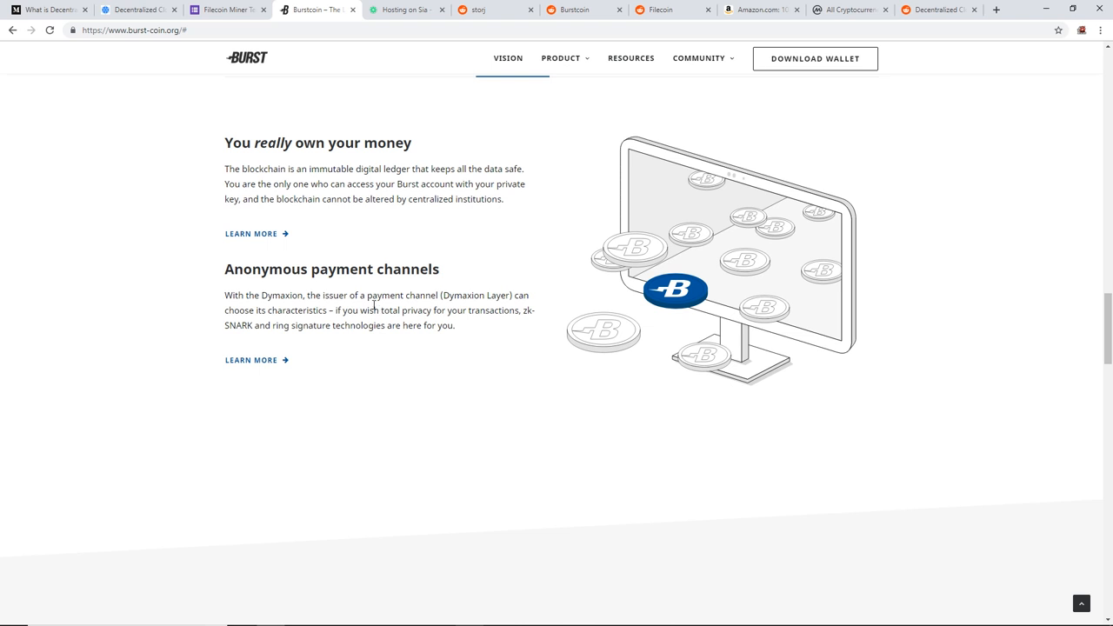
pyautogui.moveTo(368, 296)
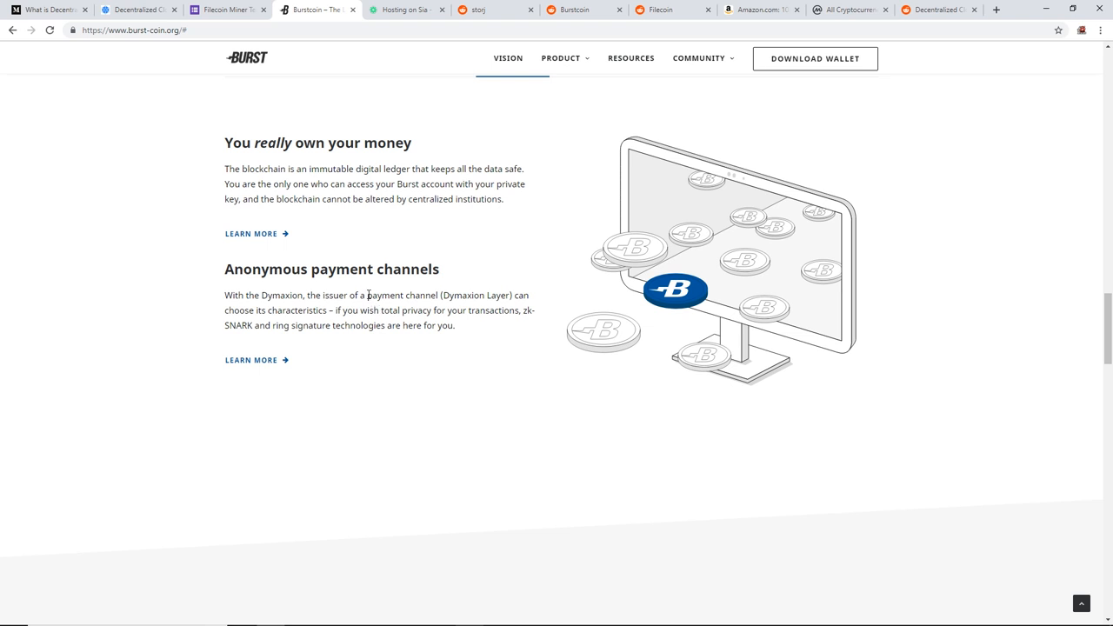
pyautogui.scroll(-3)
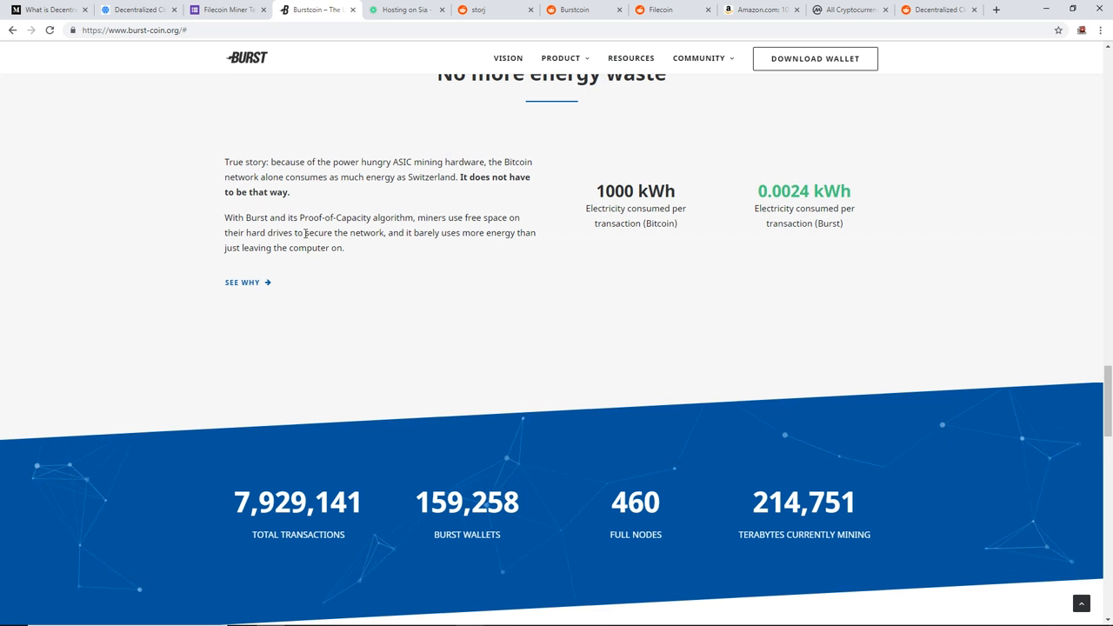
pyautogui.moveTo(417, 217); pyautogui.dragTo(459, 233)
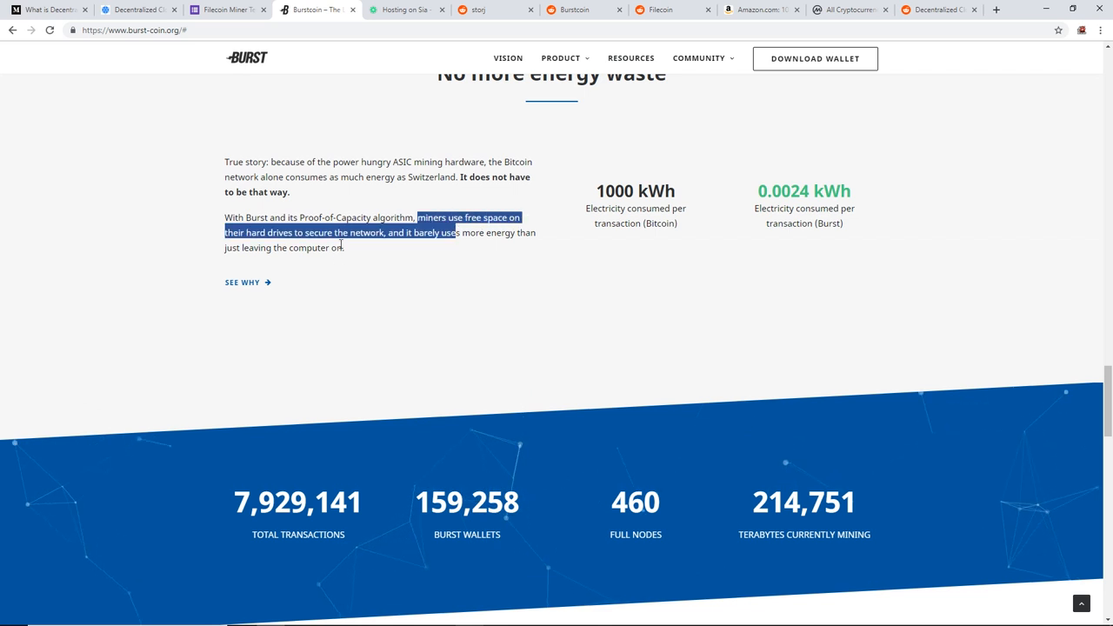
pyautogui.click(372, 233)
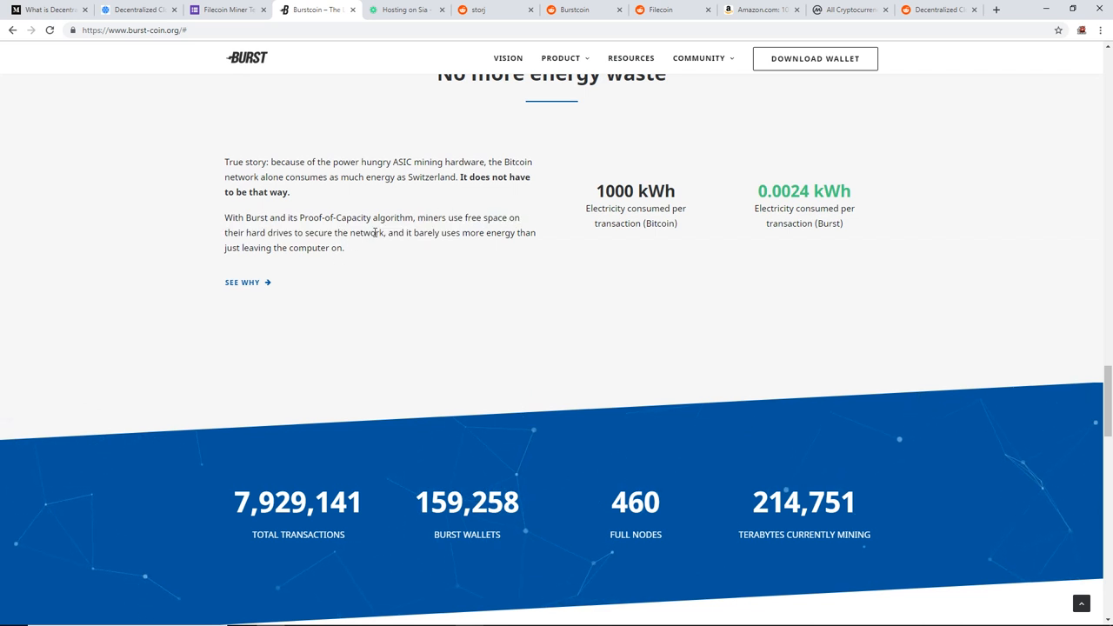
pyautogui.scroll(3)
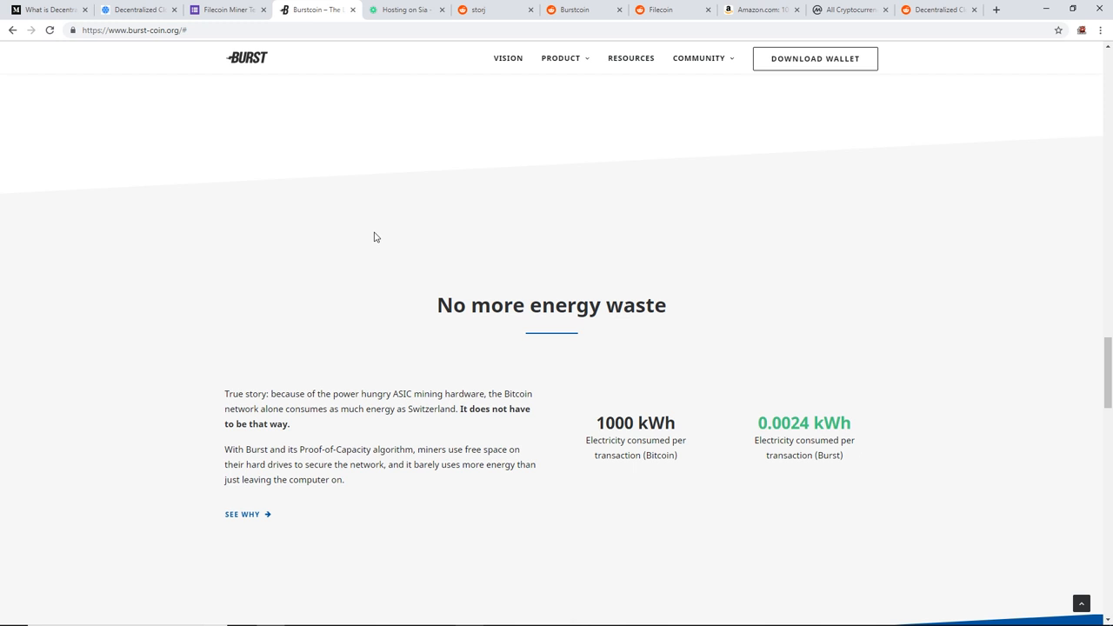
# Read the Hosting on Sia guide down through host pricing to the Monitoring your Host Score section
pyautogui.click(403, 11)
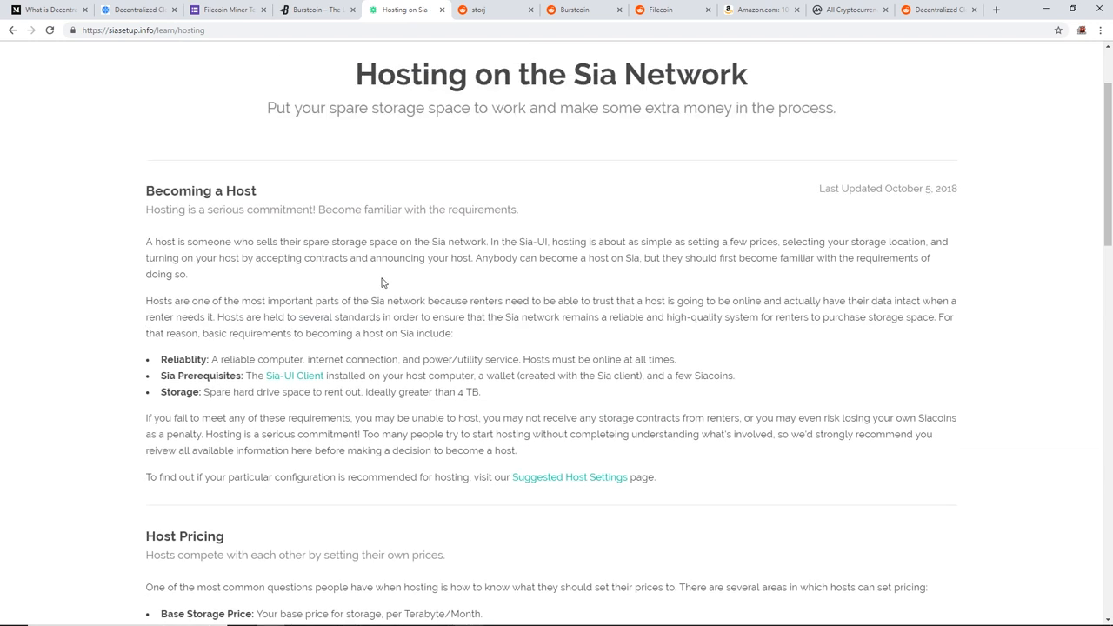
pyautogui.scroll(-3)
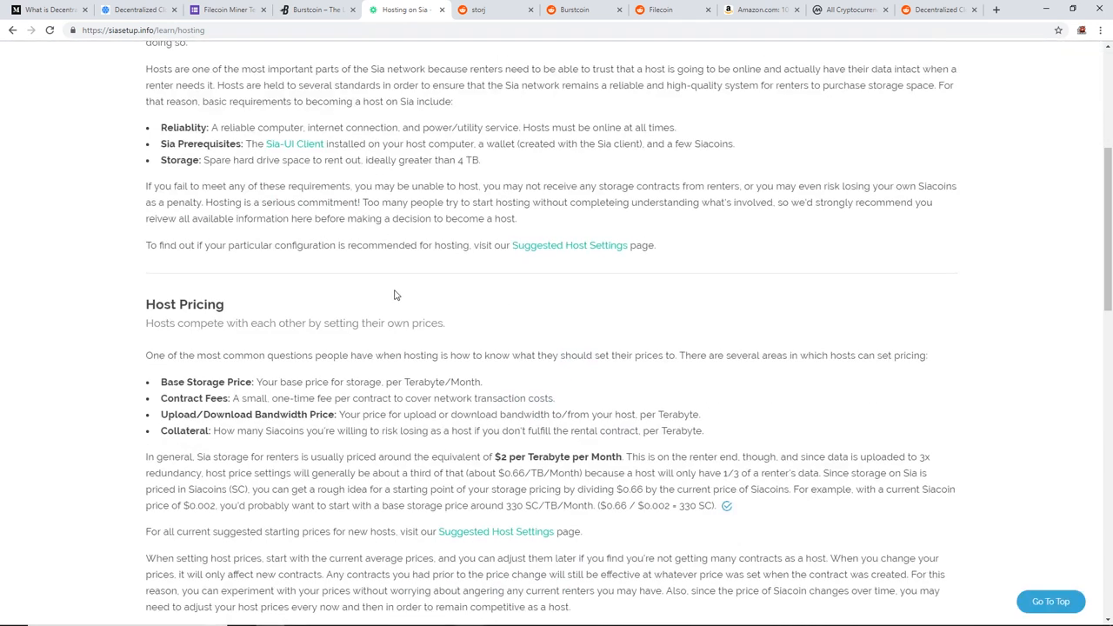
pyautogui.scroll(-3)
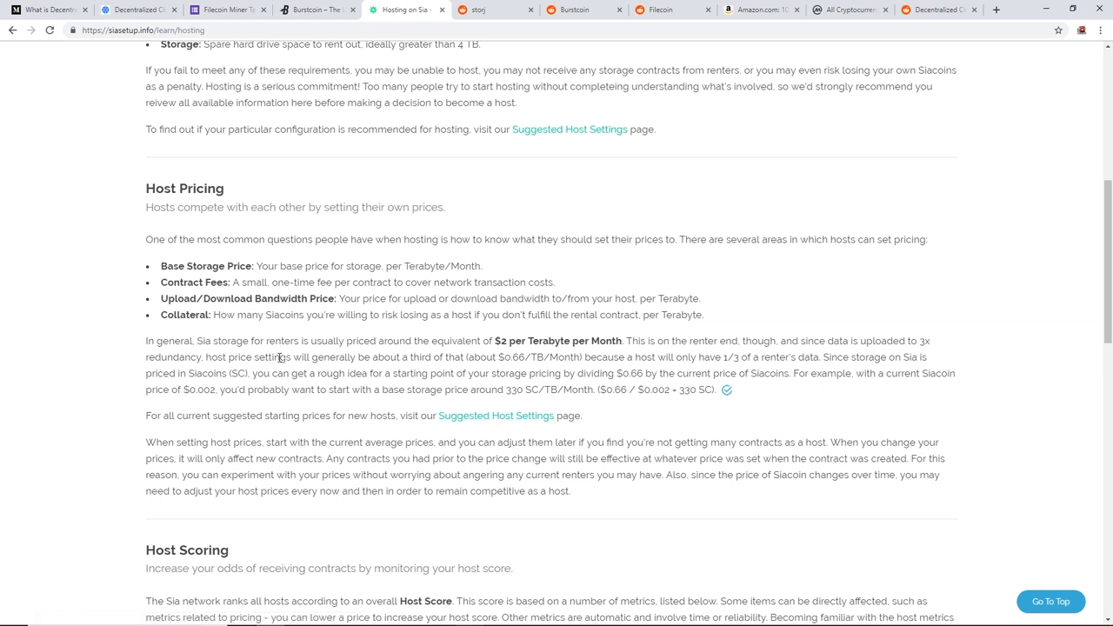
pyautogui.scroll(-3)
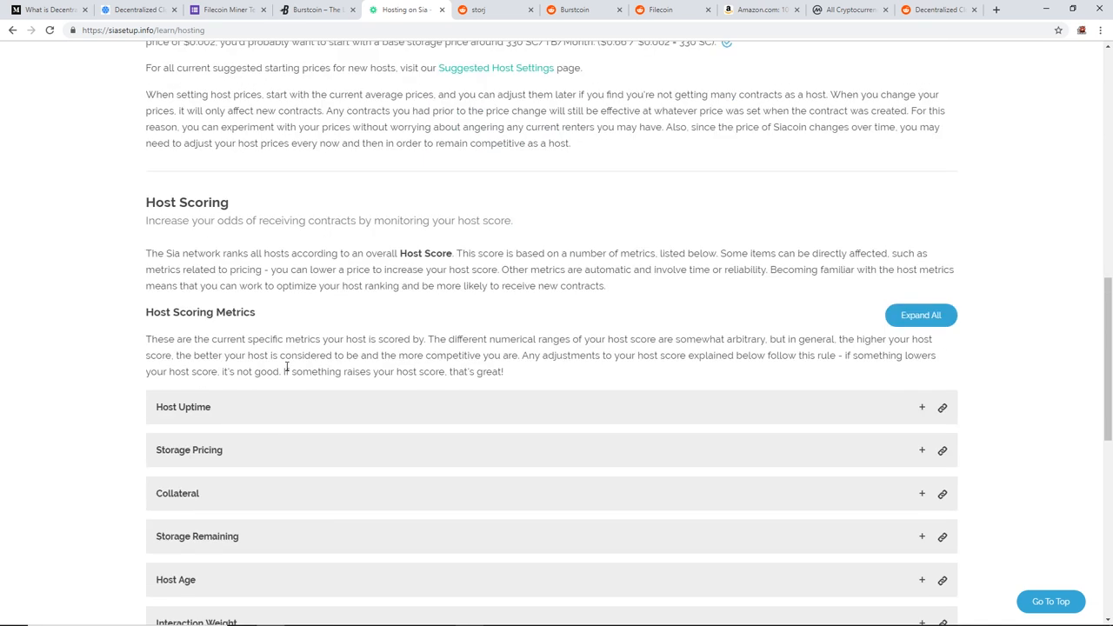
pyautogui.scroll(-3)
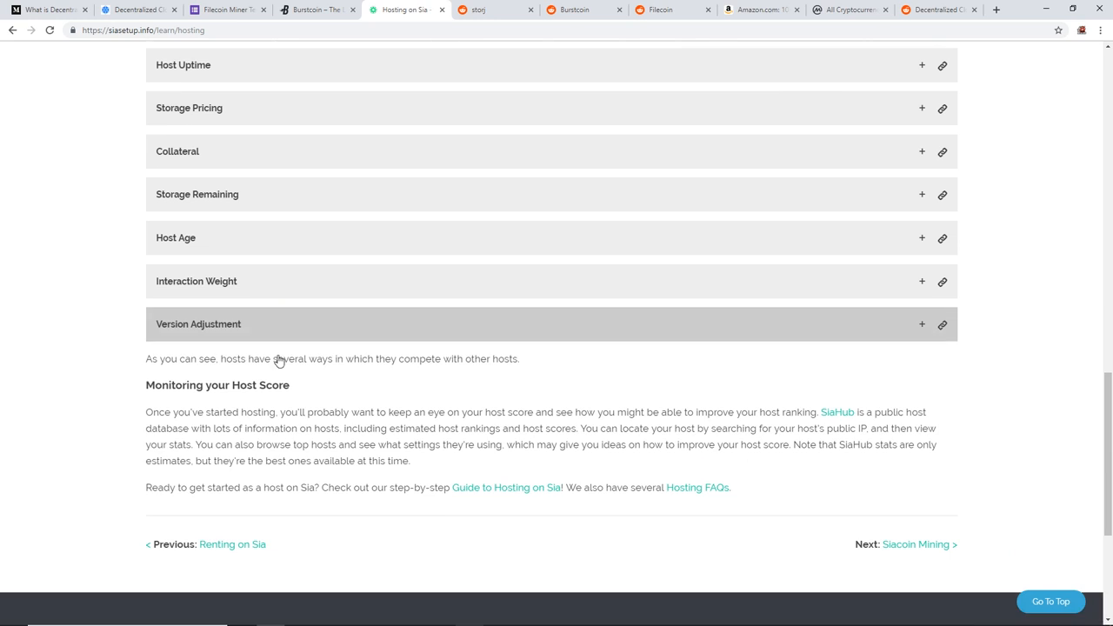
pyautogui.scroll(-3)
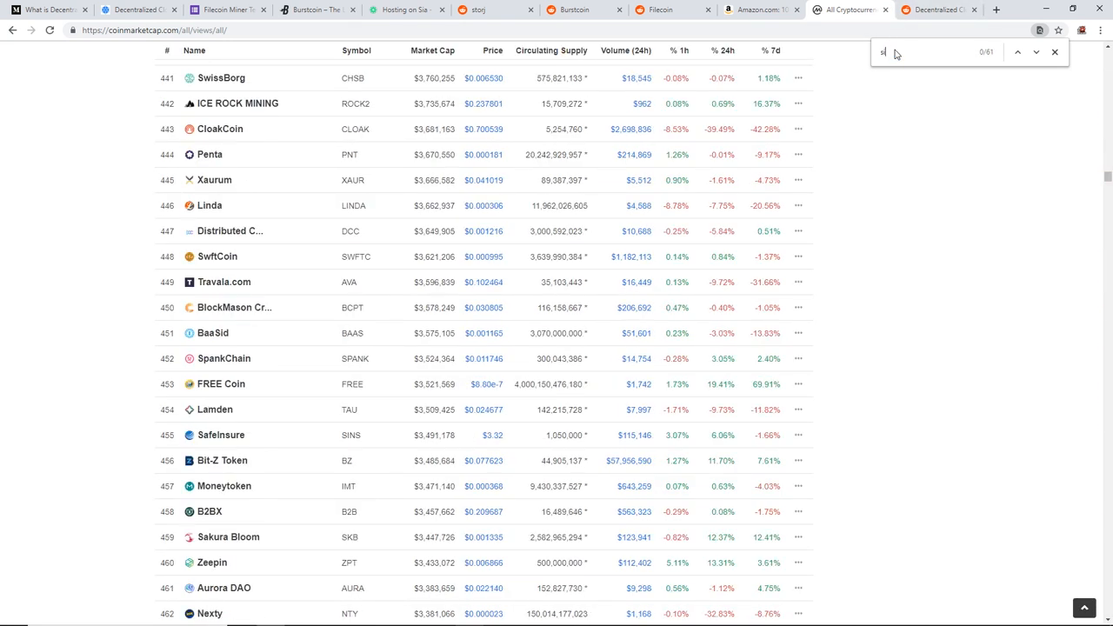
# Search the CoinMarketCap list for 'siacoin' to find its row at rank 50, priced about $0.0022
pyautogui.write('iacoin')
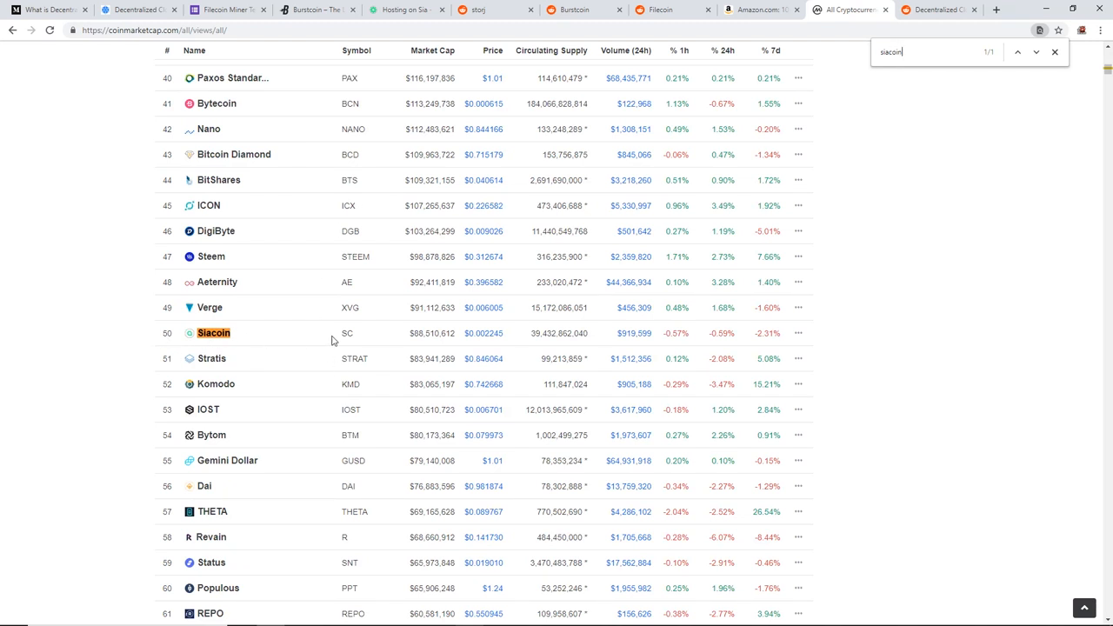
pyautogui.moveTo(490, 334)
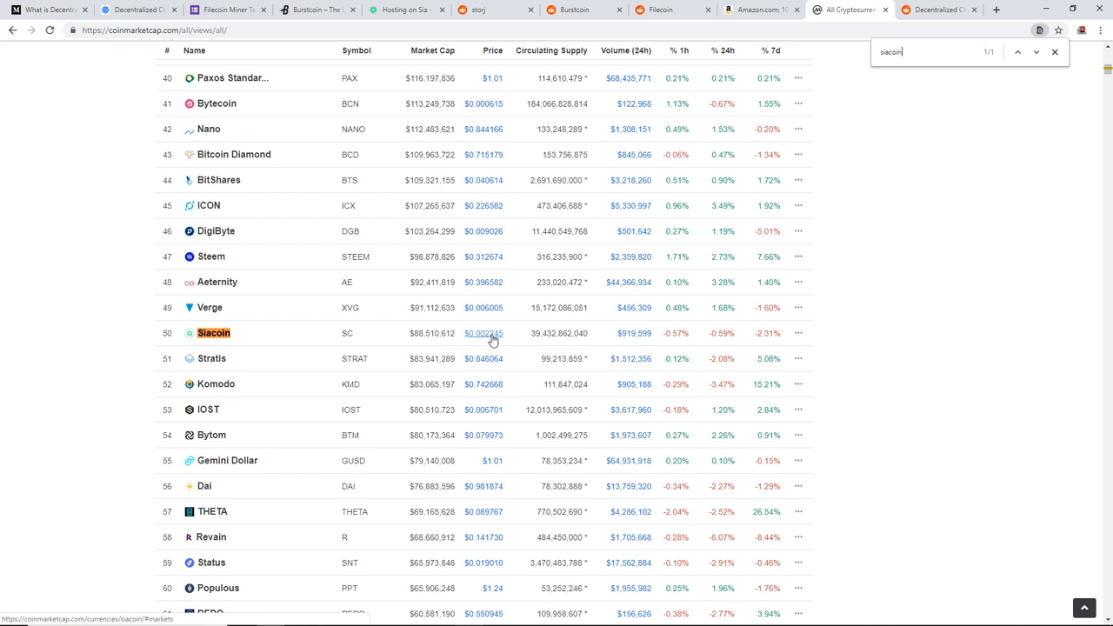
pyautogui.moveTo(489, 337)
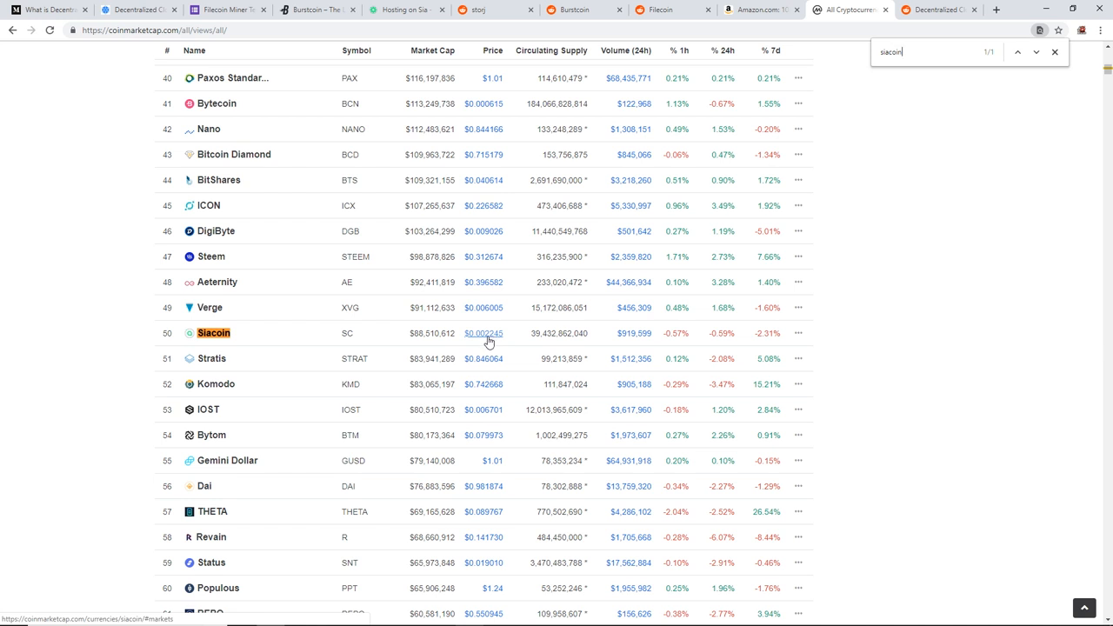
pyautogui.moveTo(480, 343)
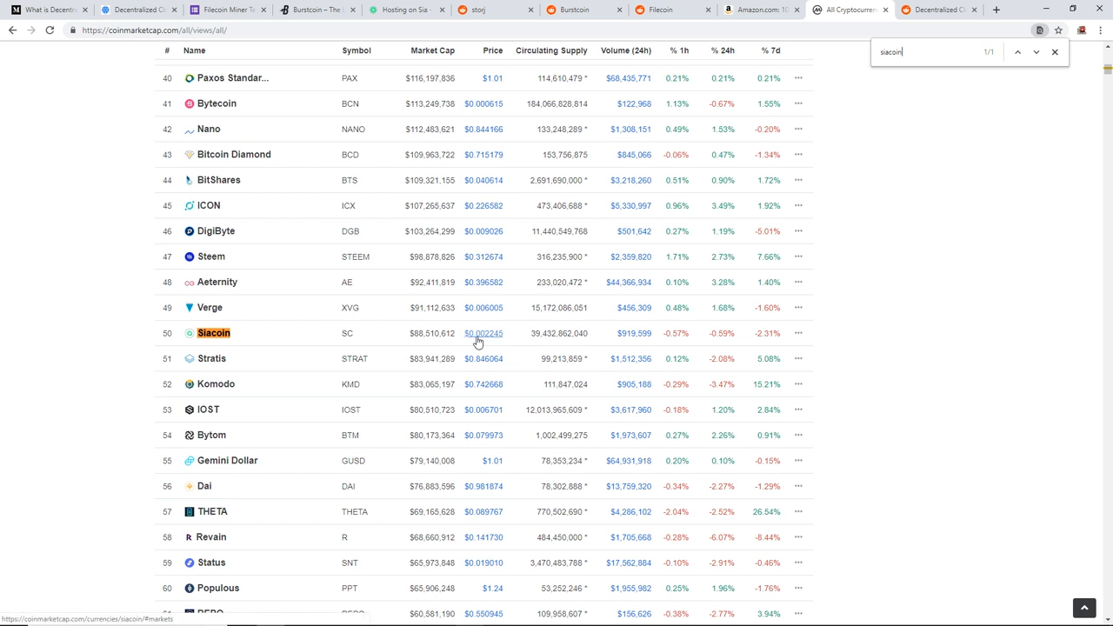
pyautogui.moveTo(486, 337)
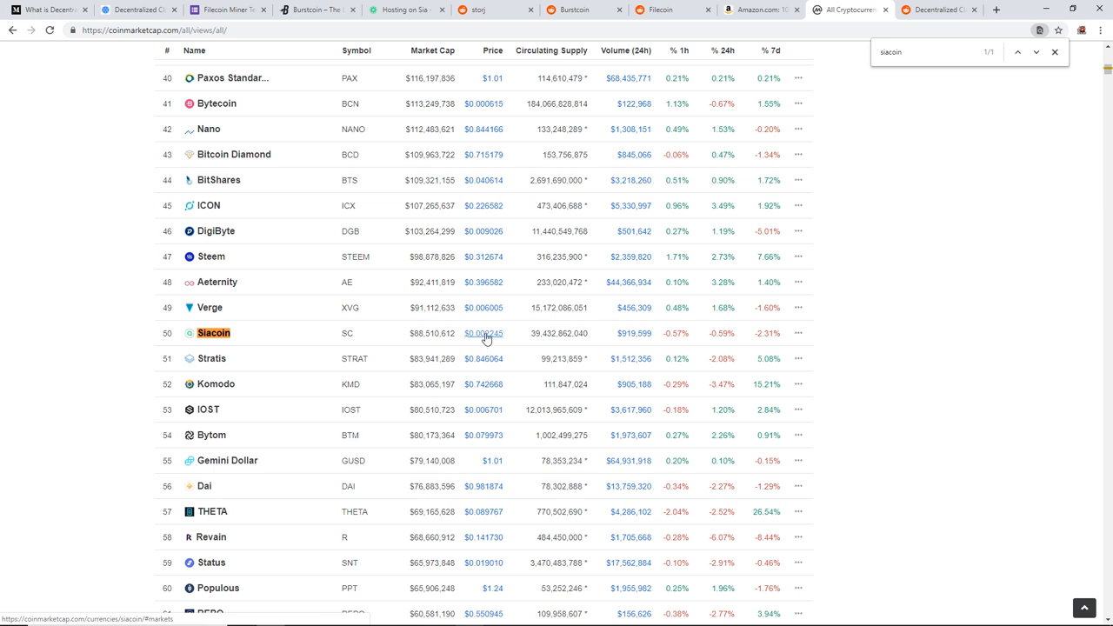
# Bring up r/storj and scroll through posts like the V3 Explorer announcement and storage node tutorial
pyautogui.click(403, 11)
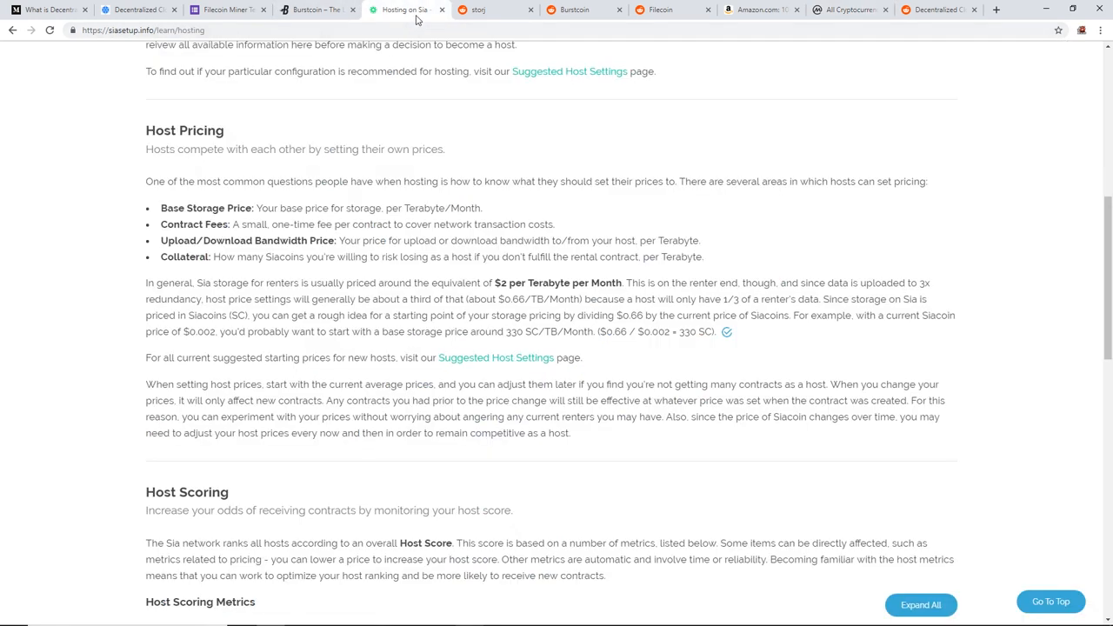
pyautogui.moveTo(495, 21)
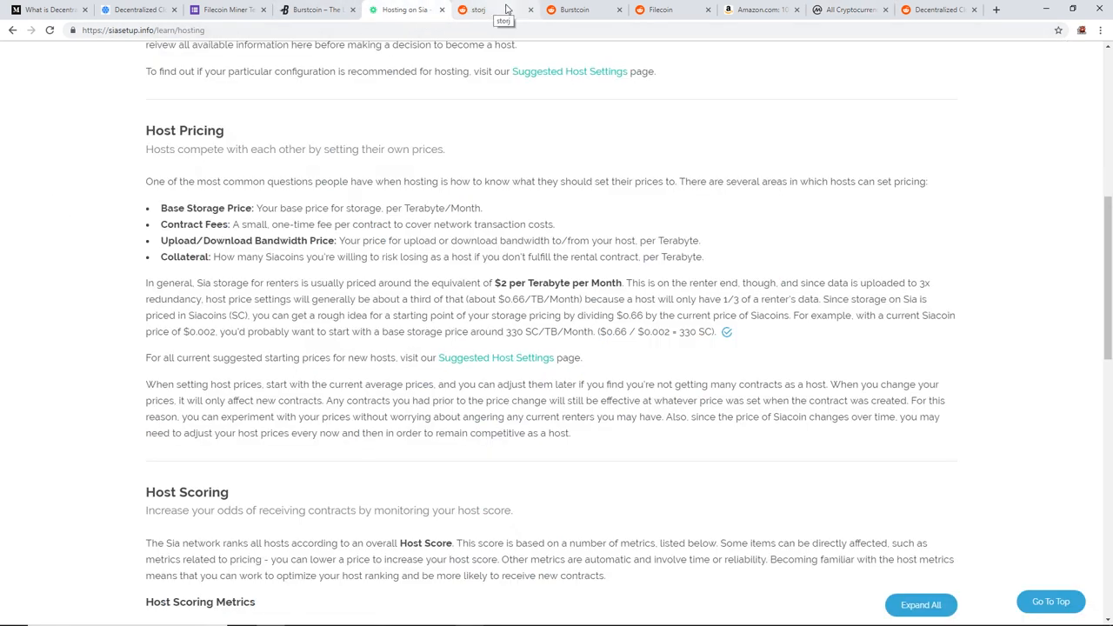
pyautogui.click(477, 11)
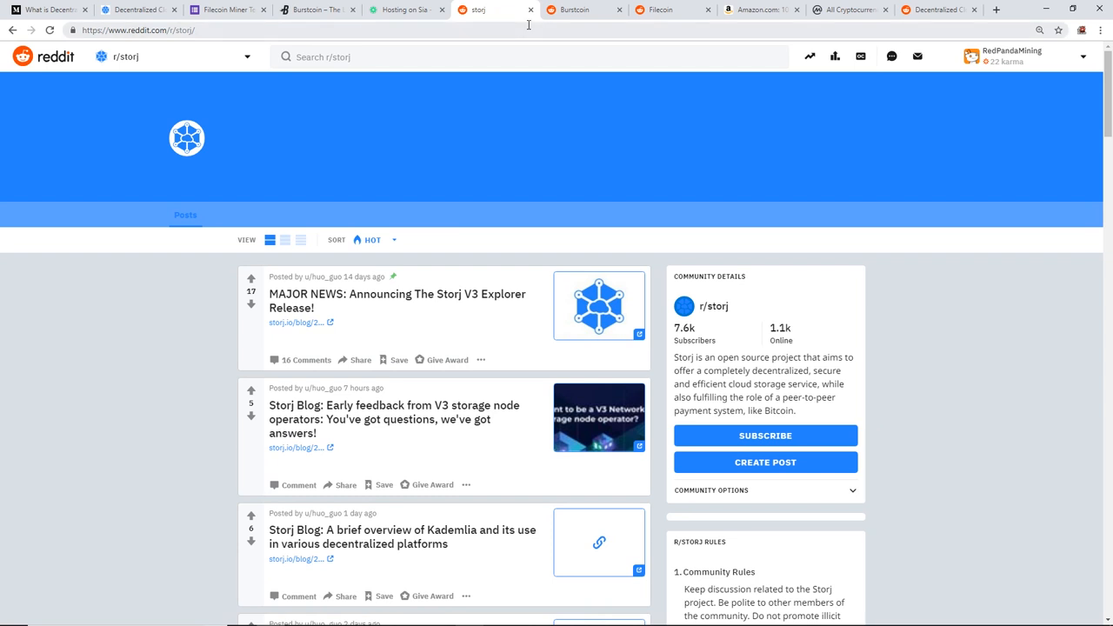
pyautogui.moveTo(497, 16)
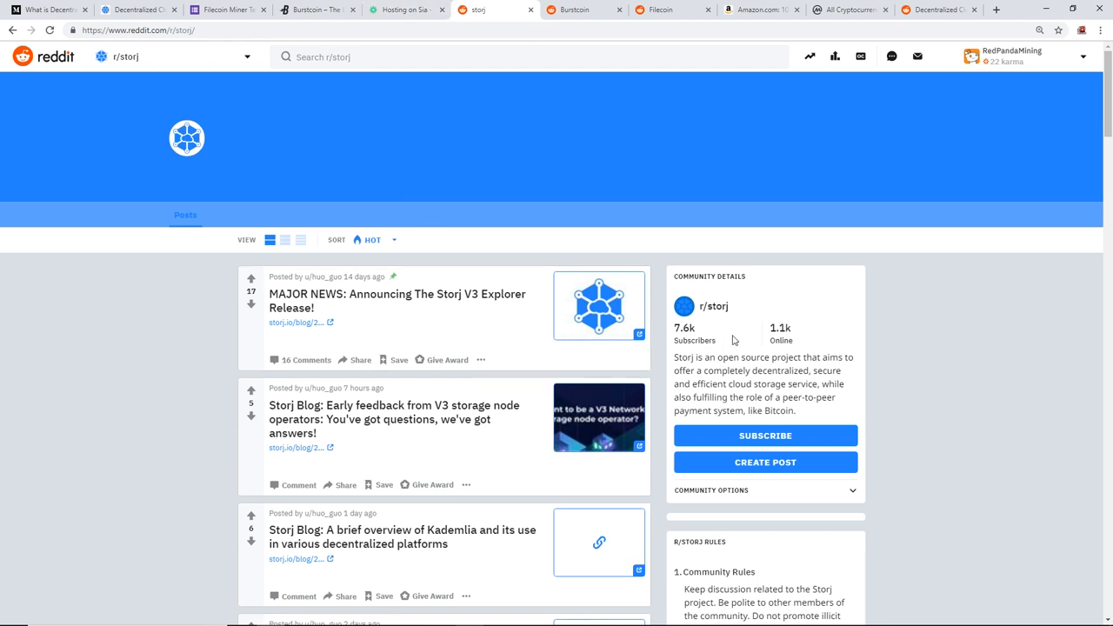
pyautogui.moveTo(788, 360)
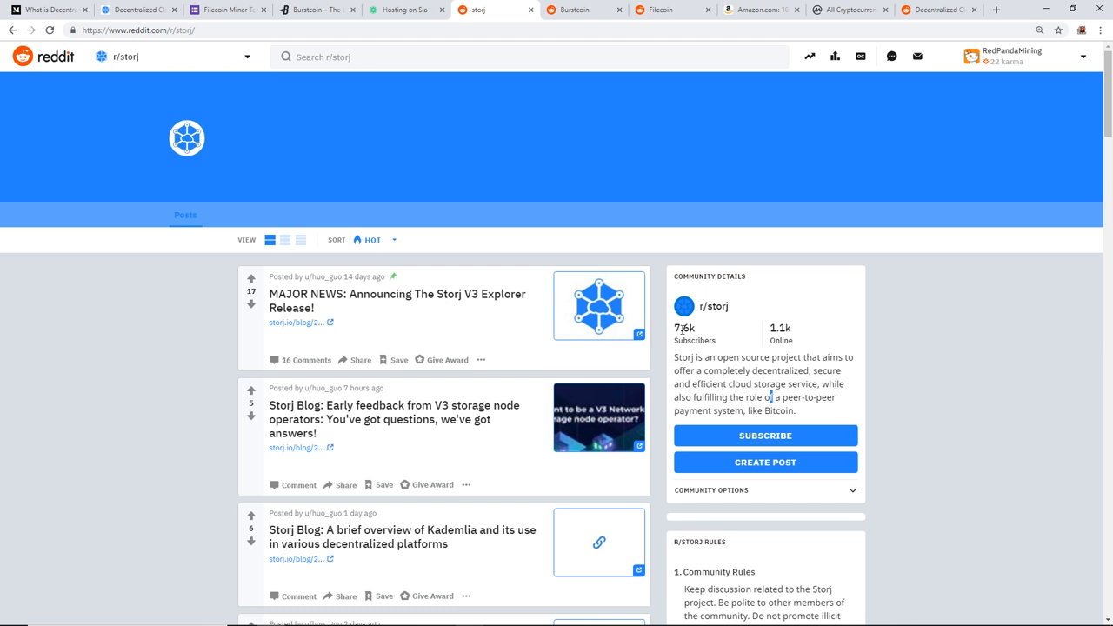
pyautogui.moveTo(782, 337)
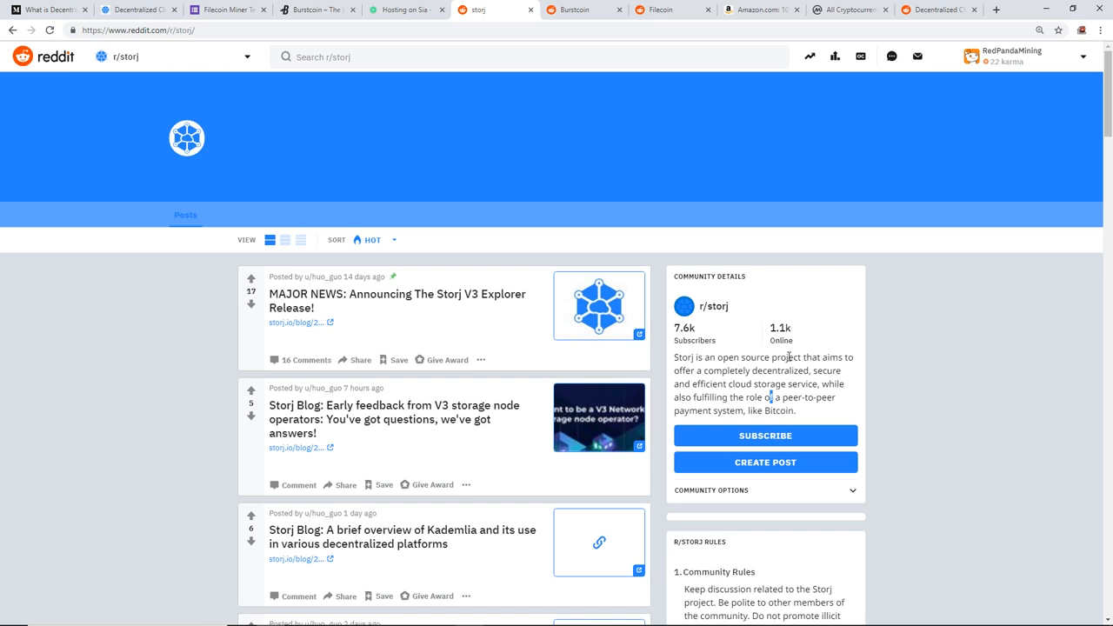
pyautogui.scroll(-3)
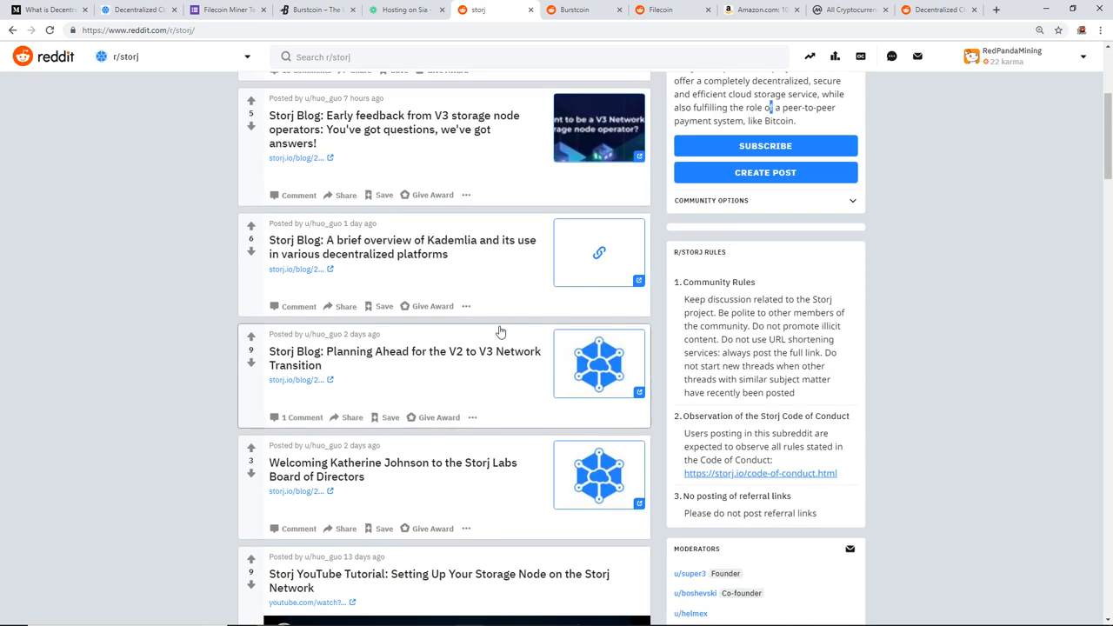
pyautogui.scroll(-3)
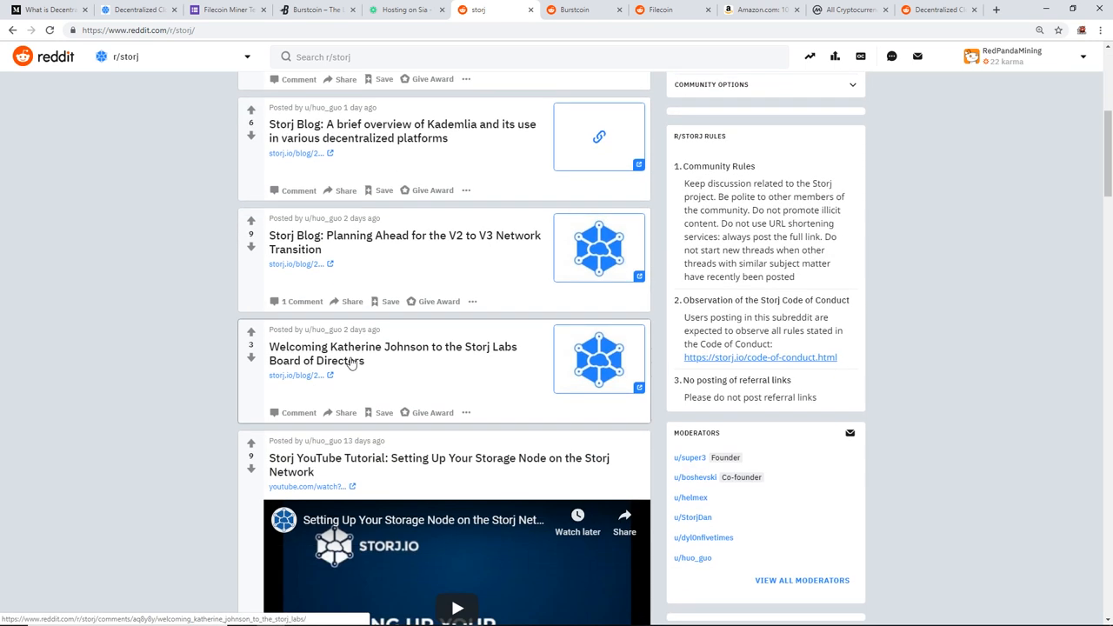
pyautogui.scroll(-3)
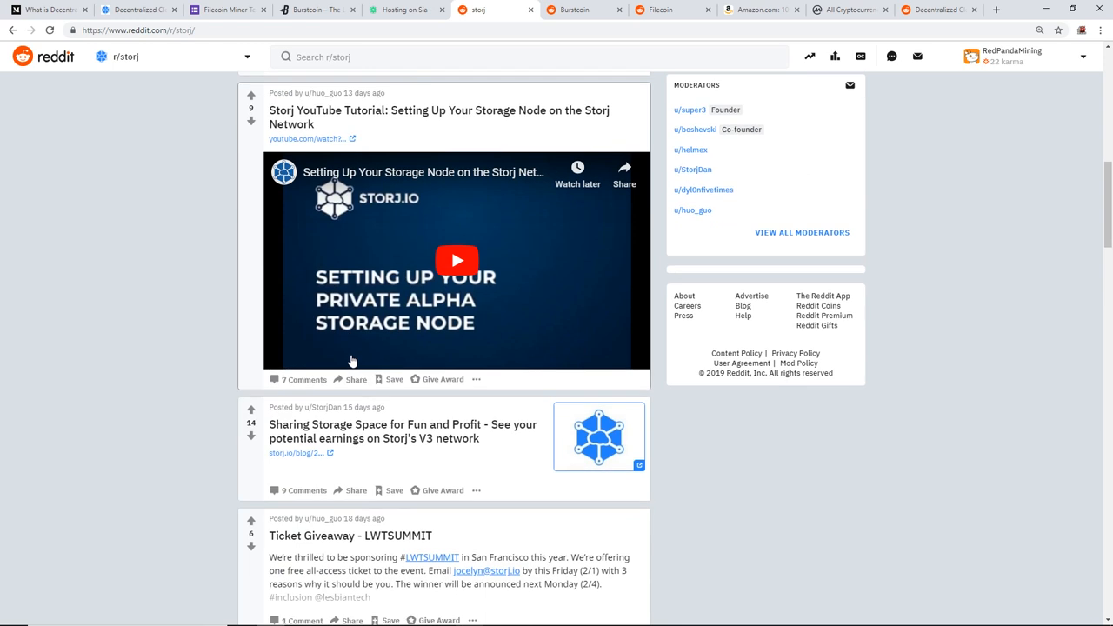
pyautogui.scroll(-3)
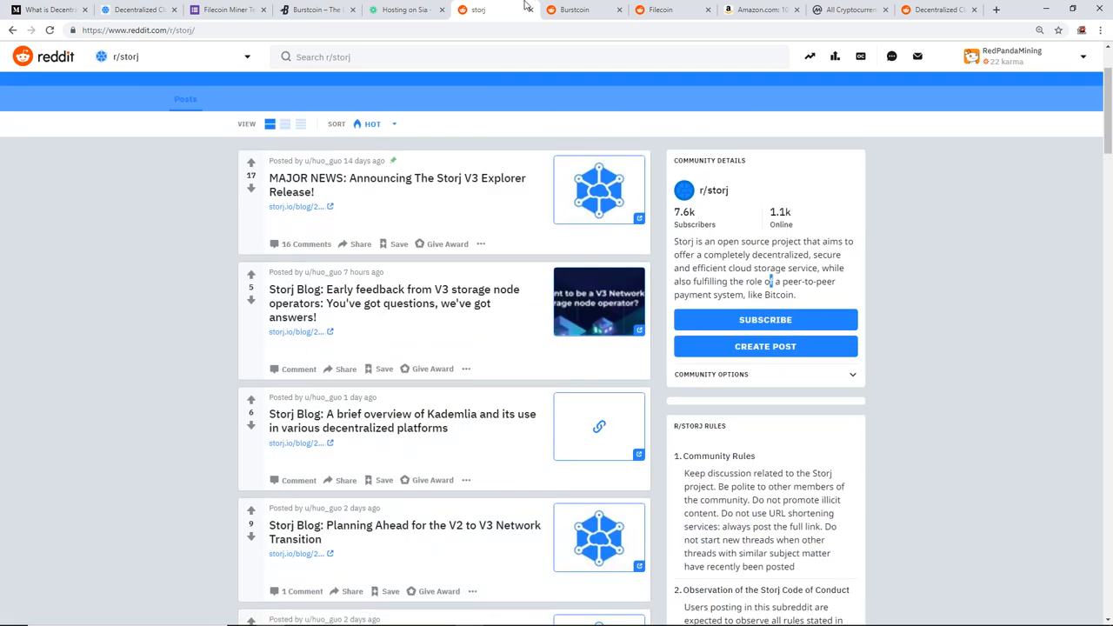
pyautogui.click(577, 10)
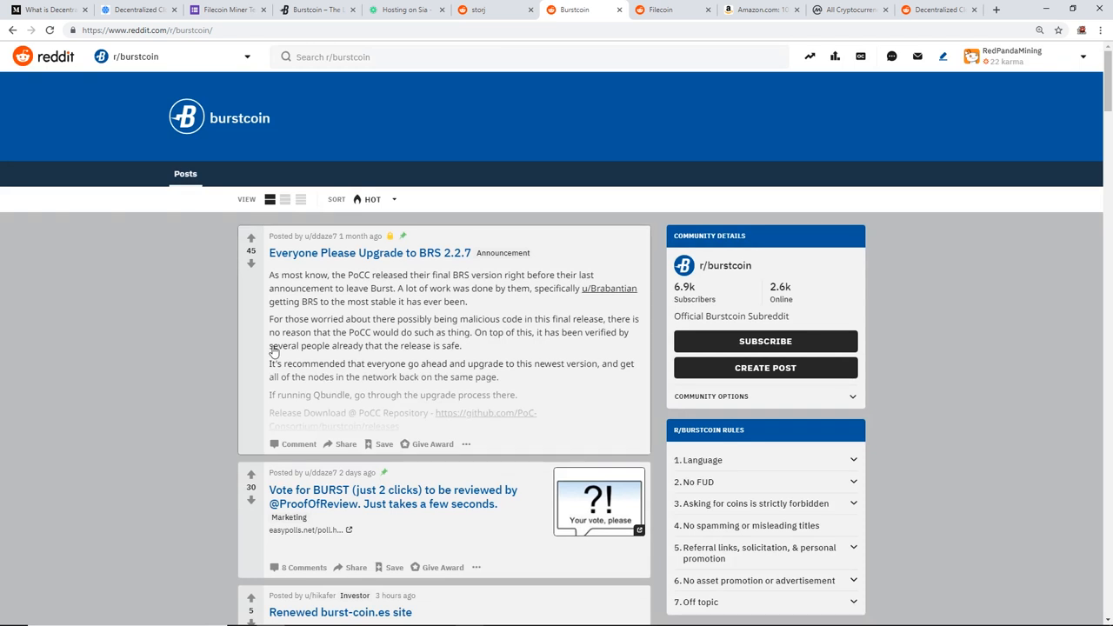
pyautogui.moveTo(663, 302)
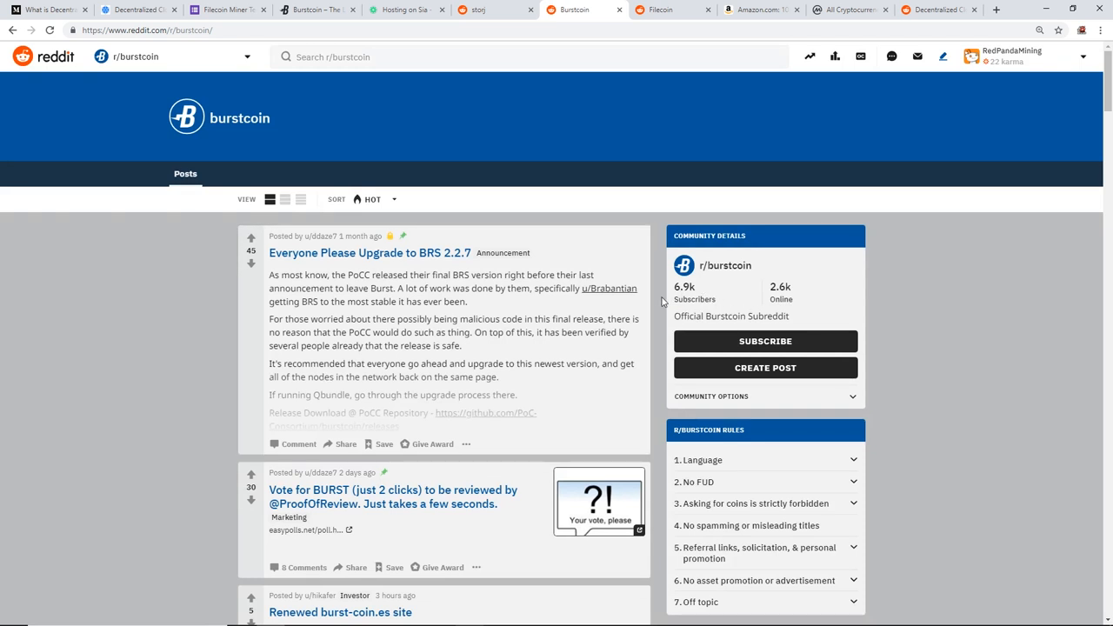
pyautogui.moveTo(418, 247)
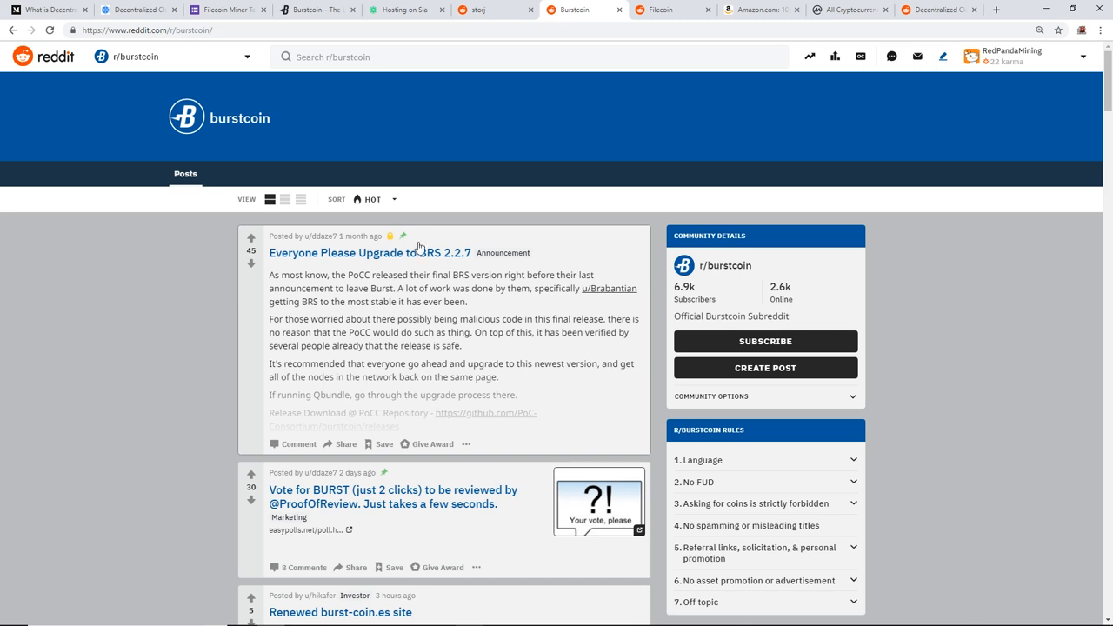
pyautogui.moveTo(327, 237)
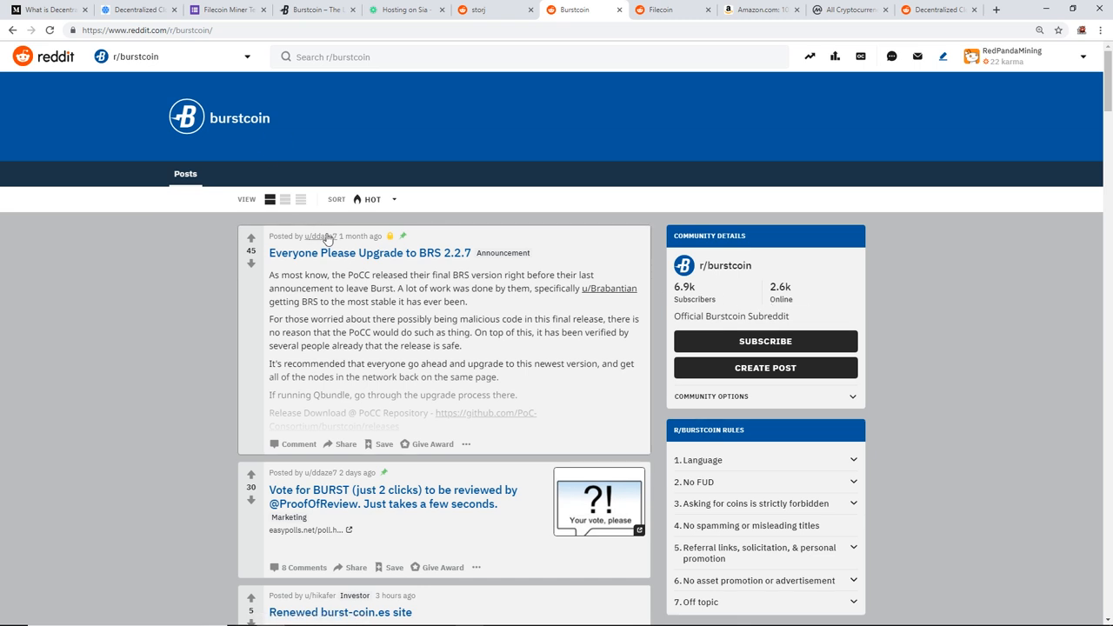
pyautogui.moveTo(542, 355)
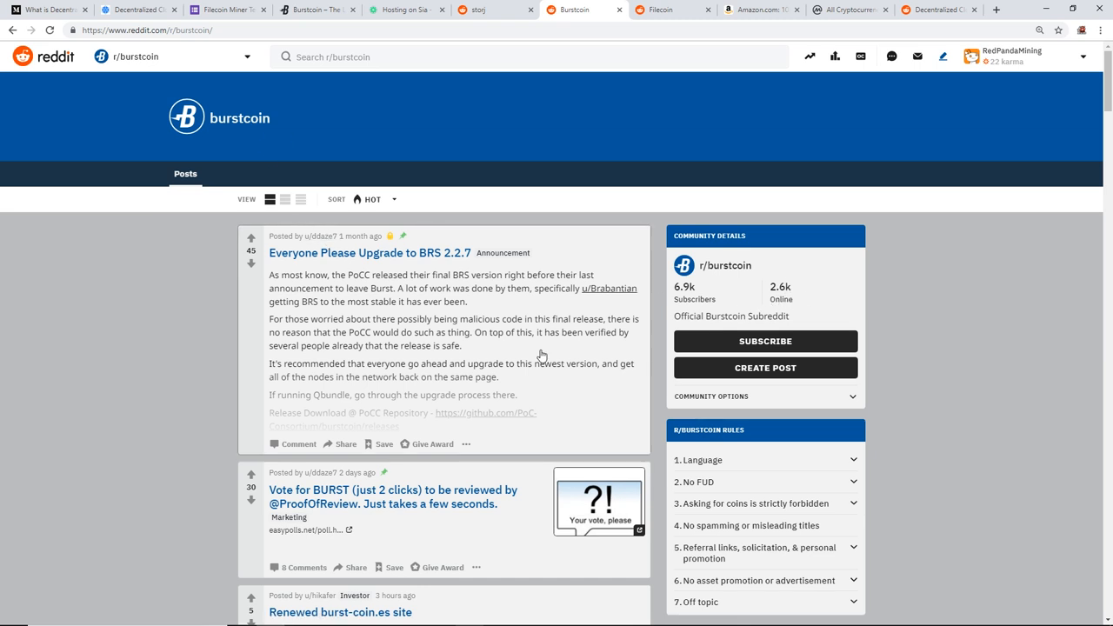
pyautogui.scroll(-3)
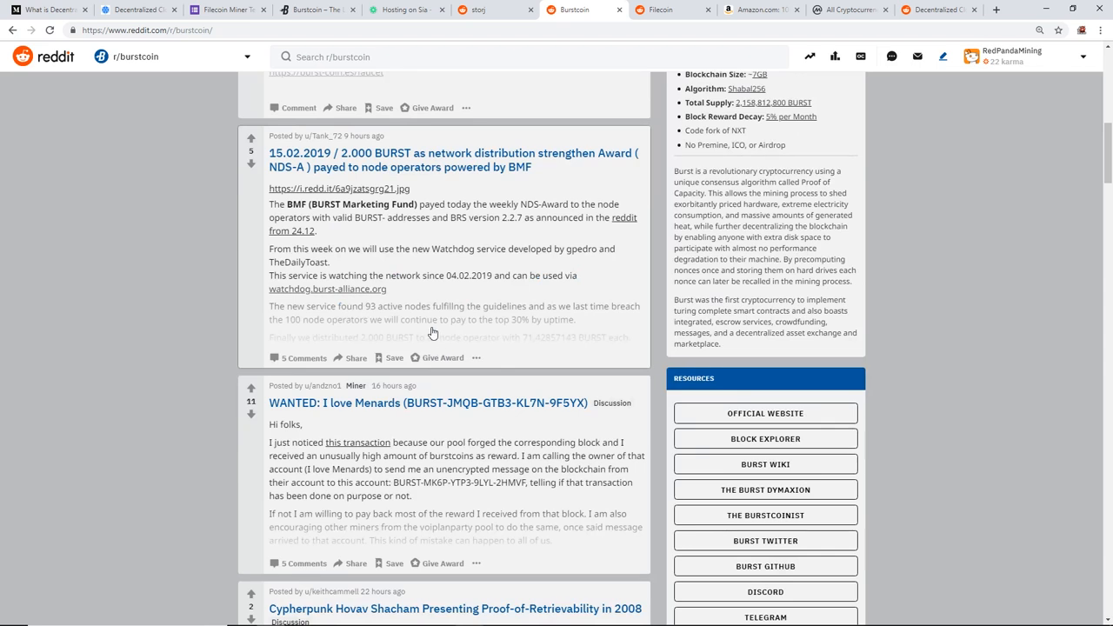
pyautogui.scroll(-3)
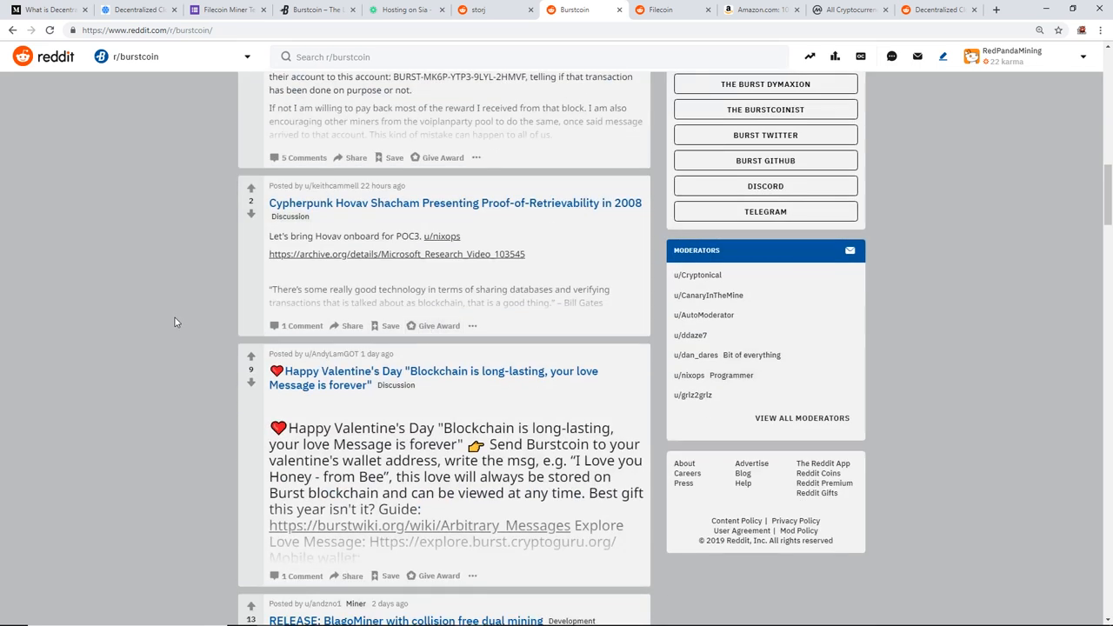
pyautogui.scroll(-3)
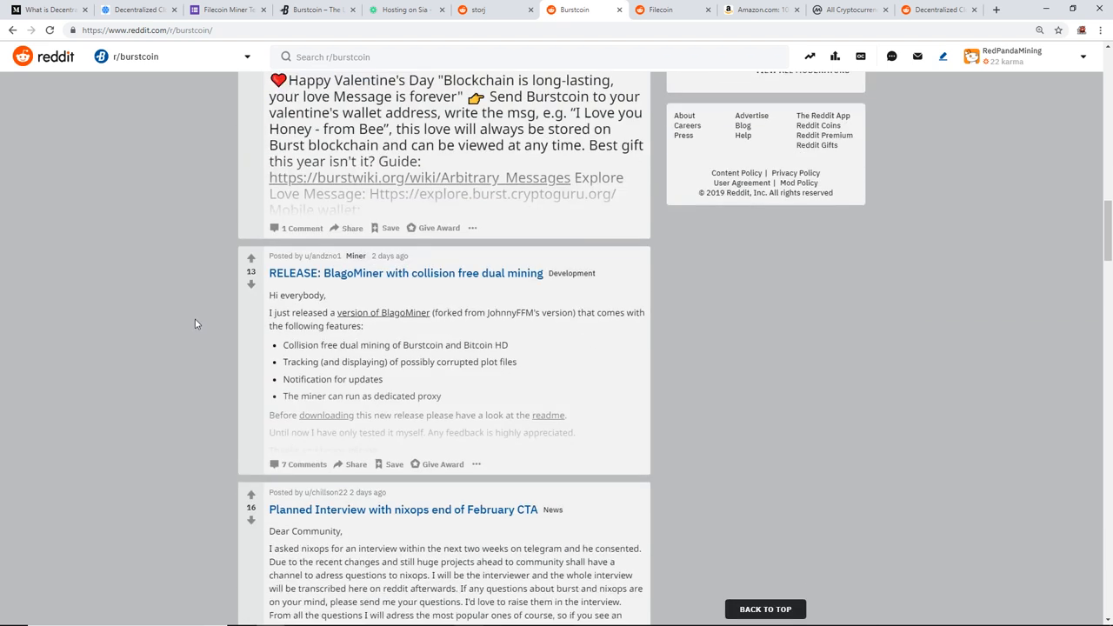
pyautogui.scroll(-3)
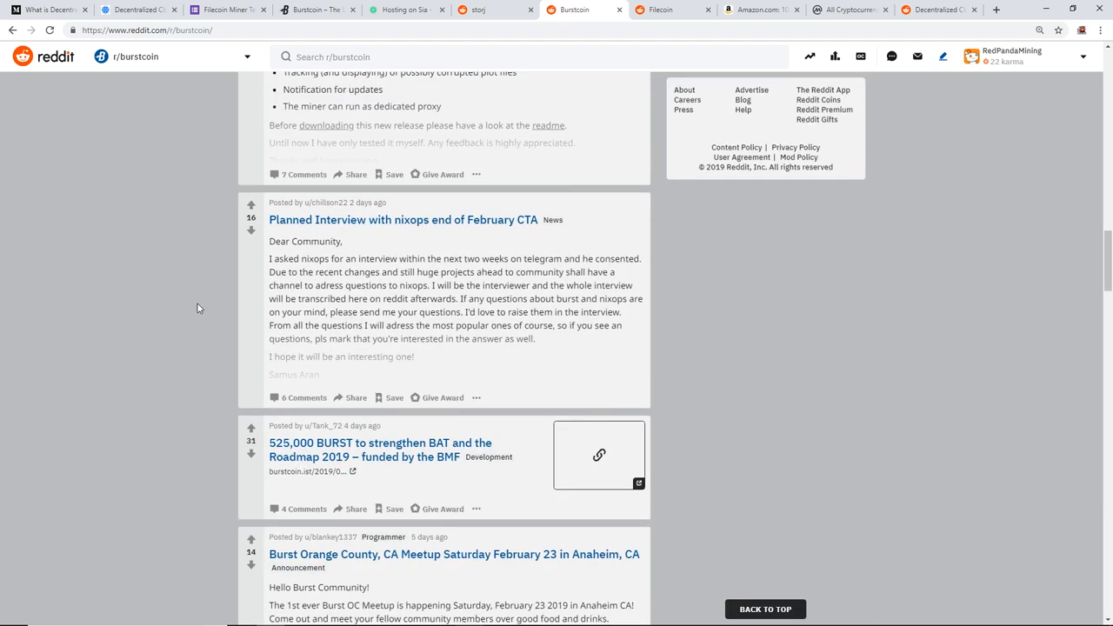
pyautogui.scroll(-3)
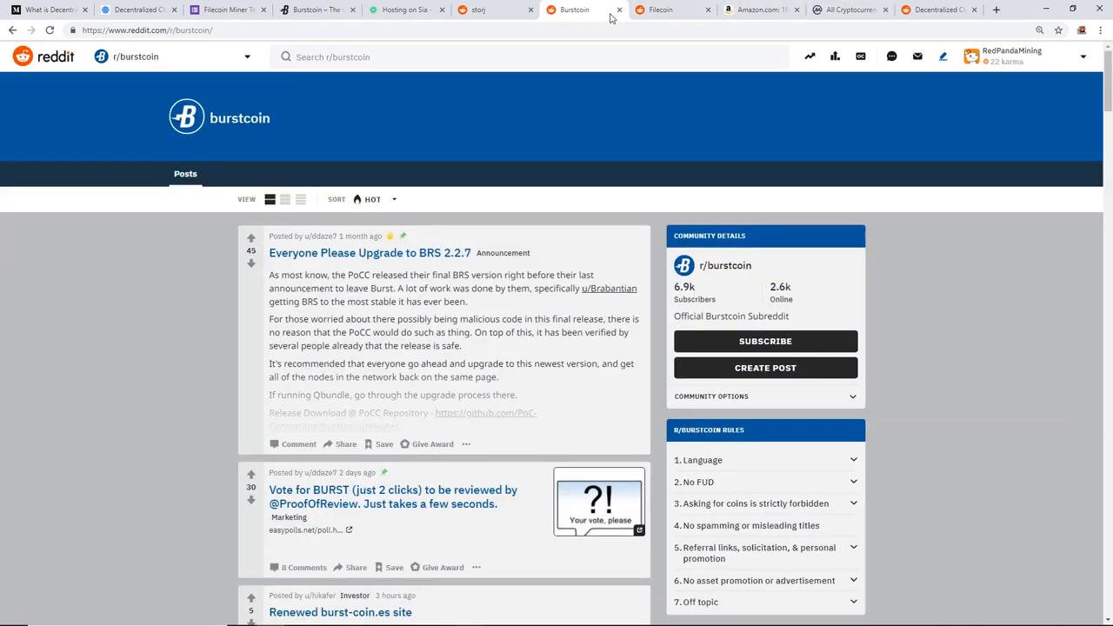
pyautogui.moveTo(661, 18)
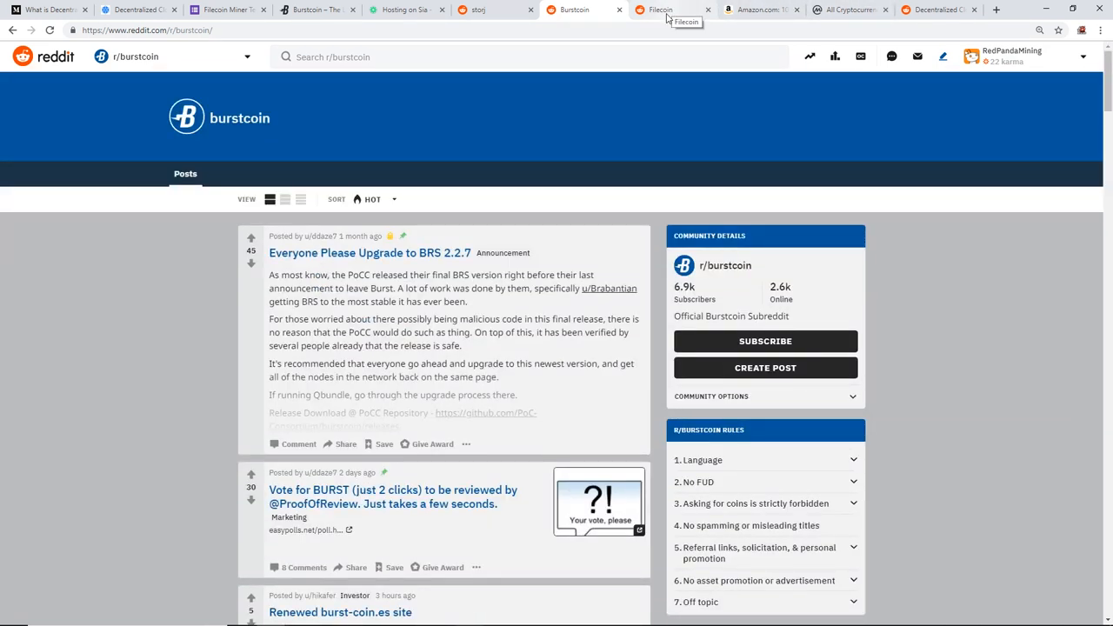
# Switch to r/filecoin and scroll past the project repos update to the ultimate Filecoin guide post
pyautogui.click(661, 10)
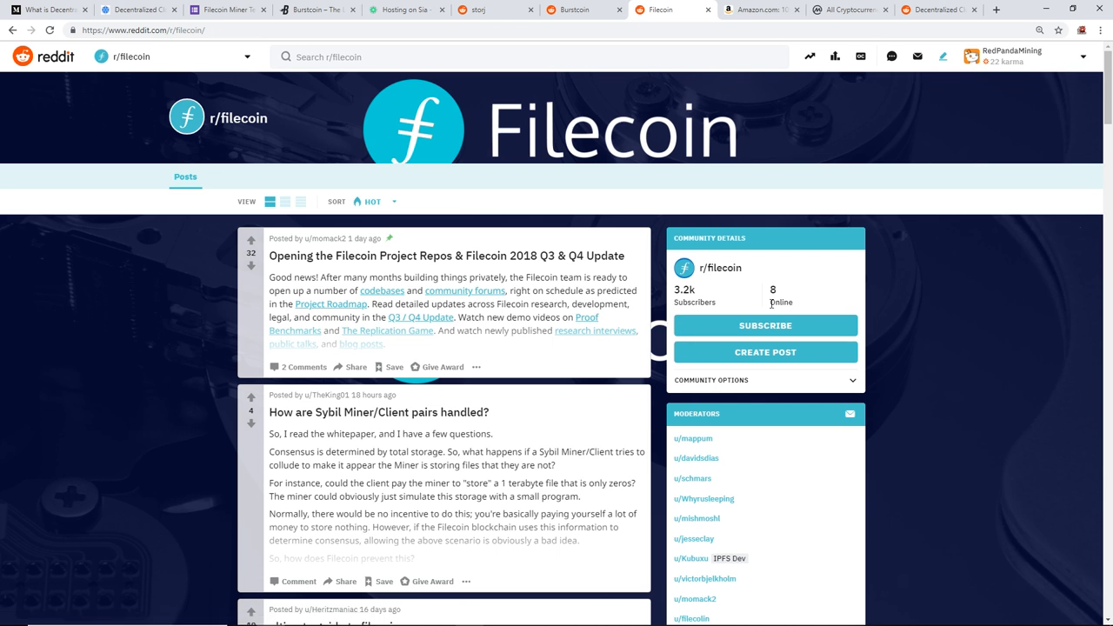
pyautogui.moveTo(557, 308)
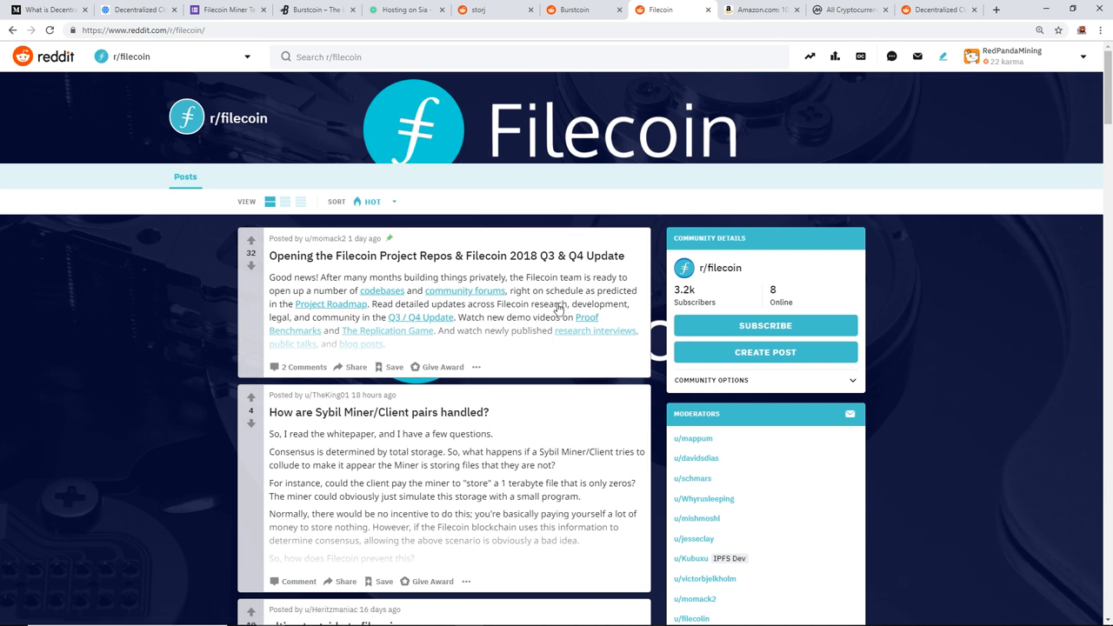
pyautogui.moveTo(638, 296)
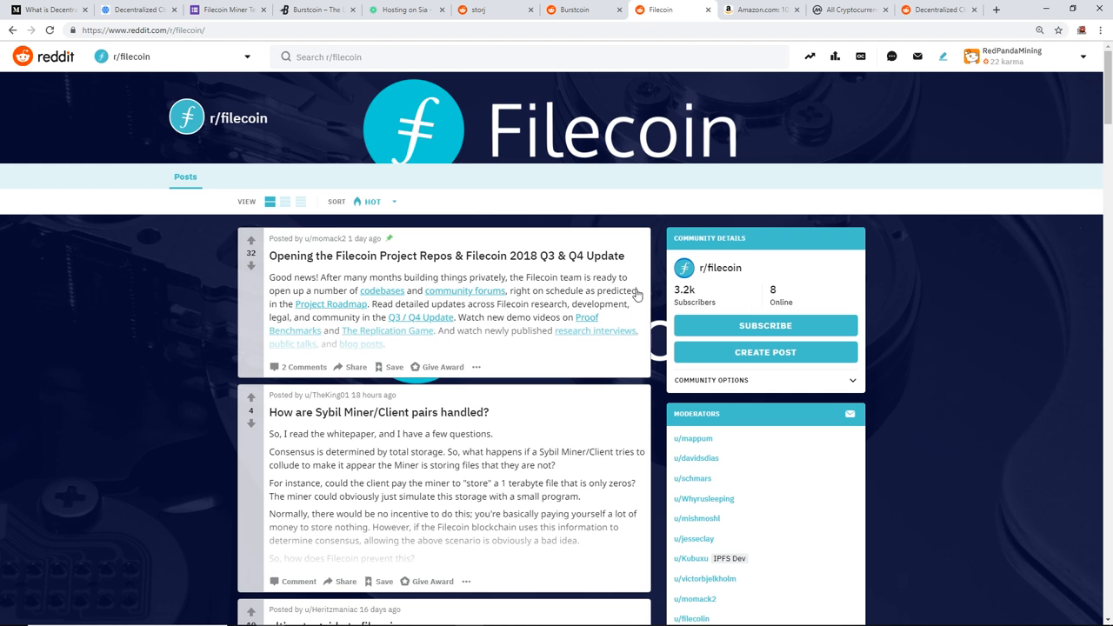
pyautogui.scroll(-3)
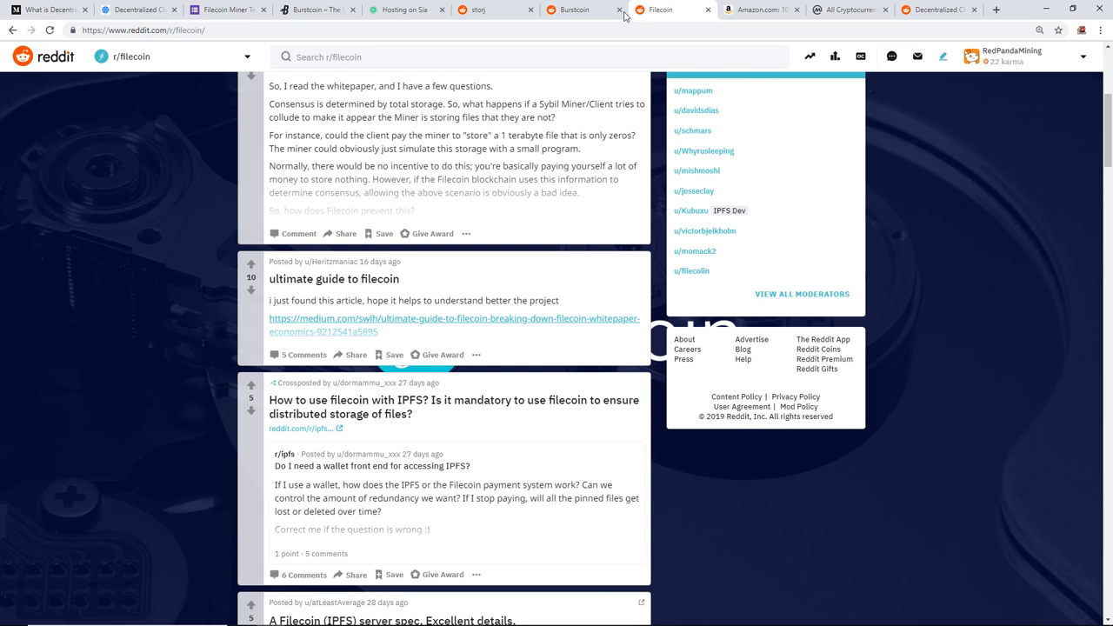
# Review Amazon's 10TB hard drive listings and return to the top Seagate IronWolf result
pyautogui.click(758, 11)
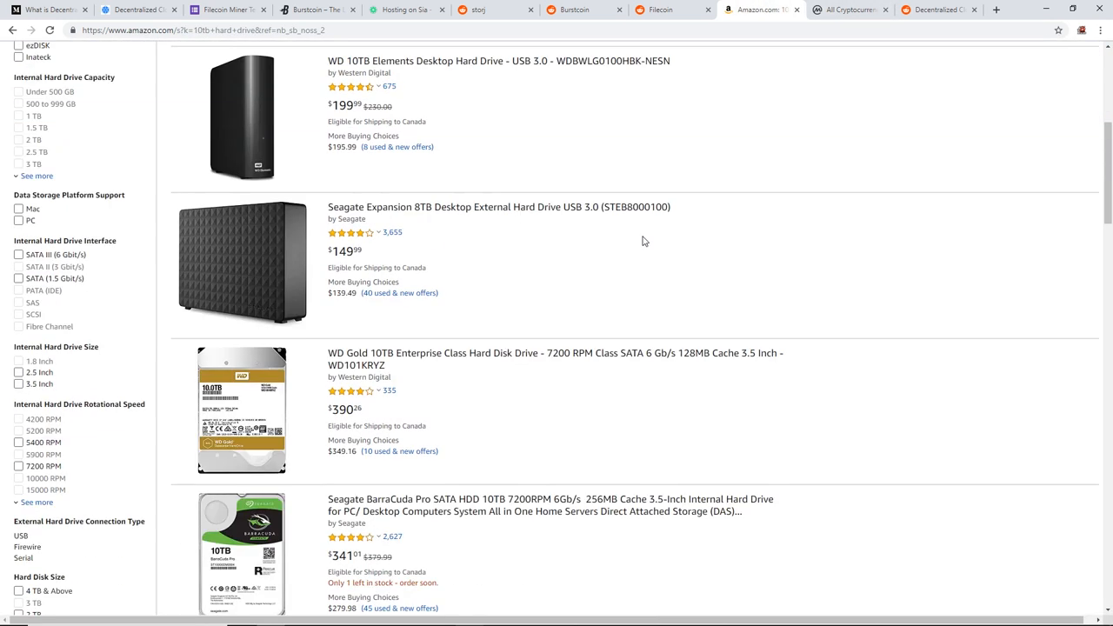
pyautogui.scroll(-3)
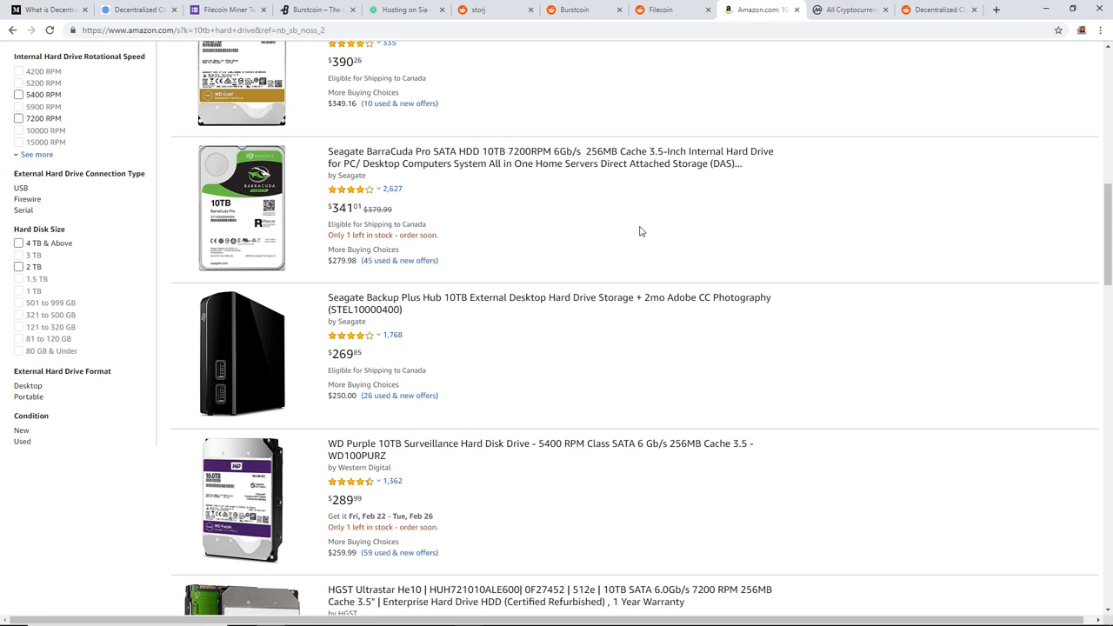
pyautogui.moveTo(574, 240)
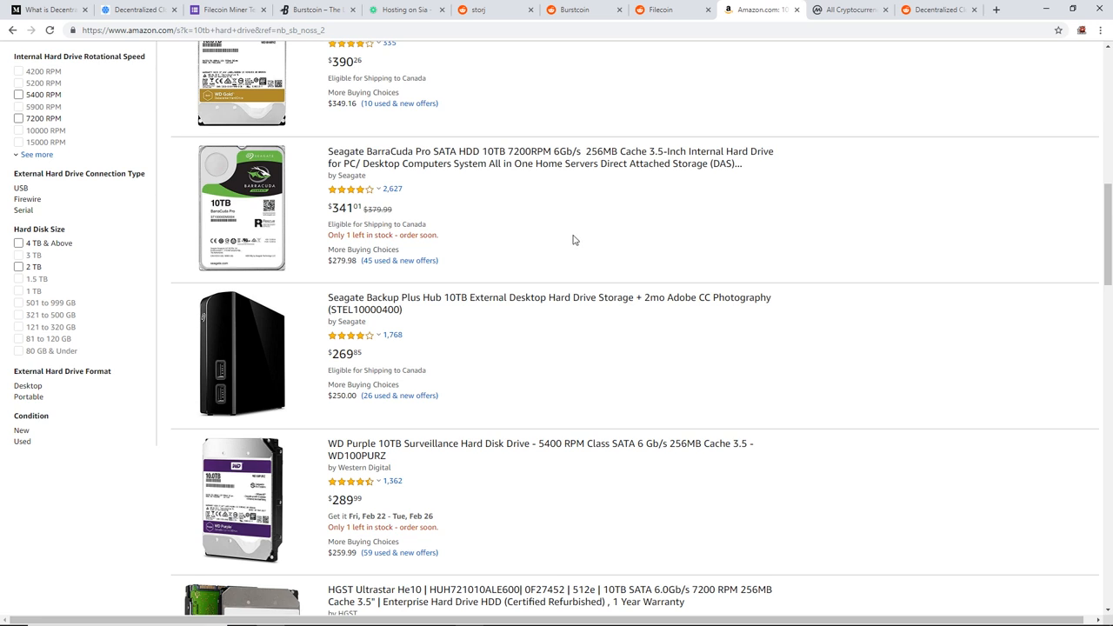
pyautogui.scroll(3)
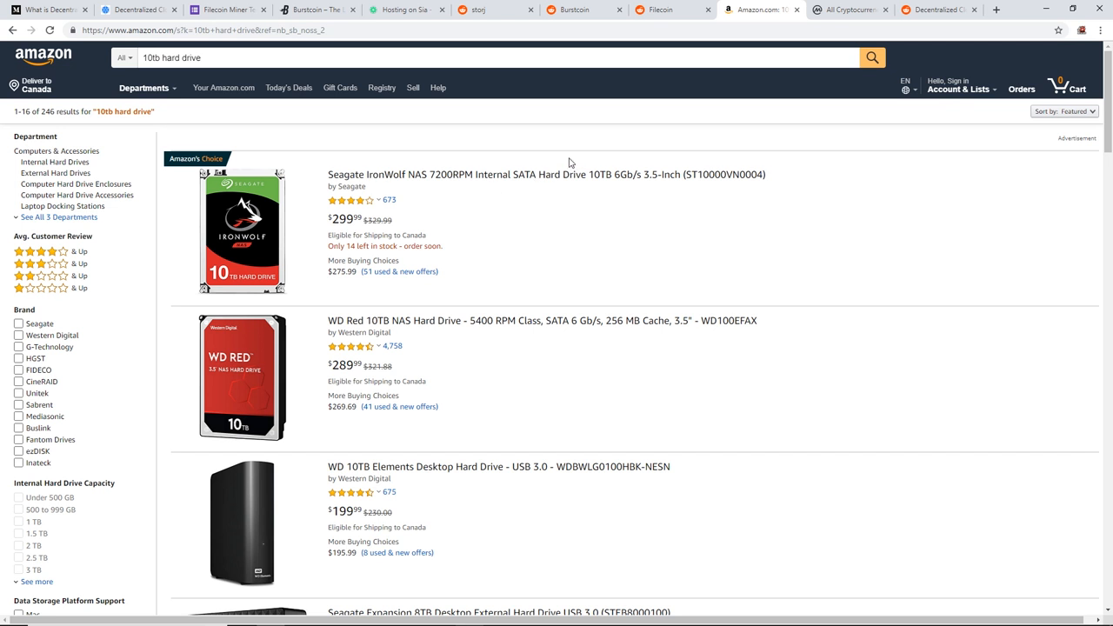
pyautogui.moveTo(525, 191)
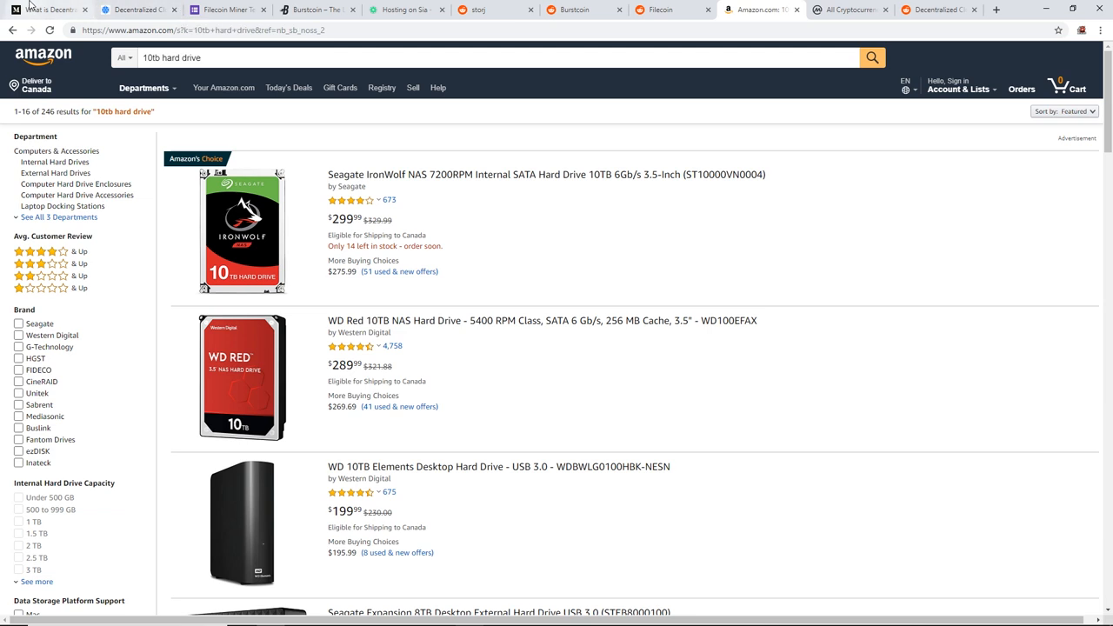
# Glance at the Storj site, then skim the Medium article on decentralized storage
pyautogui.click(229, 10)
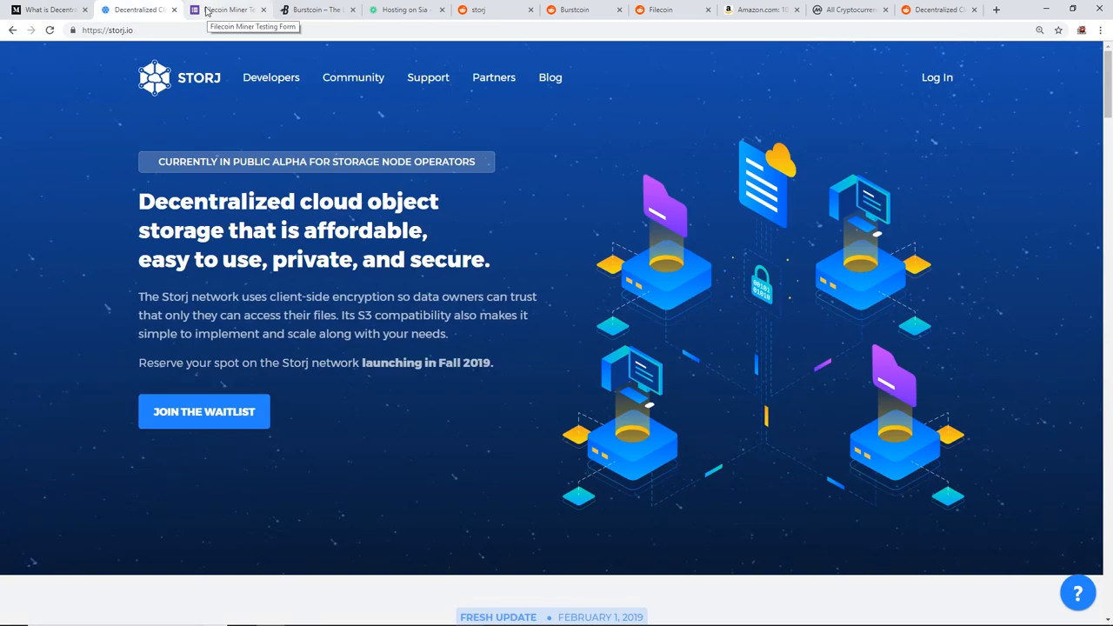
pyautogui.click(235, 11)
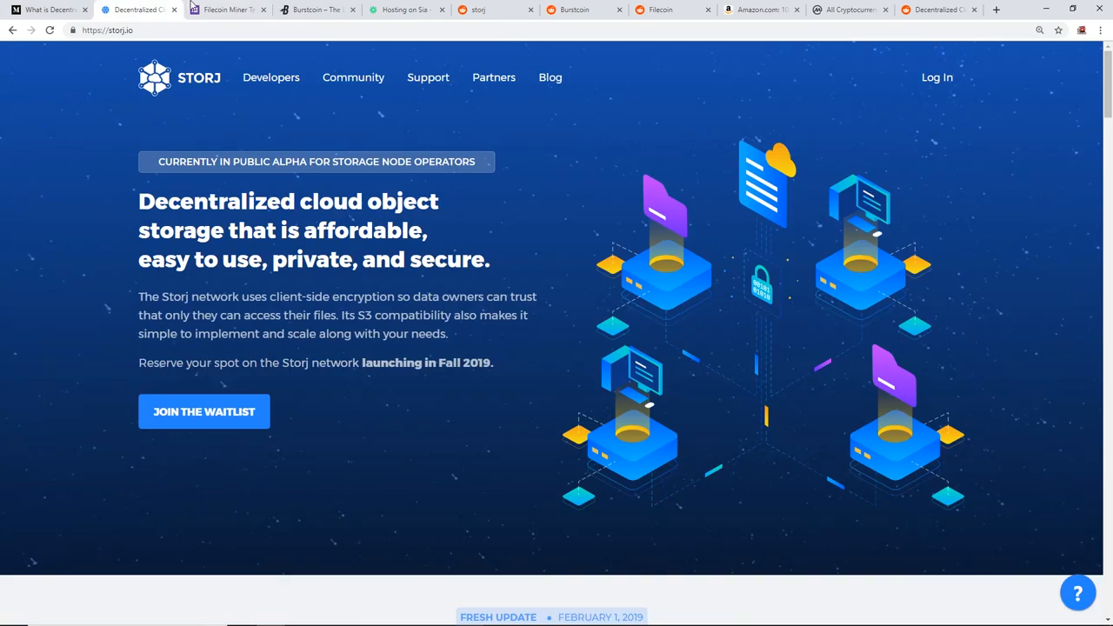
pyautogui.click(235, 16)
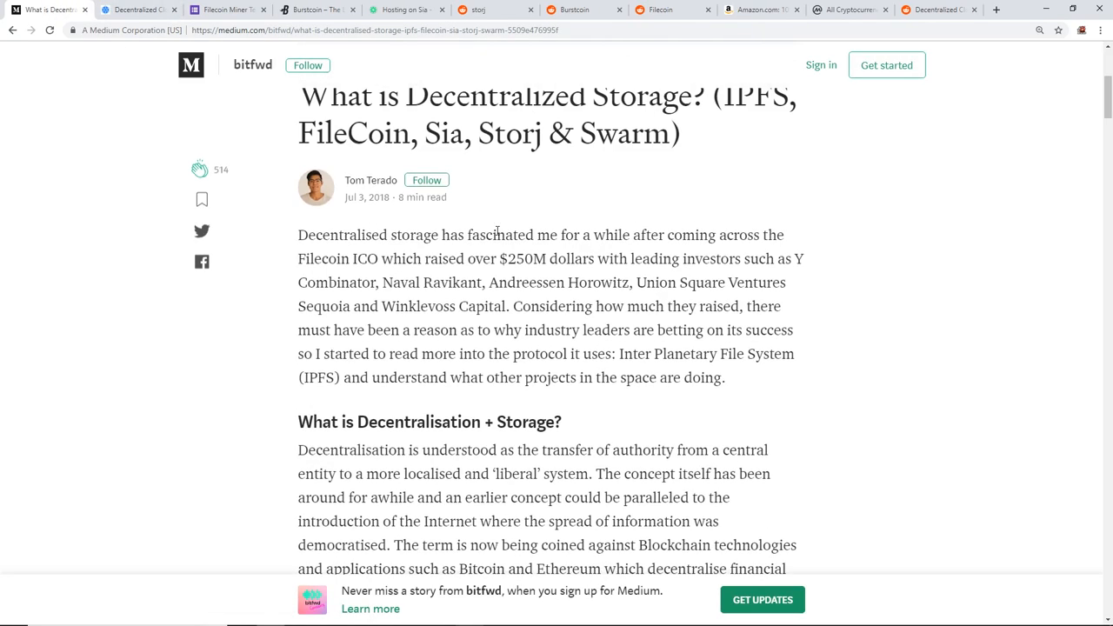
pyautogui.scroll(-3)
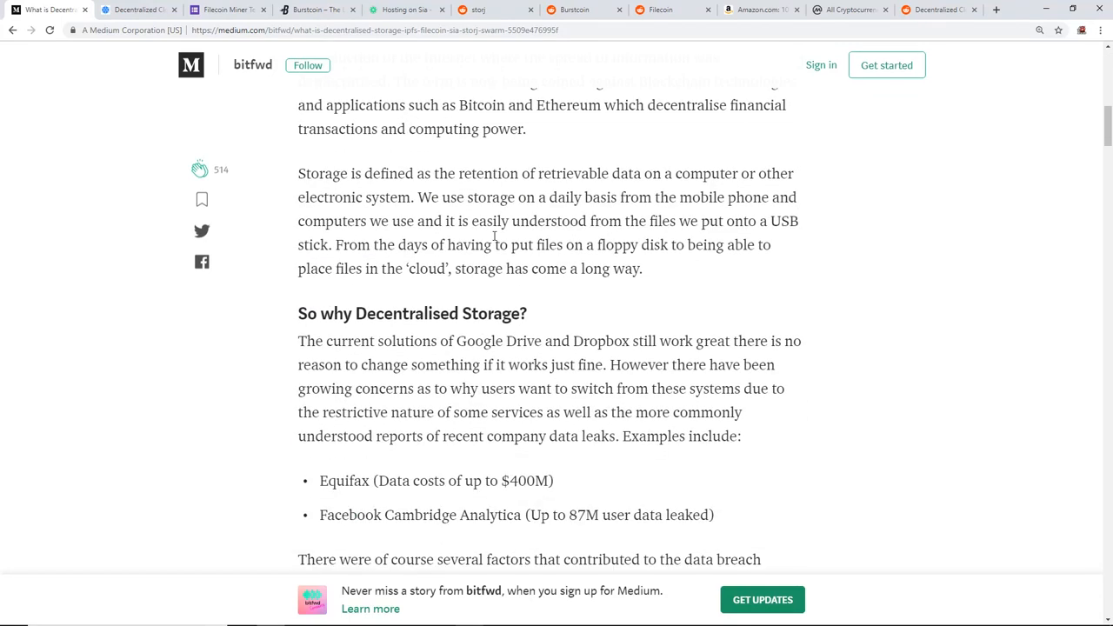
pyautogui.scroll(-3)
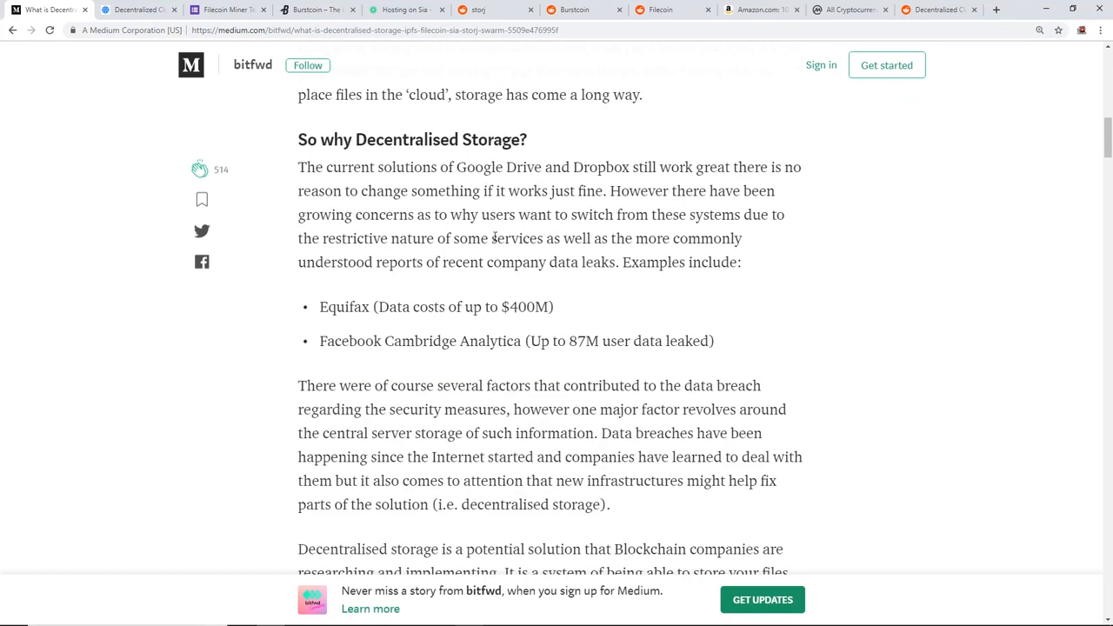
pyautogui.scroll(3)
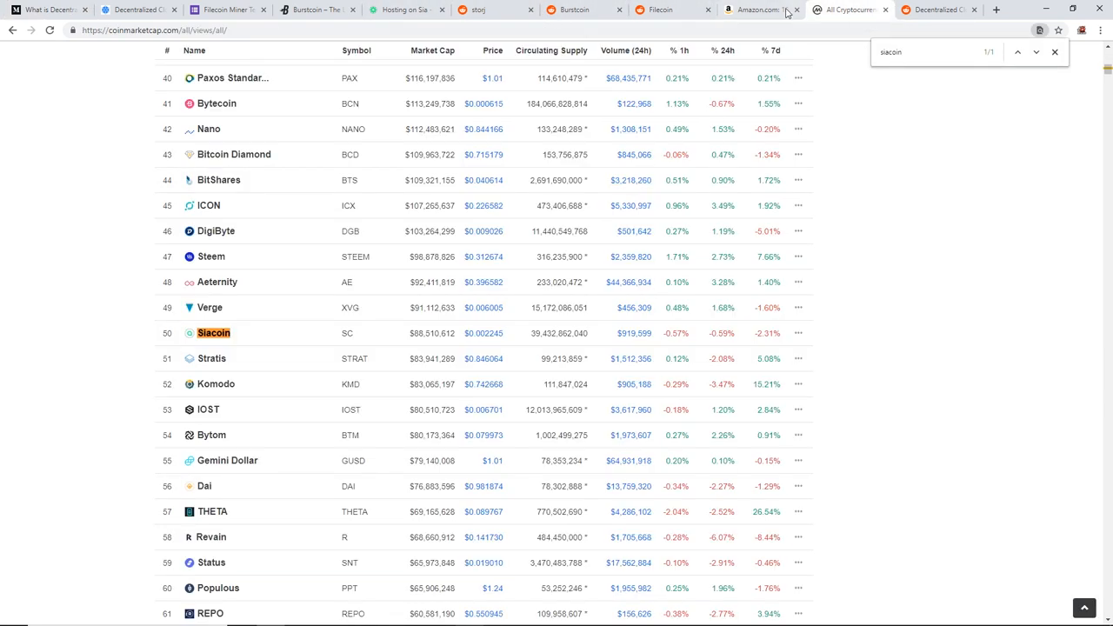
# Recheck the Amazon 10TB hard drive results, then return to the Sia hosting guide's Host Pricing section
pyautogui.click(757, 11)
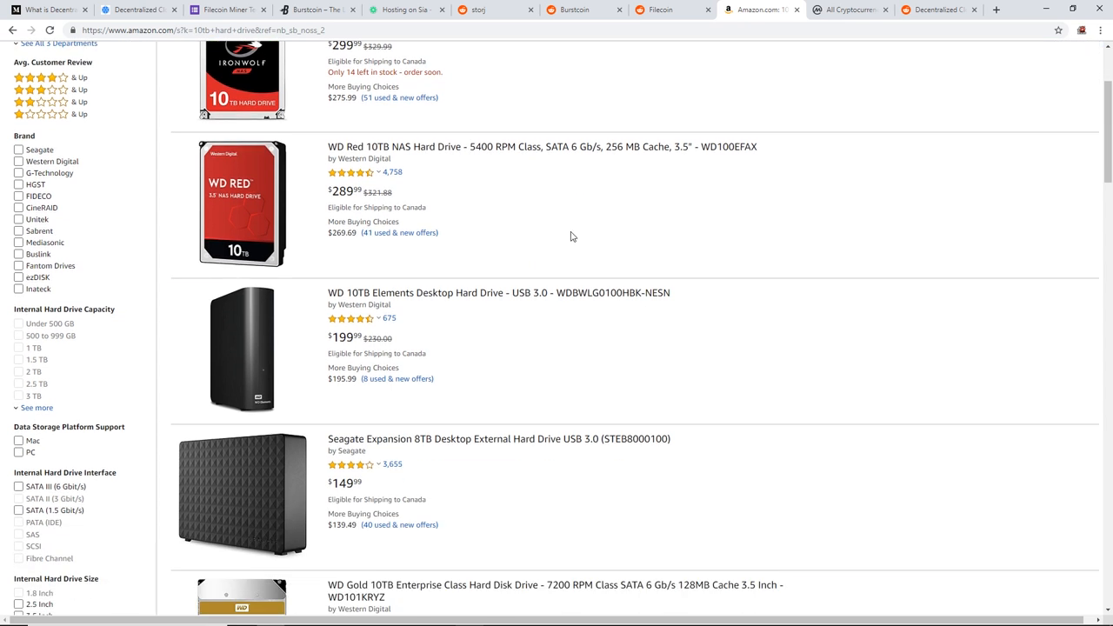
pyautogui.scroll(-3)
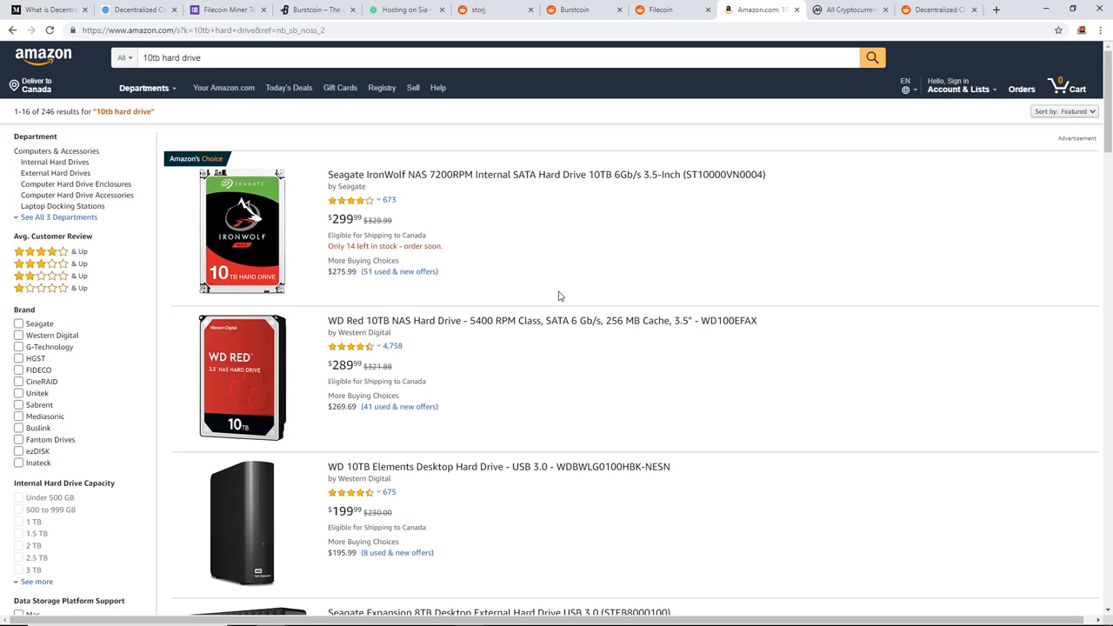
pyautogui.moveTo(546, 268)
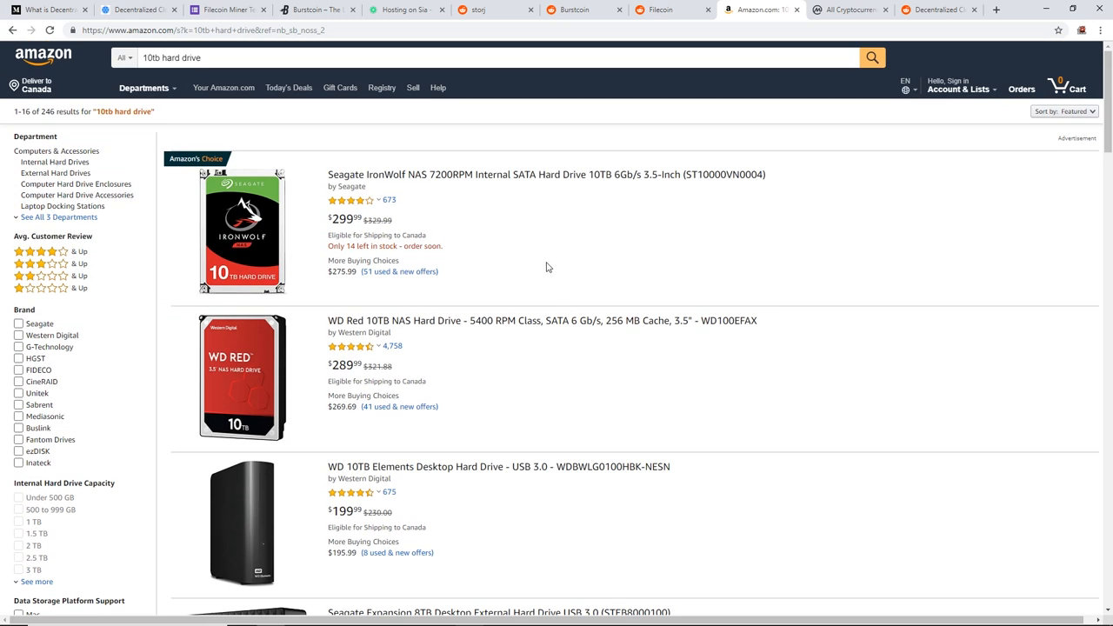
pyautogui.moveTo(506, 251)
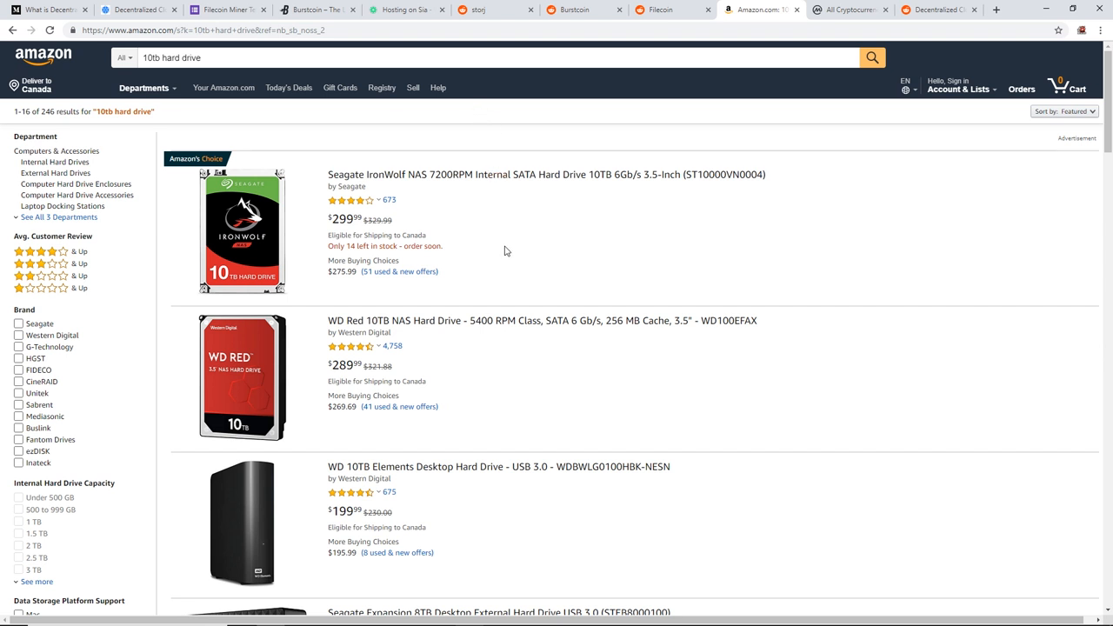
pyautogui.moveTo(495, 258)
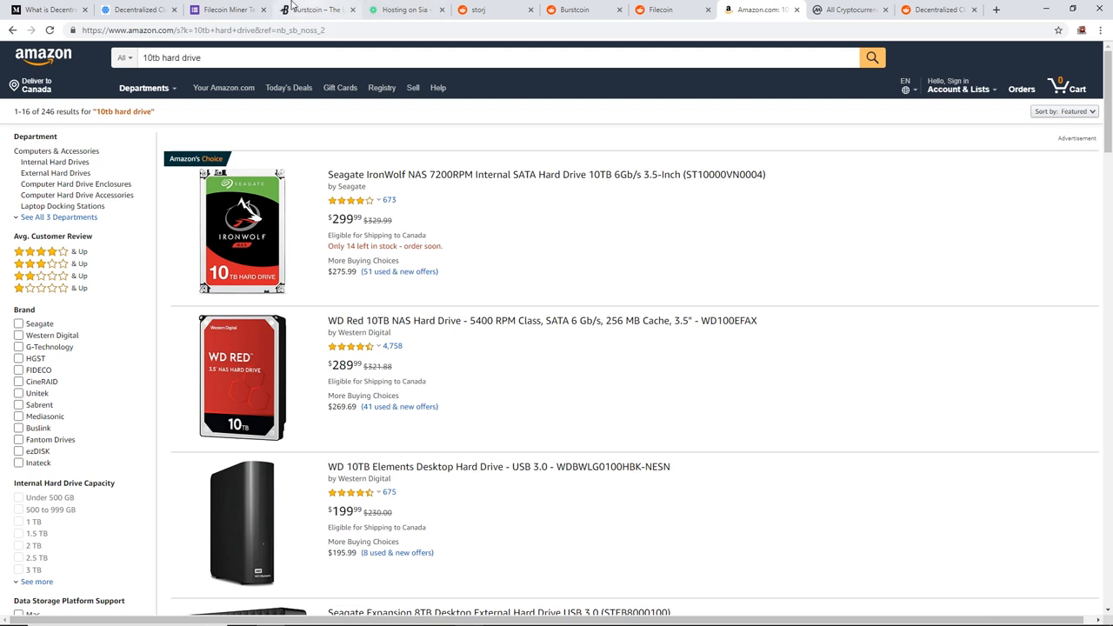
pyautogui.click(229, 10)
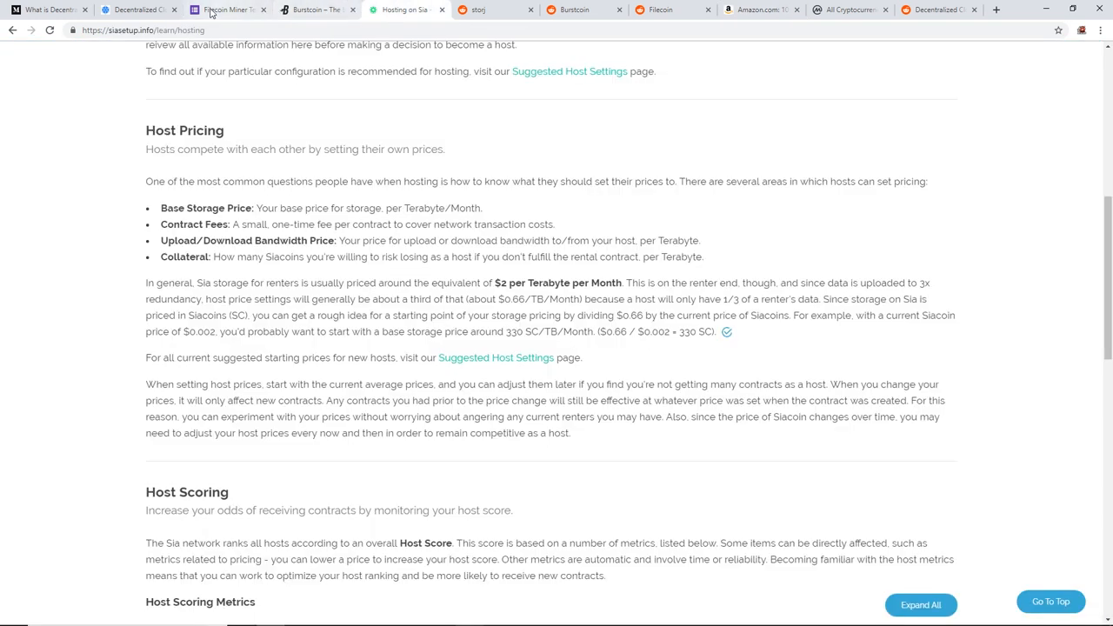